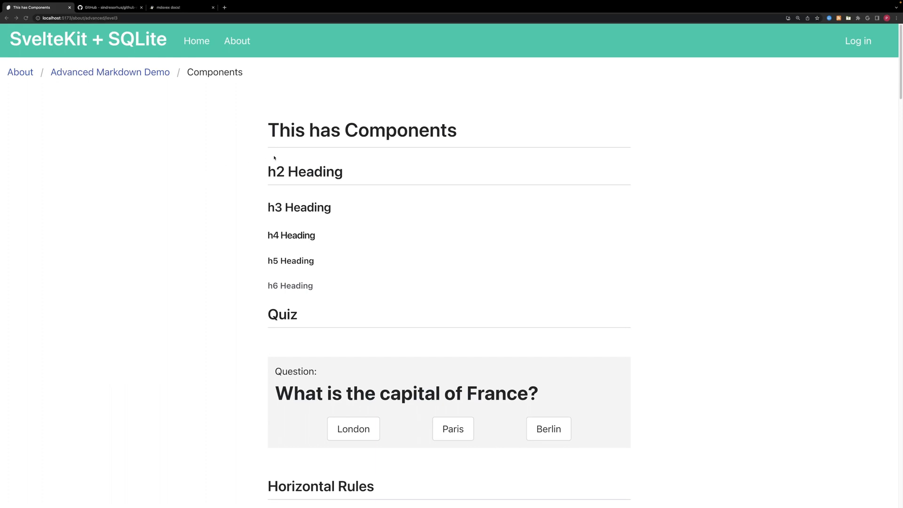
{"action": "mouse_move", "coordinate": [223, 136]}
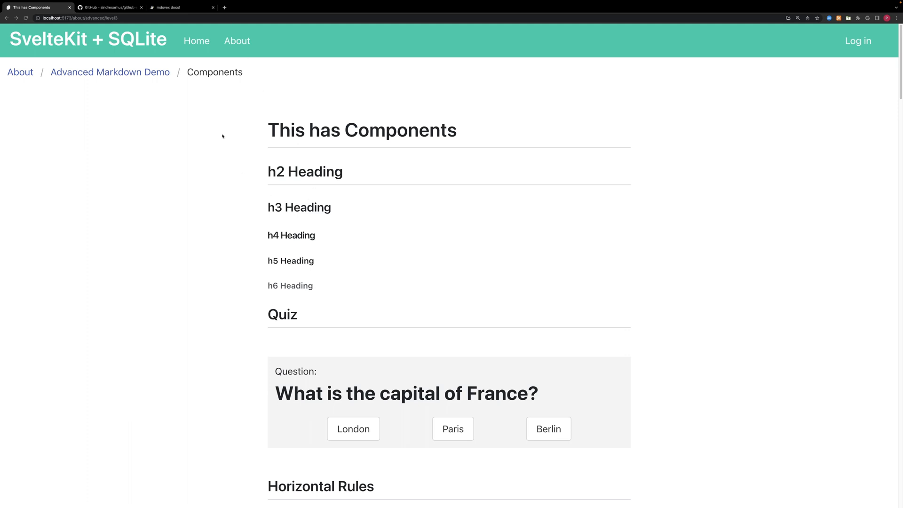
{"action": "mouse_move", "coordinate": [264, 130]}
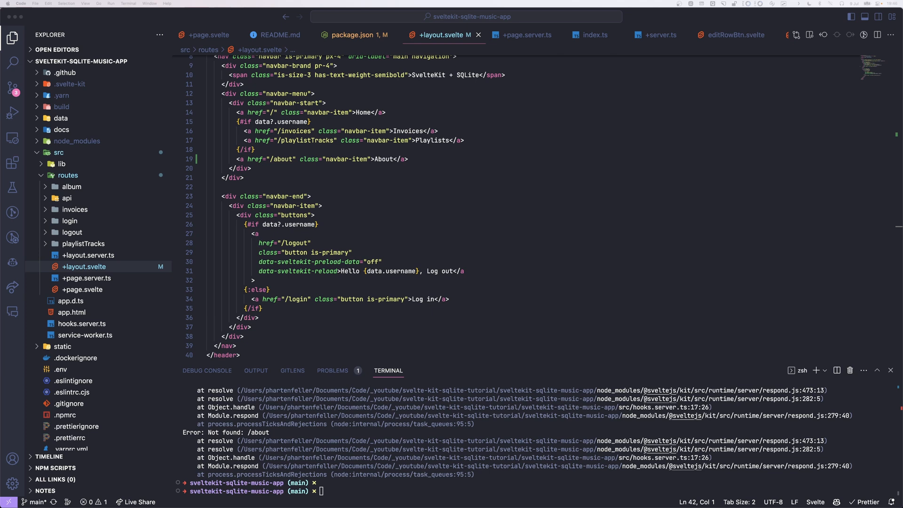
Run the Yarn command in the integrated terminal to install the markdown packages.
{"action": "type", "text": "yarn dev"}
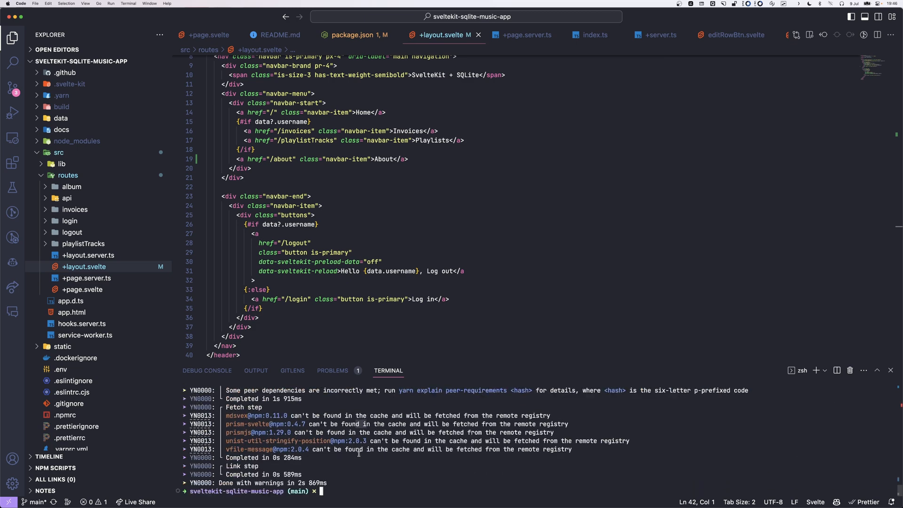
{"action": "mouse_move", "coordinate": [354, 407]}
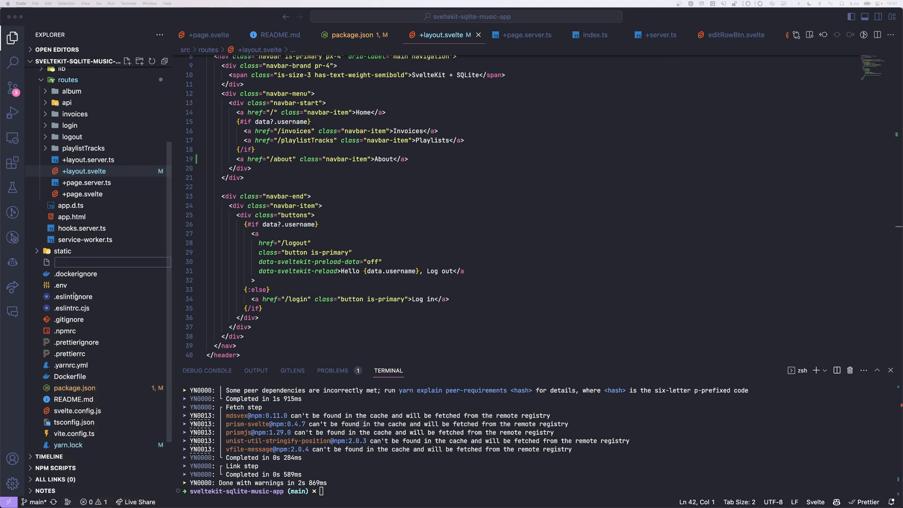
Create mdsvex.config.js at the project root with defineConfig, dirname and the .md/.svx extensions.
{"action": "right_click", "coordinate": [61, 348]}
{"action": "type", "text": "mdsvex.config.js"}
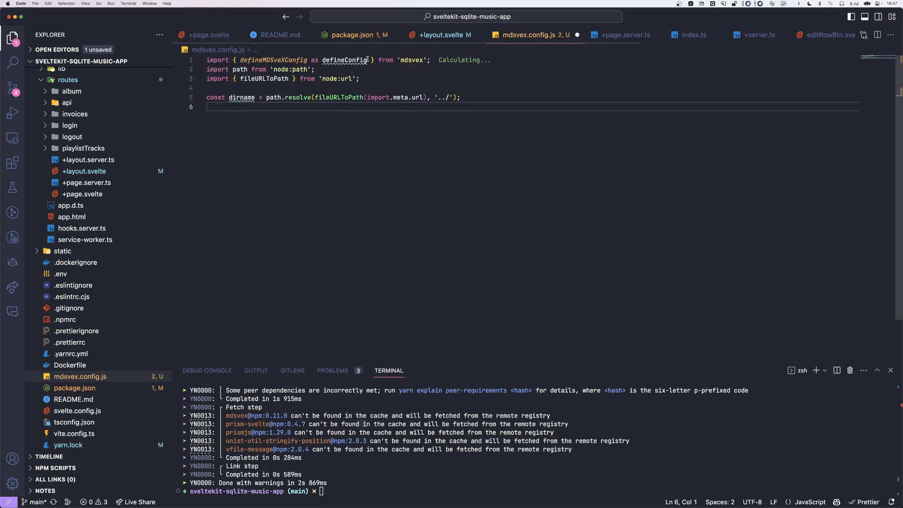
{"action": "double_click", "coordinate": [412, 60]}
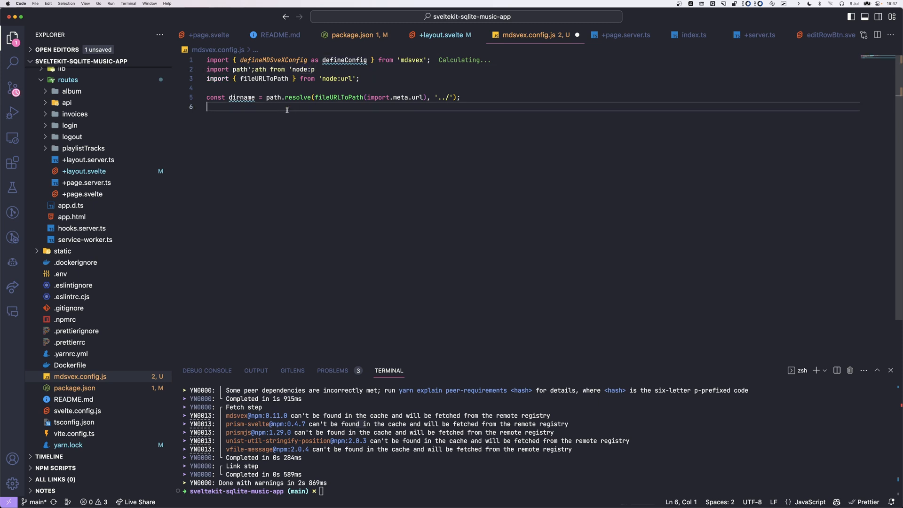
{"action": "double_click", "coordinate": [241, 97]}
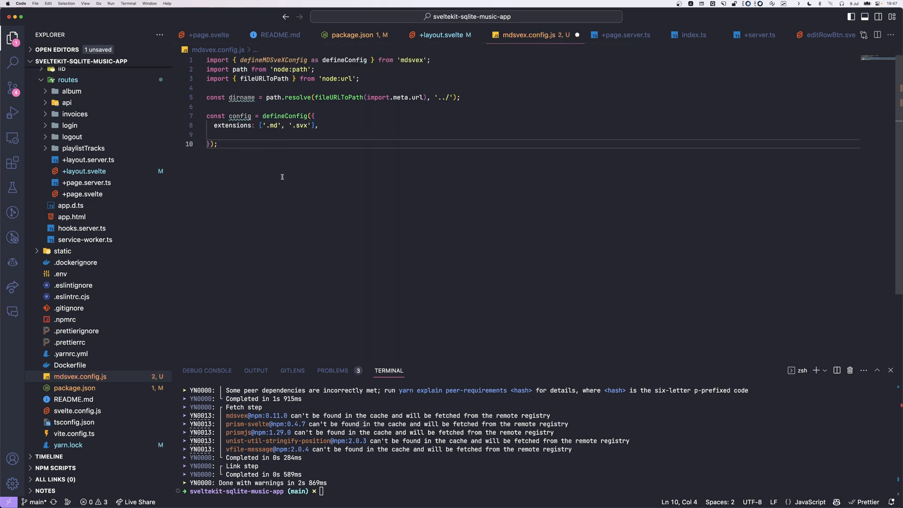
{"action": "double_click", "coordinate": [232, 125]}
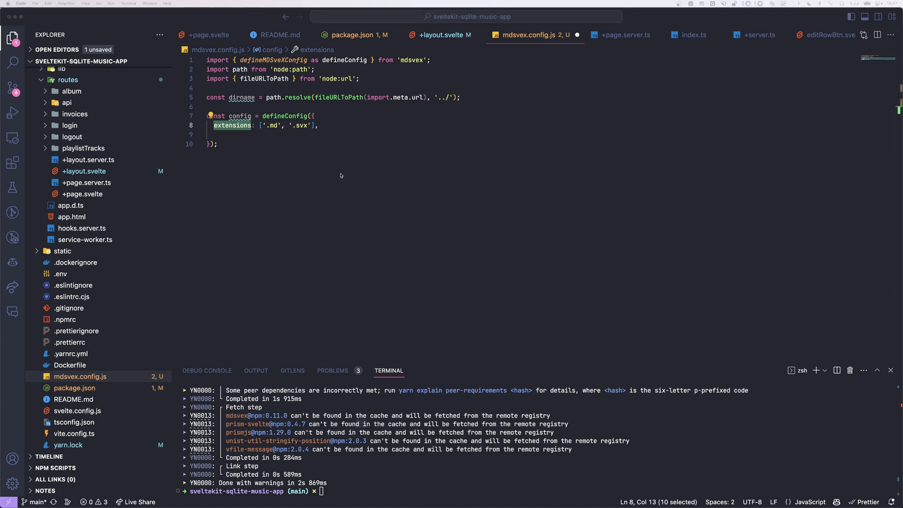
Add an empty layout option and export the config as the default.
{"action": "type", "text": "layout: {"}
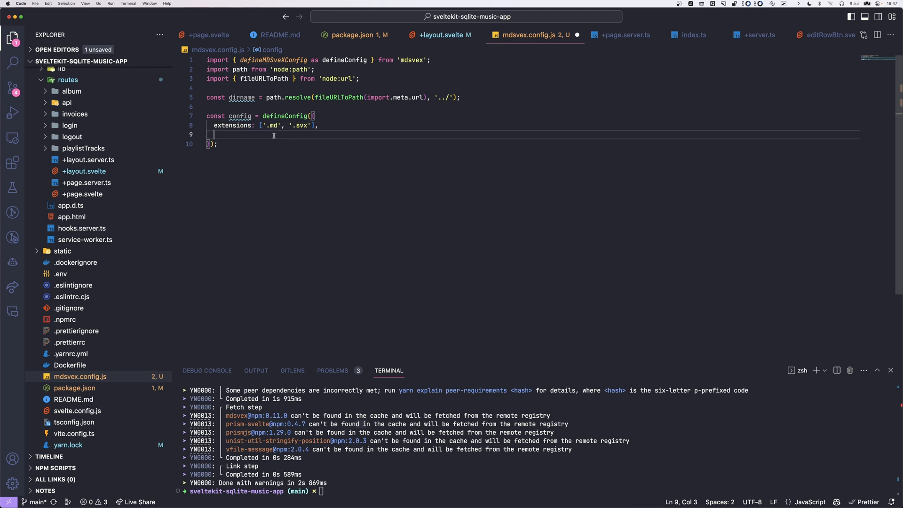
{"action": "type", "text": "layout: {"}
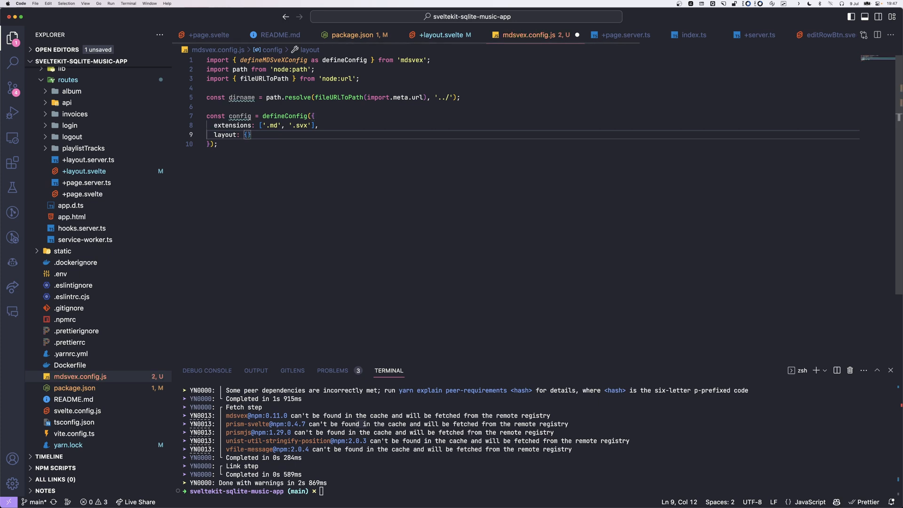
{"action": "left_click", "coordinate": [218, 144]}
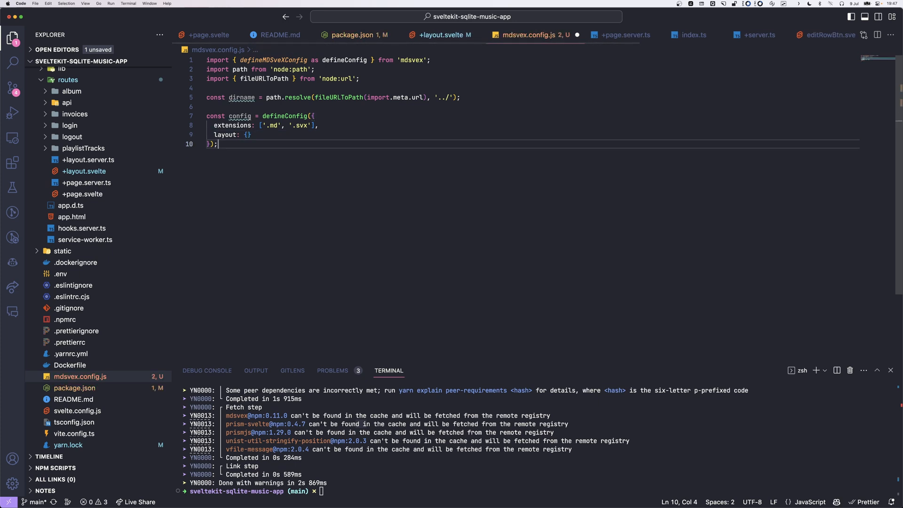
{"action": "key", "text": "Enter"}
{"action": "type", "text": "export default config;"}
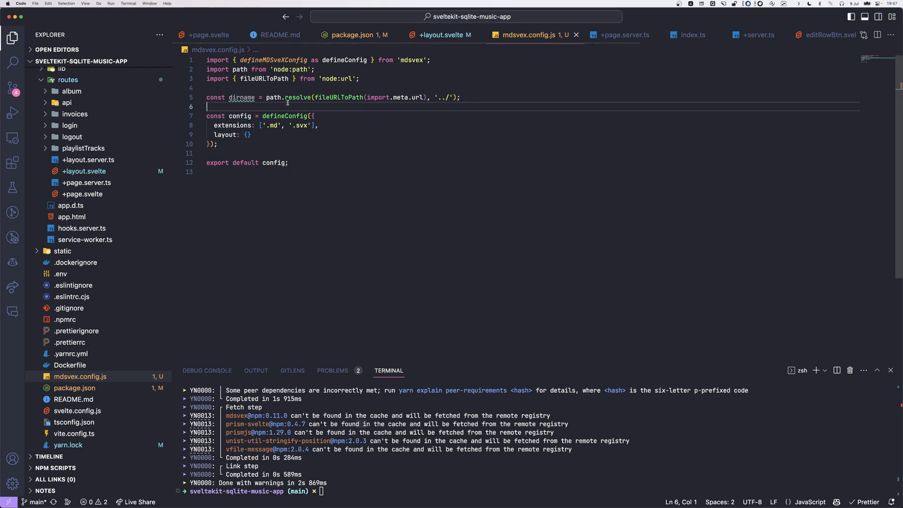
{"action": "double_click", "coordinate": [241, 97]}
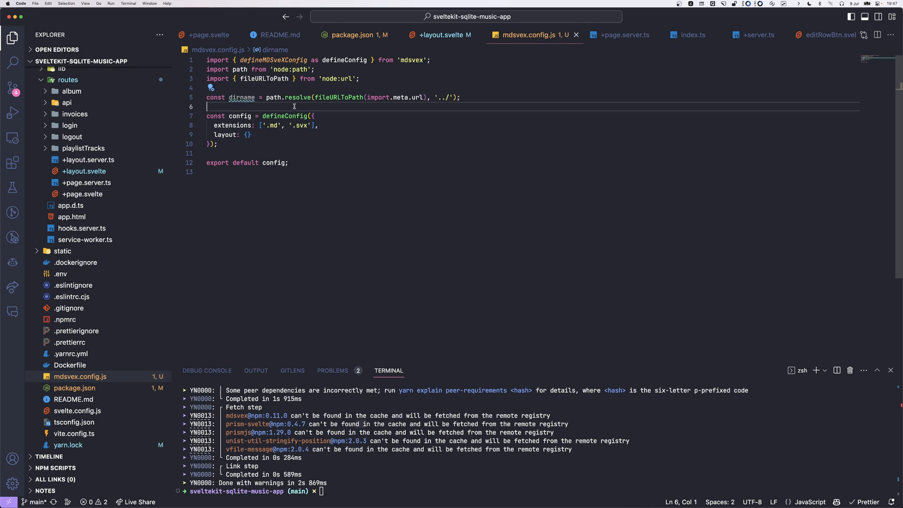
{"action": "double_click", "coordinate": [241, 98]}
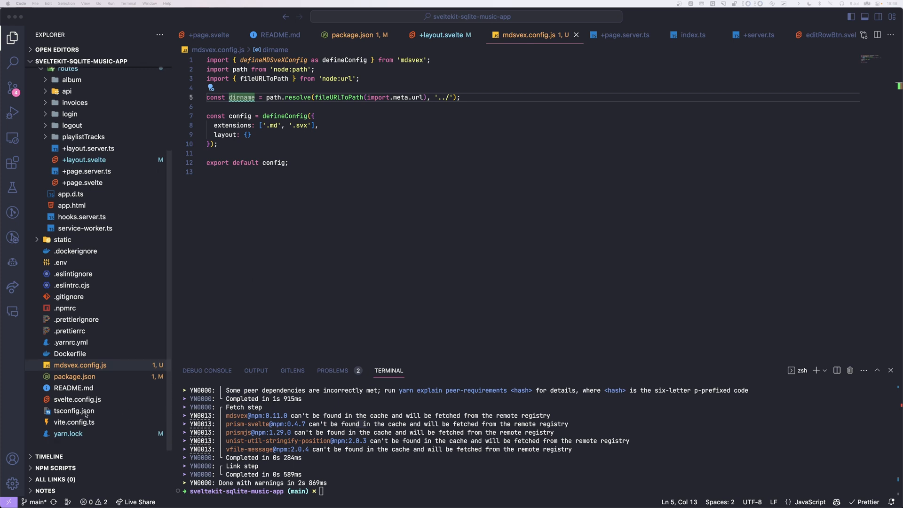
In svelte.config.js import mdsvex and add its extensions alongside '.svelte'.
{"action": "left_click", "coordinate": [77, 399]}
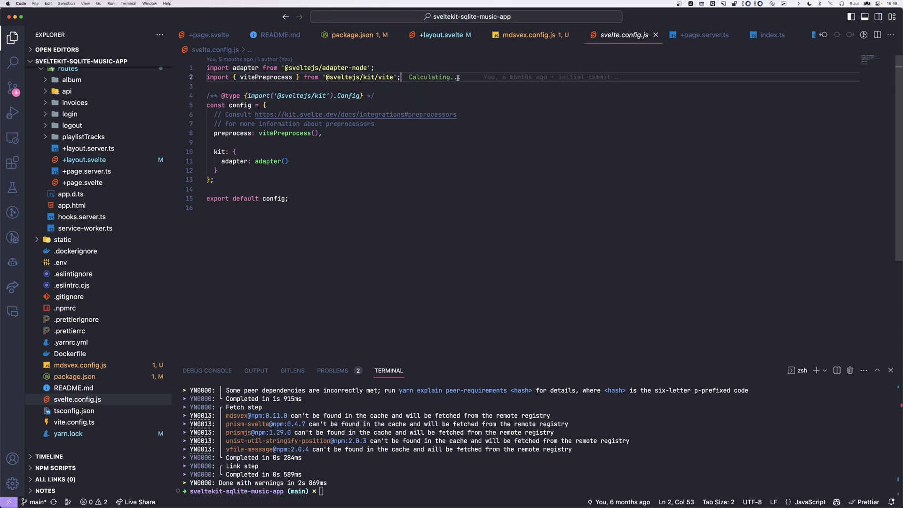
{"action": "type", "text": "import { mdsvex } from 'mdsvex';"}
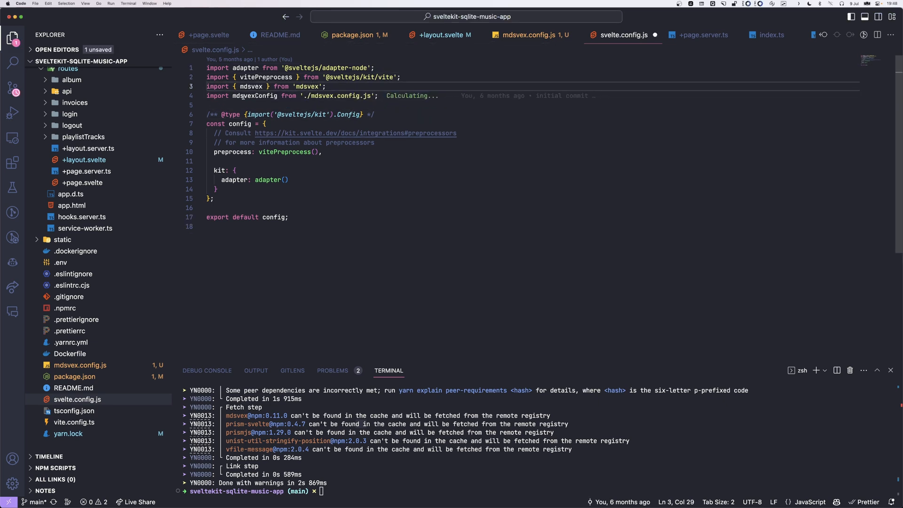
{"action": "double_click", "coordinate": [255, 96]}
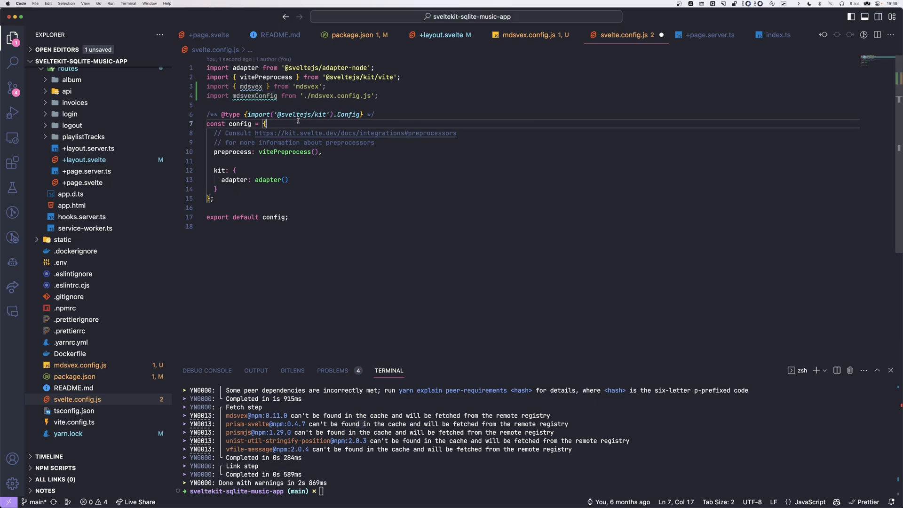
{"action": "type", "text": "extensions: ['.svelte', ...mdsvexConfig.extensions],"}
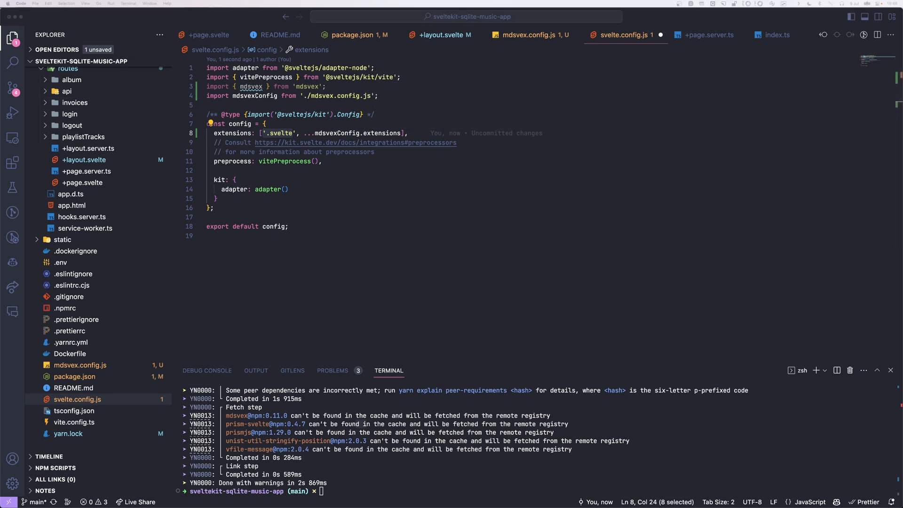
{"action": "mouse_move", "coordinate": [207, 185]}
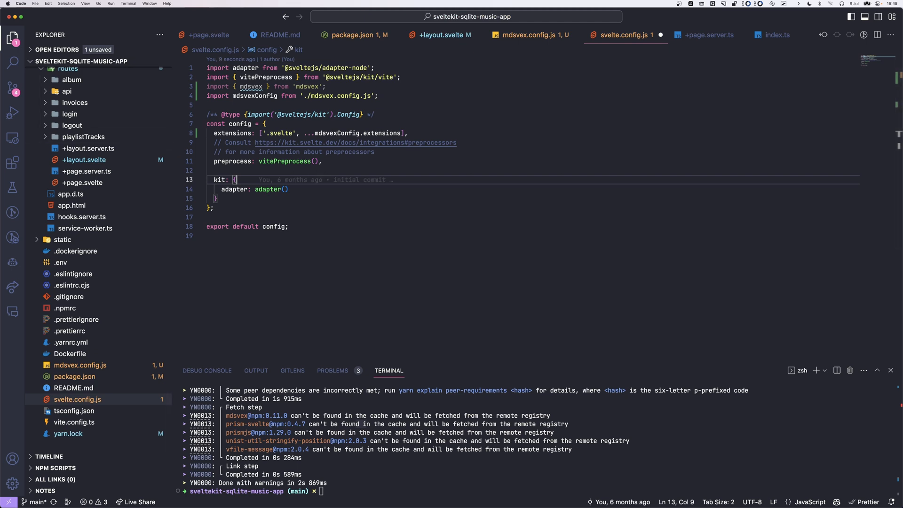
Set preprocess to run mdsvex(mdsvexConfig) alongside vitePreprocess.
{"action": "double_click", "coordinate": [284, 160]}
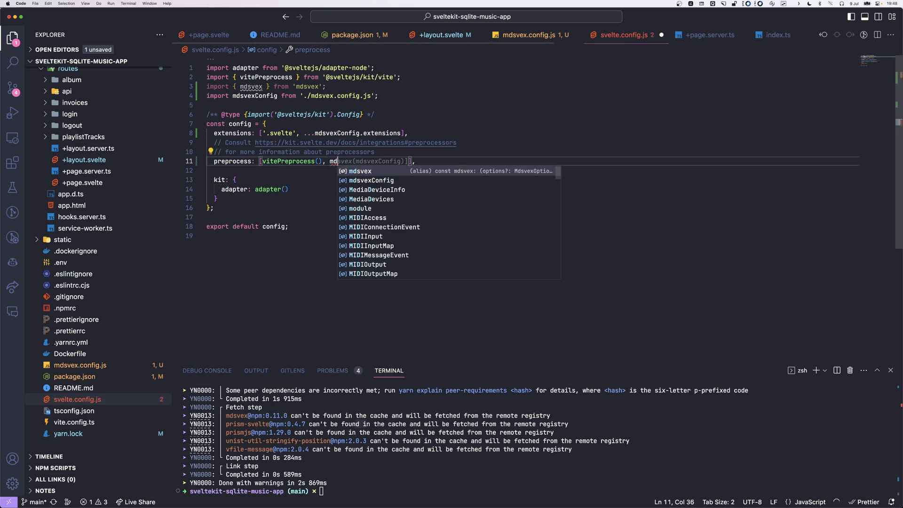
{"action": "key", "text": "Tab"}
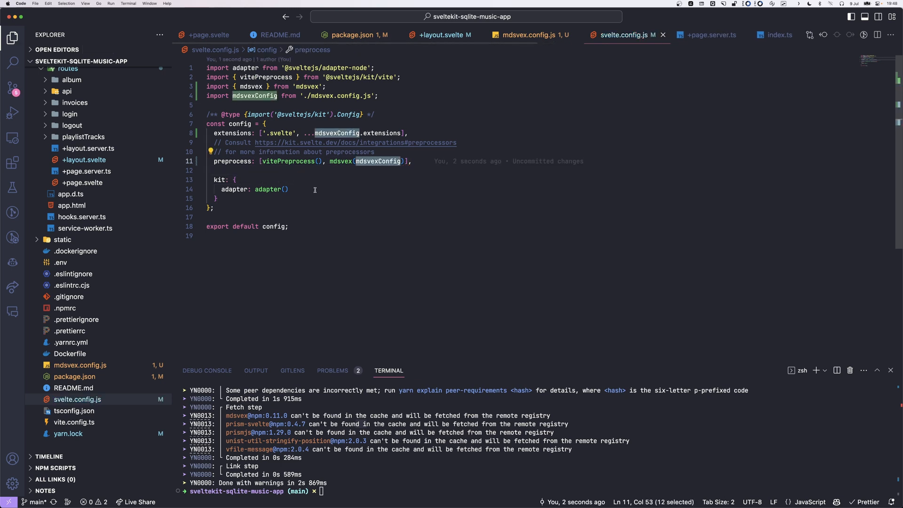
{"action": "mouse_move", "coordinate": [109, 376]}
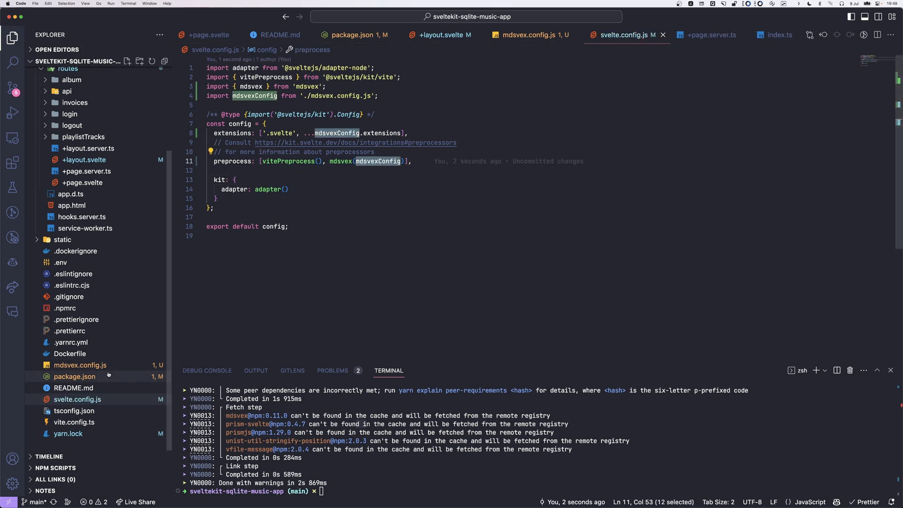
{"action": "left_click", "coordinate": [529, 35]}
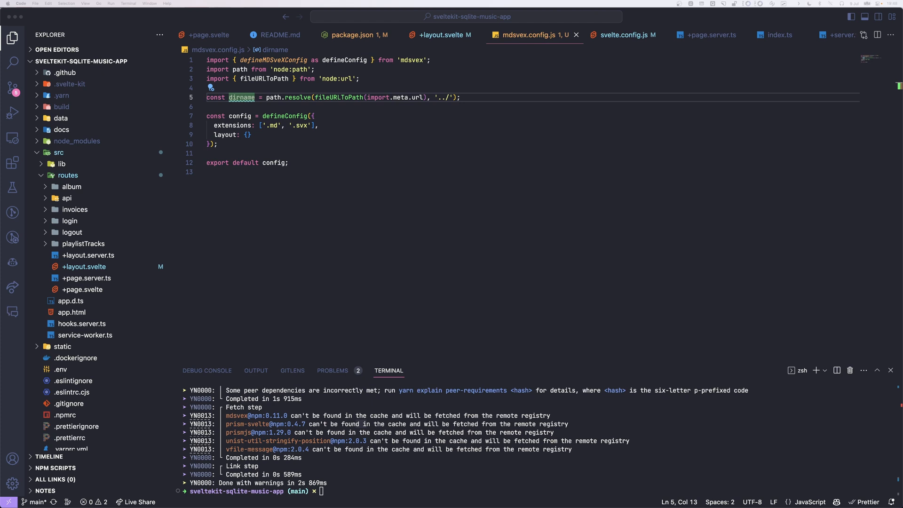
Create an about folder inside src/routes.
{"action": "scroll", "scroll_direction": "down", "scroll_amount": 3}
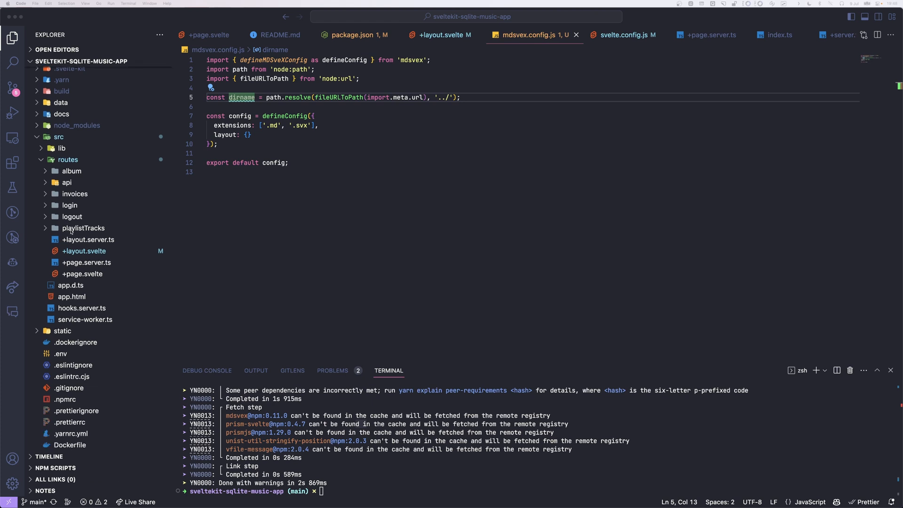
{"action": "right_click", "coordinate": [69, 159]}
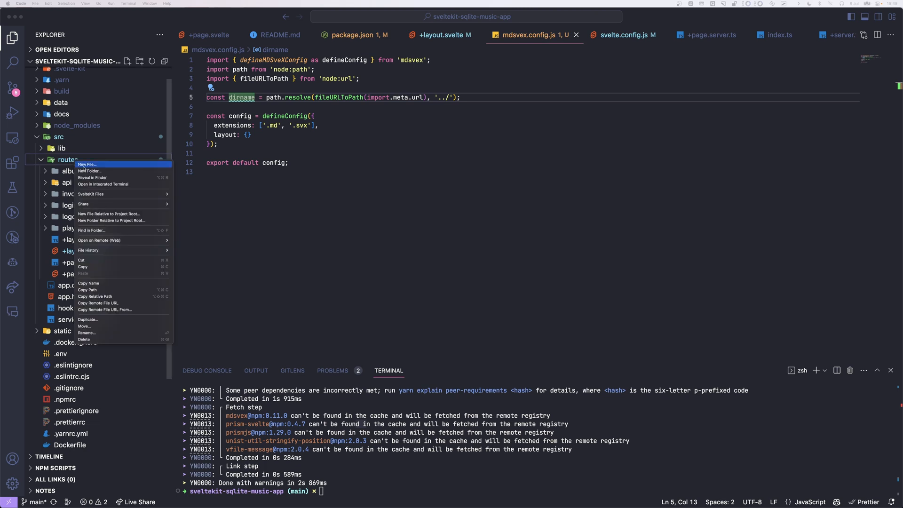
{"action": "left_click", "coordinate": [86, 164]}
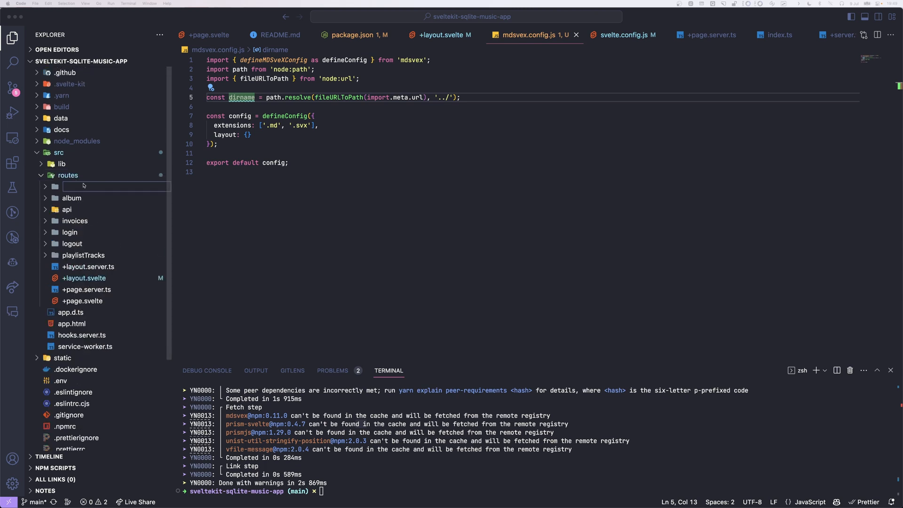
{"action": "type", "text": "a"}
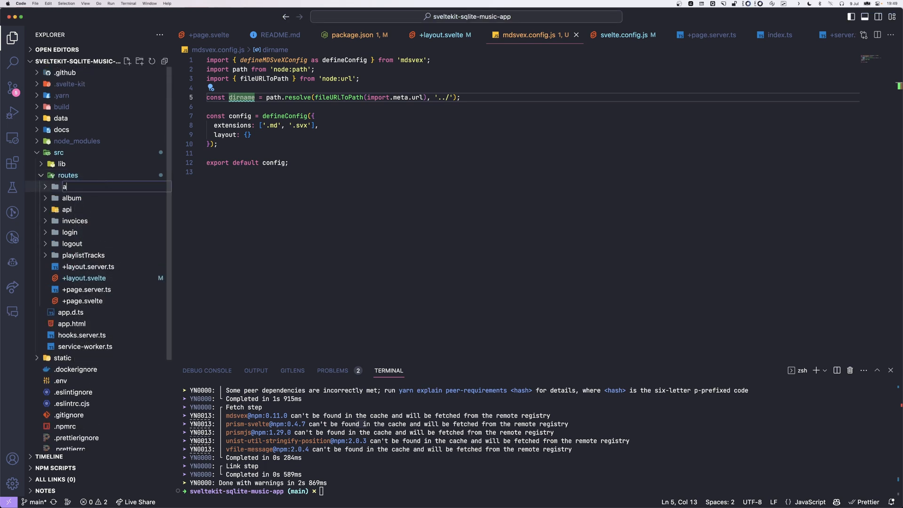
{"action": "type", "text": "about"}
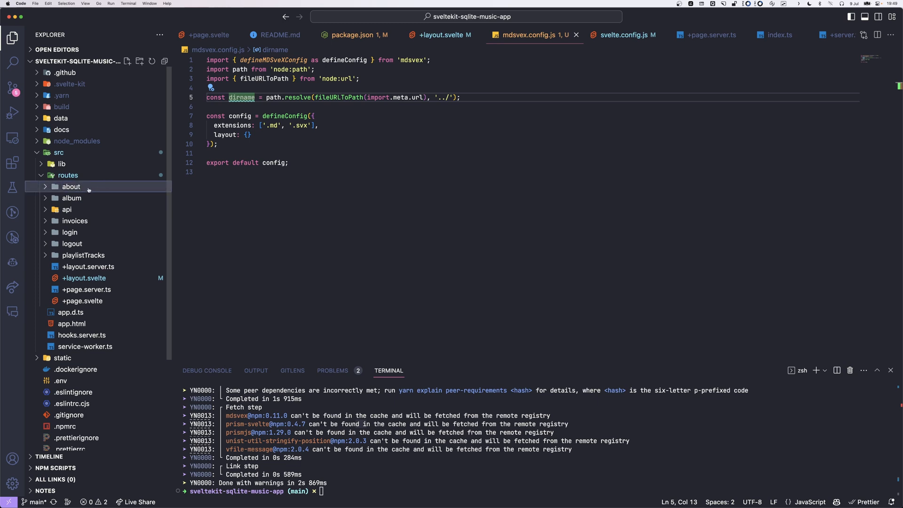
Add +page.svx in the about folder and fill it with the MelodyMart introduction.
{"action": "right_click", "coordinate": [70, 187]}
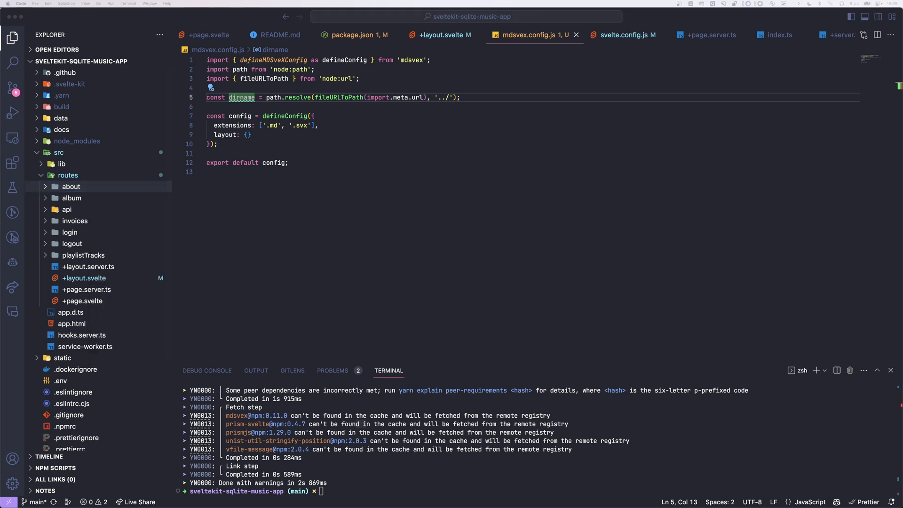
{"action": "left_click", "coordinate": [71, 186]}
{"action": "type", "text": "+page."}
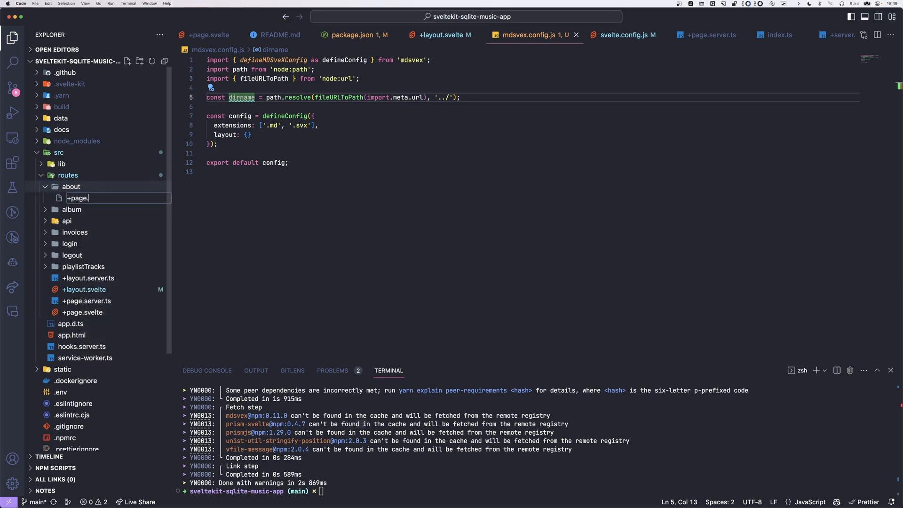
{"action": "type", "text": "svx"}
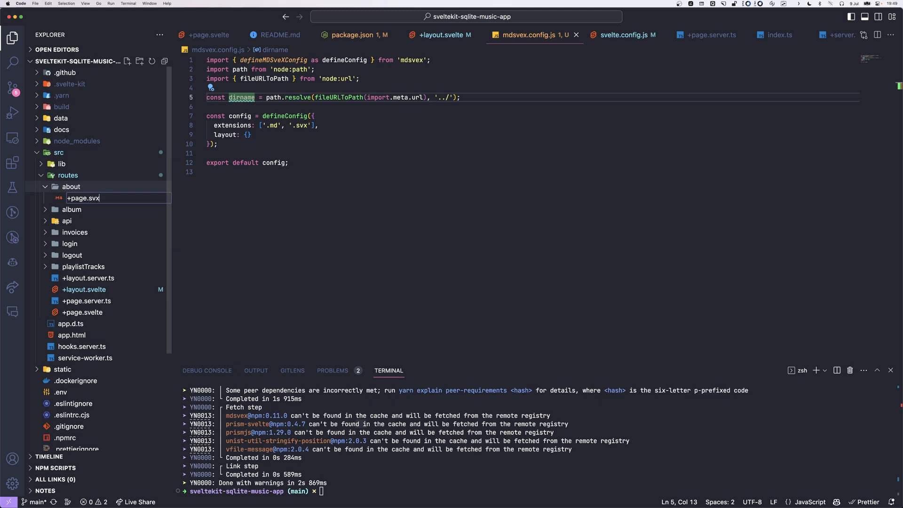
{"action": "key", "text": "Enter"}
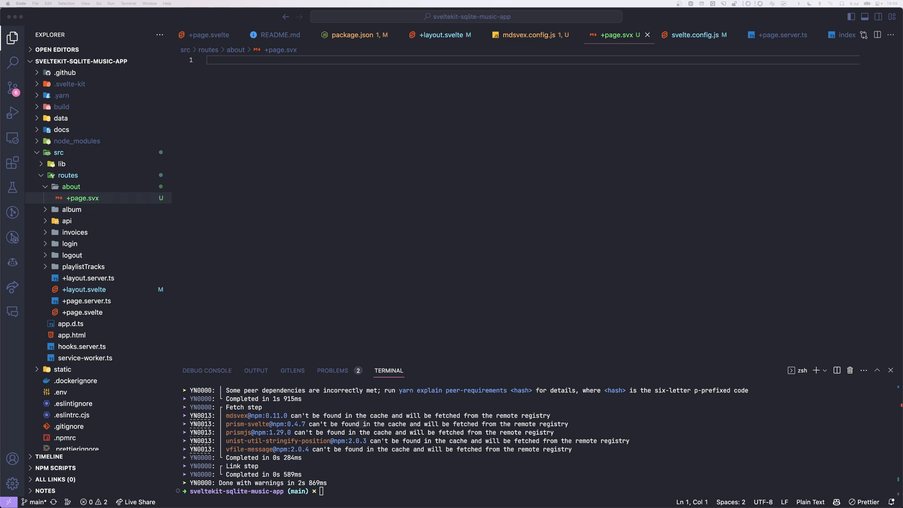
{"action": "mouse_move", "coordinate": [350, 78]}
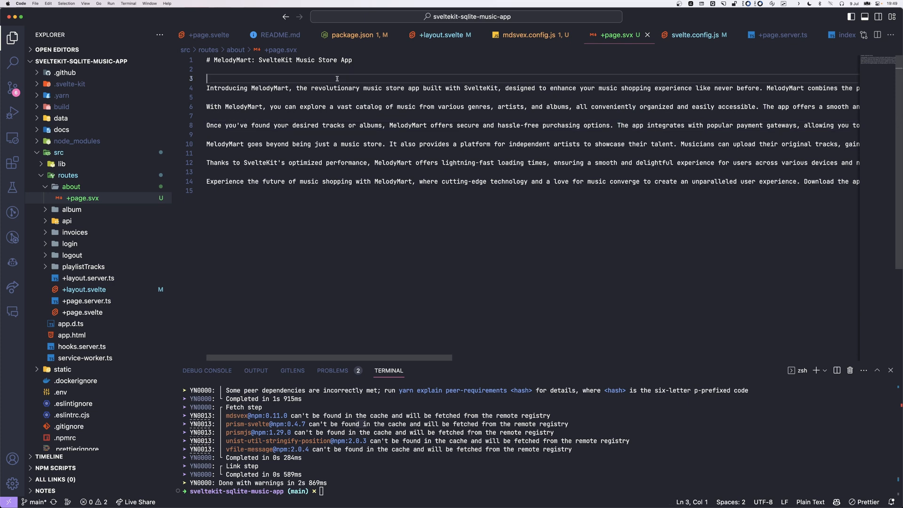
{"action": "key", "text": "cmd+a"}
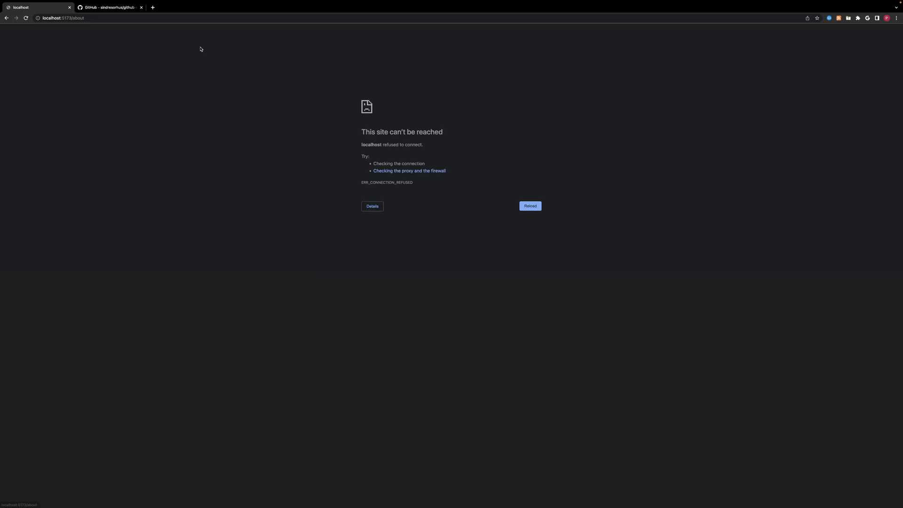
Restart the dev server with yarn dev and view the new About page in Chrome.
{"action": "left_click", "coordinate": [529, 206]}
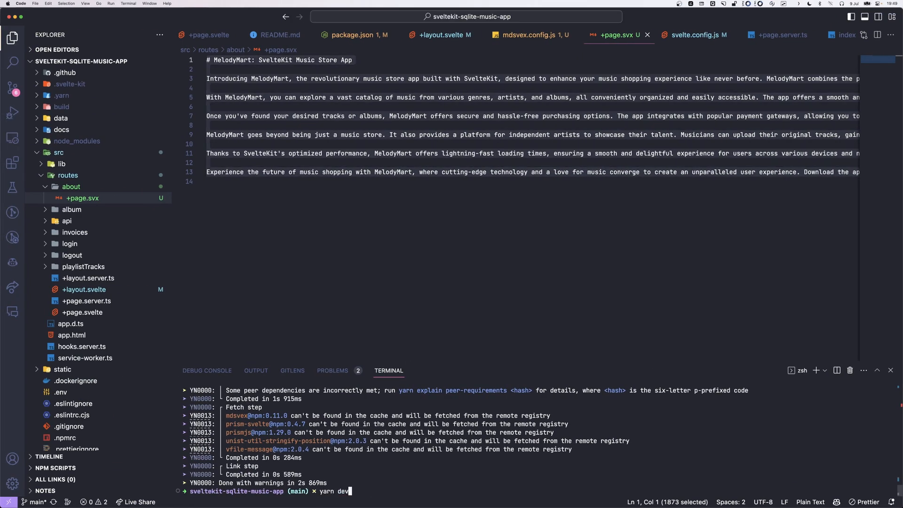
{"action": "key", "text": "Enter"}
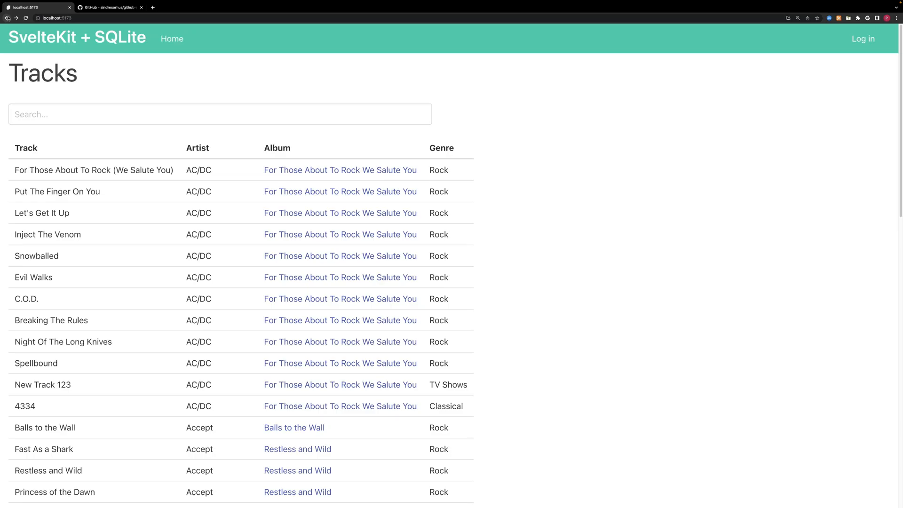
{"action": "left_click", "coordinate": [206, 39]}
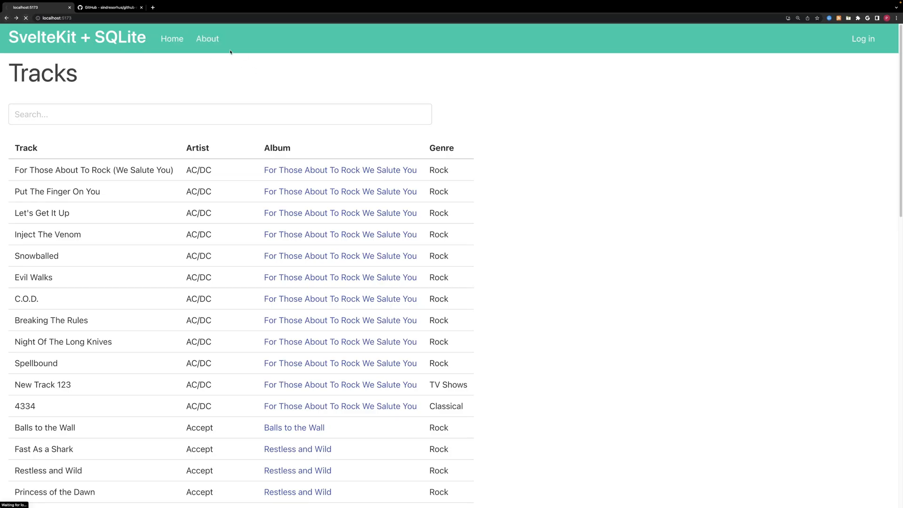
{"action": "left_click", "coordinate": [207, 39]}
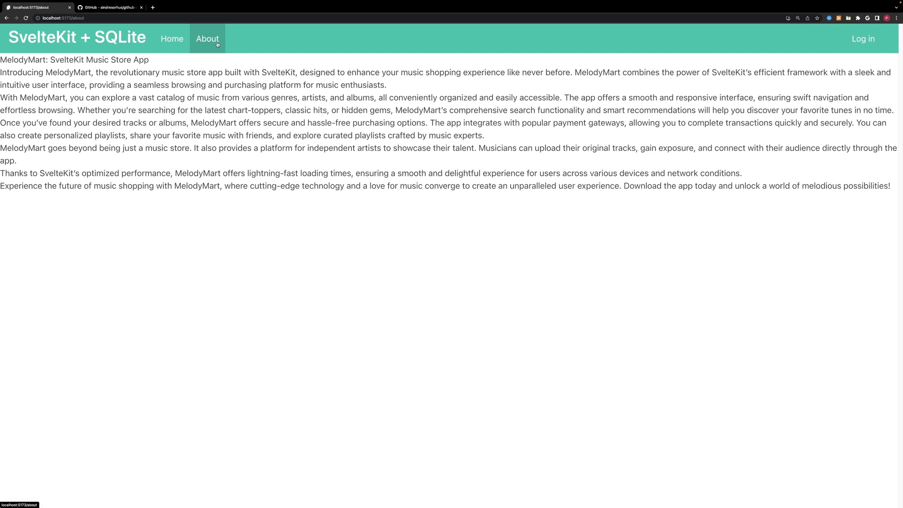
{"action": "mouse_move", "coordinate": [162, 74]}
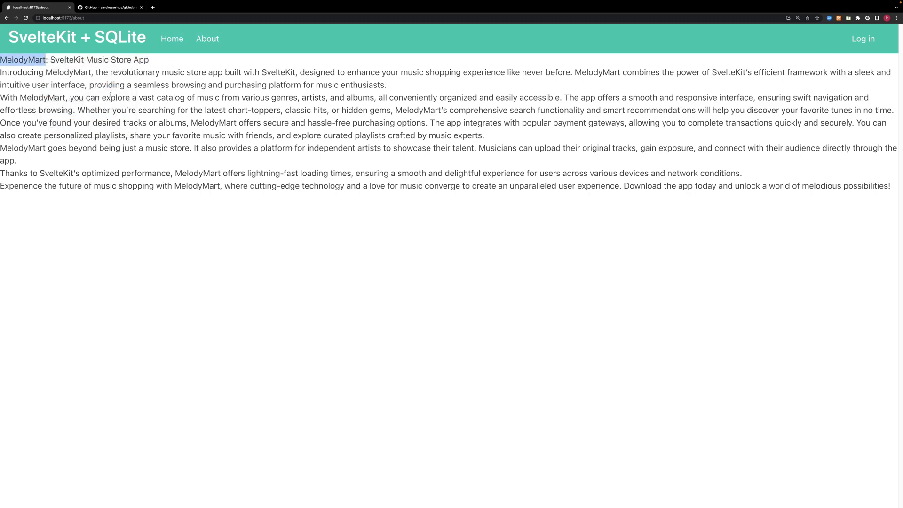
{"action": "key", "text": "F12"}
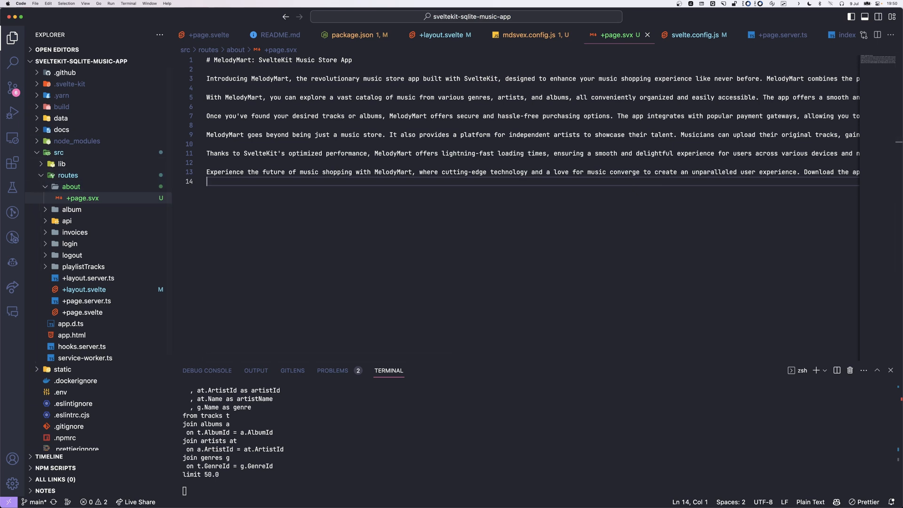
{"action": "mouse_move", "coordinate": [96, 163]}
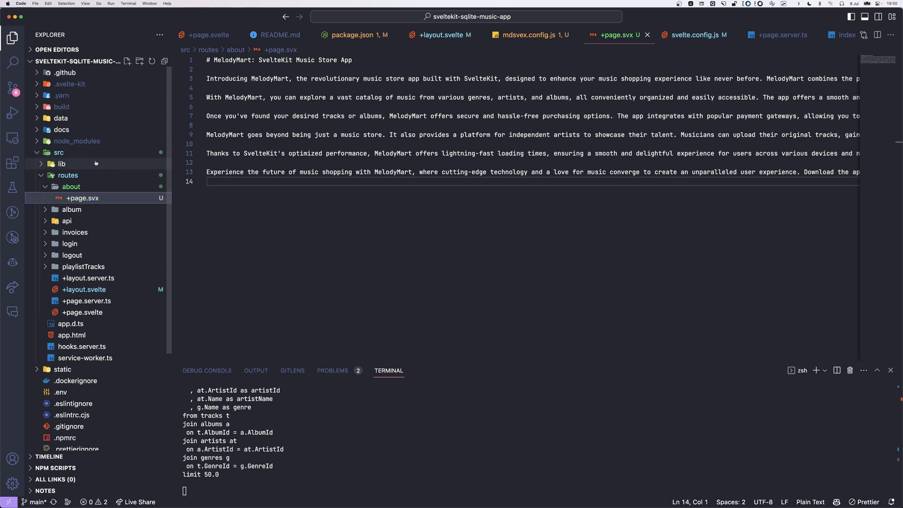
Create a layouts folder inside lib/components.
{"action": "left_click", "coordinate": [61, 163]}
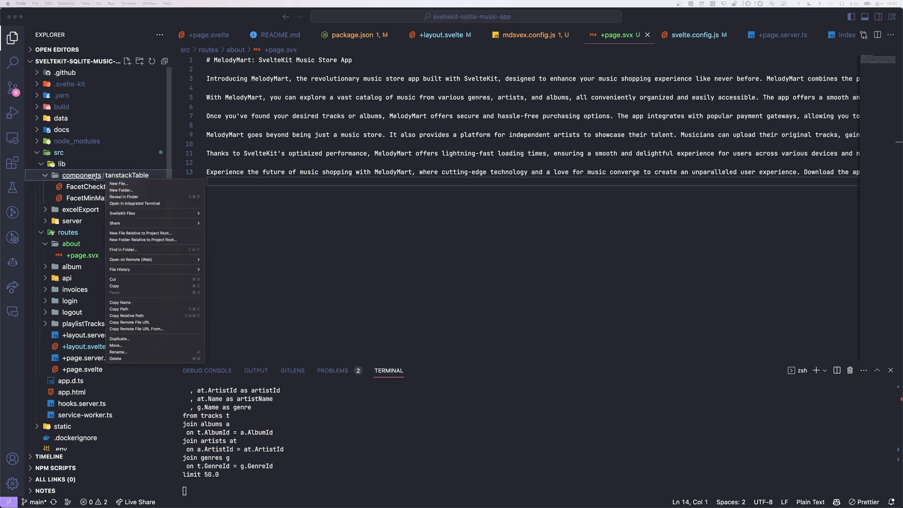
{"action": "left_click", "coordinate": [121, 190]}
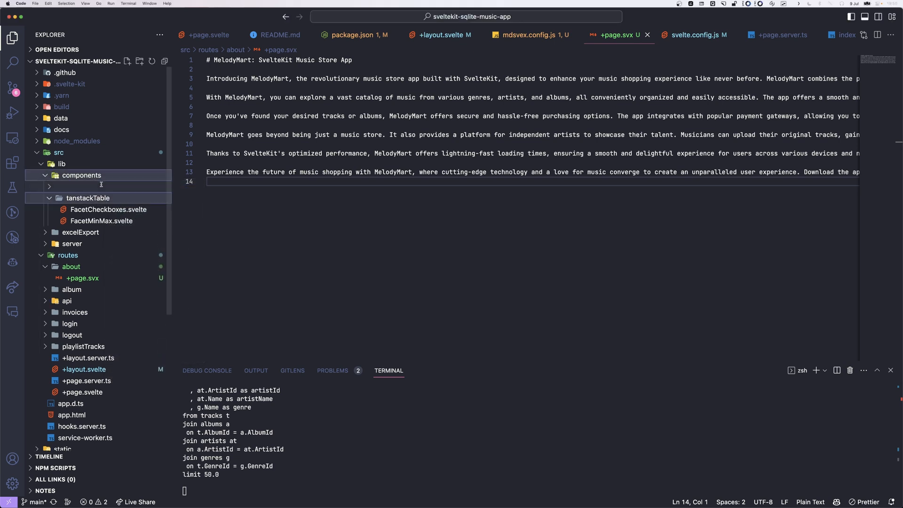
{"action": "right_click", "coordinate": [87, 198]}
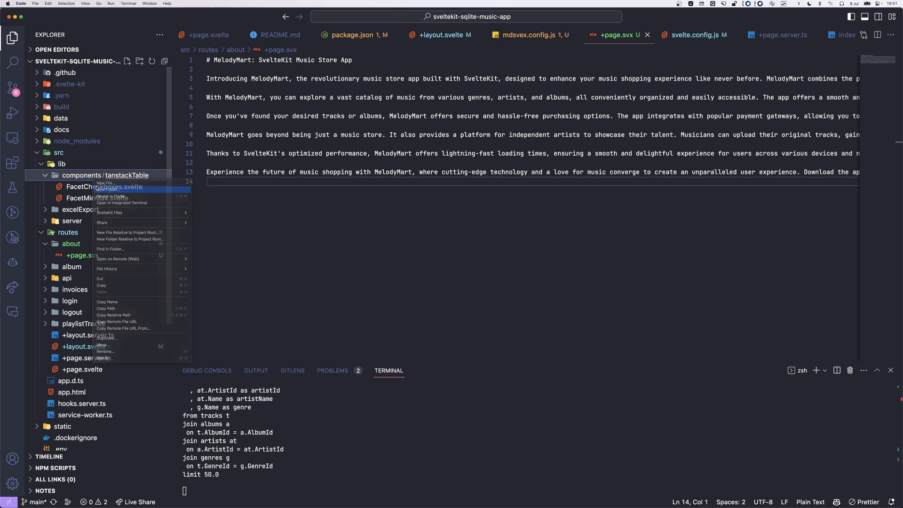
{"action": "left_click", "coordinate": [106, 189]}
{"action": "type", "text": "layouts"}
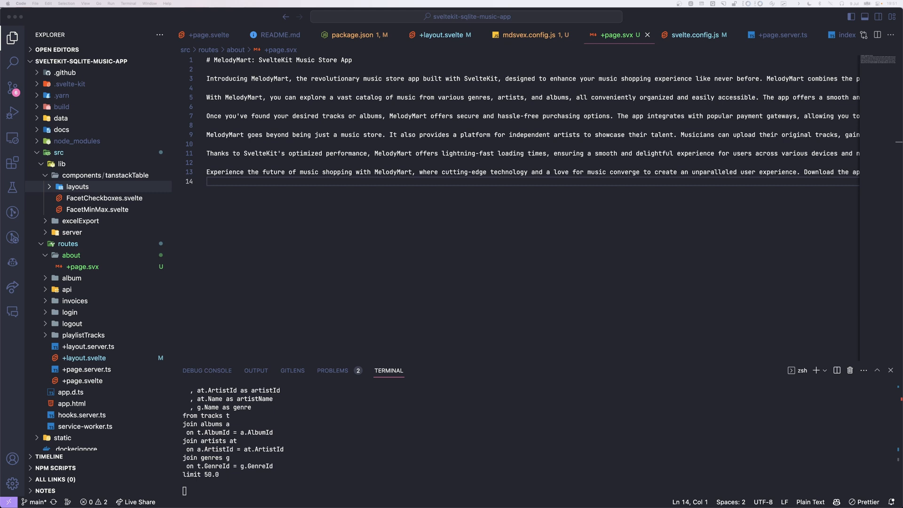
Add an empty default-layout.svelte file inside the layouts folder.
{"action": "right_click", "coordinate": [77, 187]}
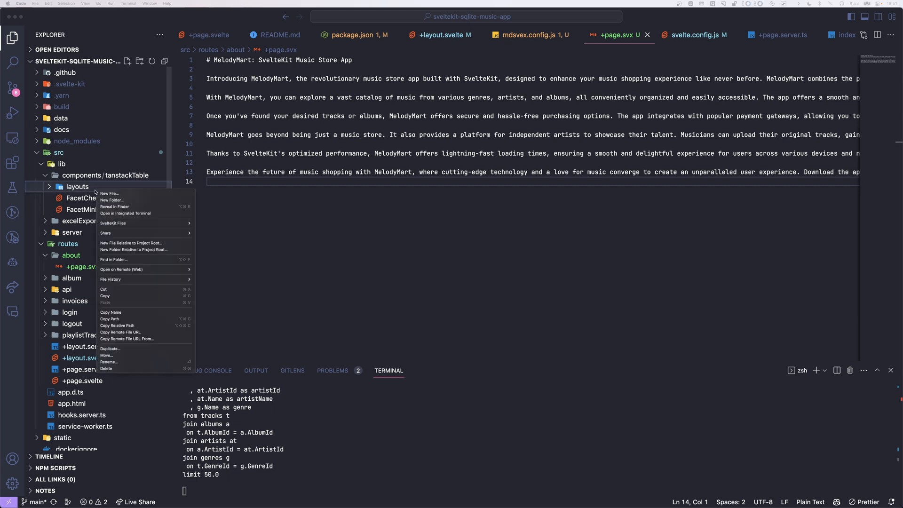
{"action": "left_click", "coordinate": [109, 193]}
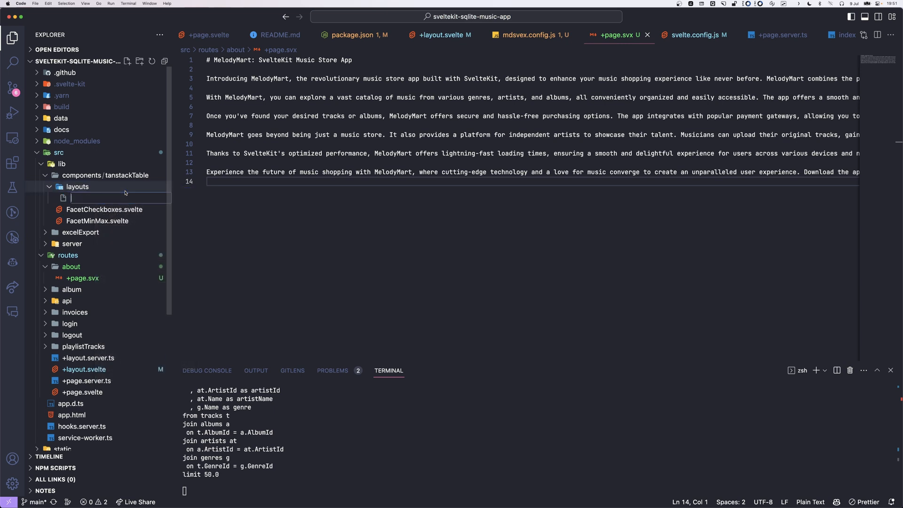
{"action": "type", "text": "default-layout.svelte"}
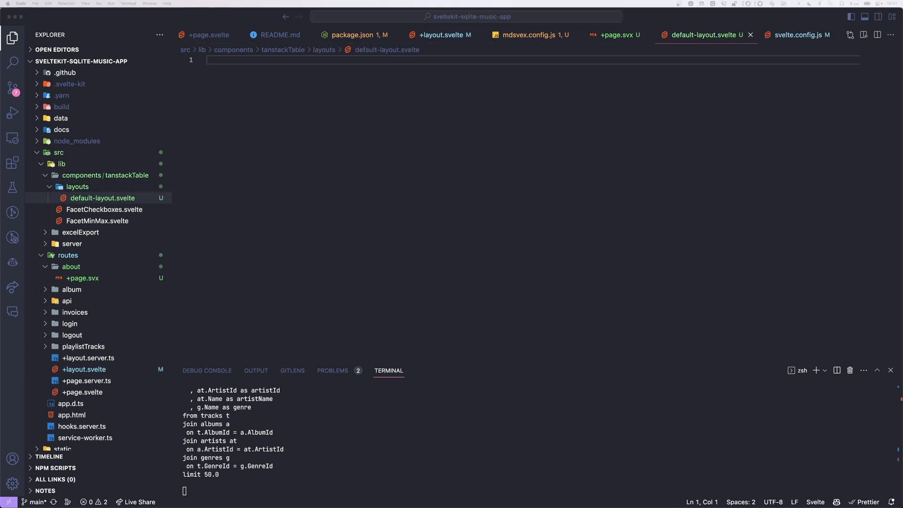
{"action": "mouse_move", "coordinate": [421, 142]}
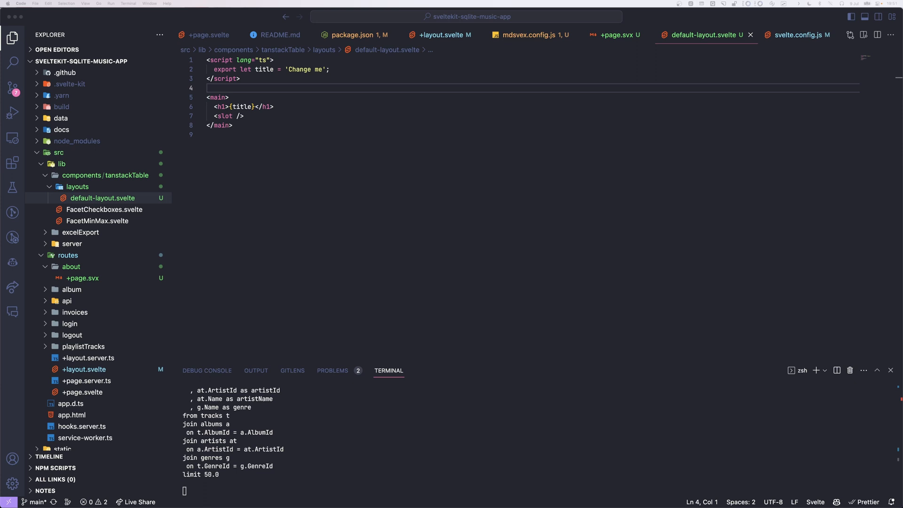
Give default-layout.svelte a title prop, a svelte:head title and an h1 with a slot.
{"action": "left_click", "coordinate": [227, 98]}
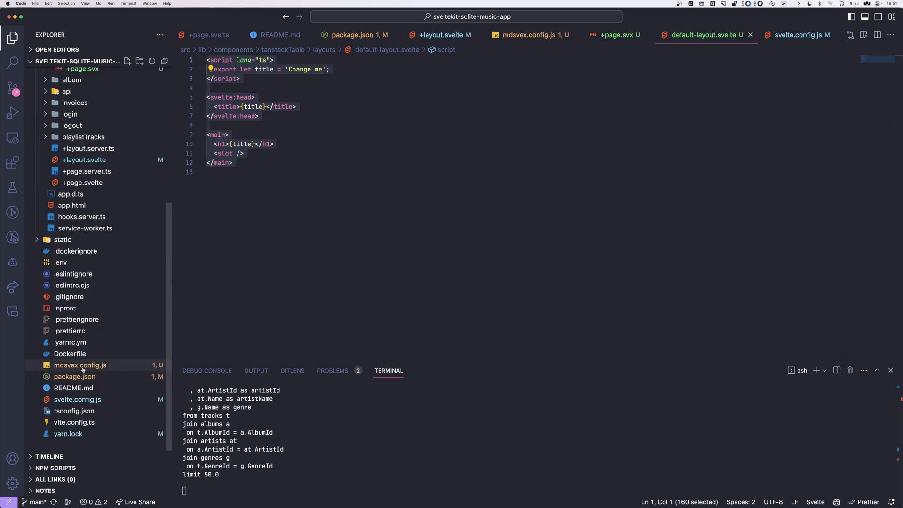
Point the mdsvex default layout at src/lib/components/layouts/default-layout.svelte.
{"action": "left_click", "coordinate": [530, 35]}
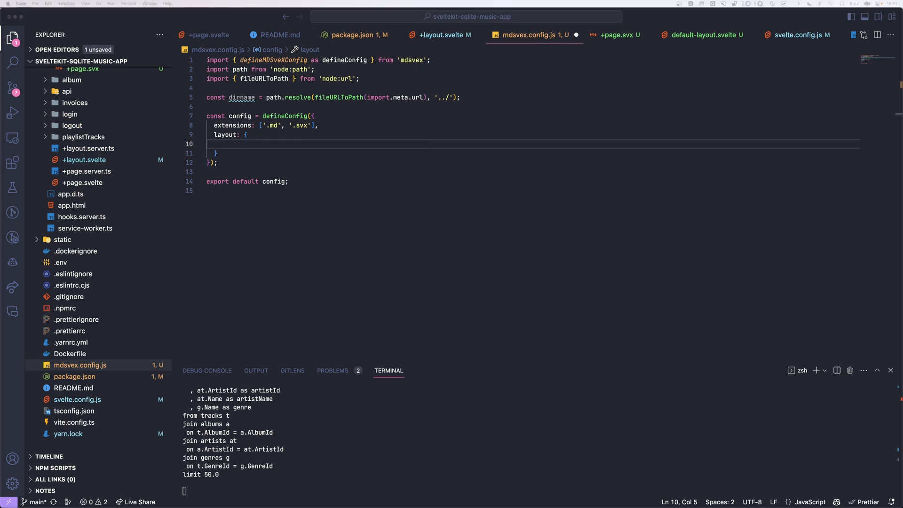
{"action": "type", "text": "default: path.join(dirname, './src/lib/components/layouts/default-layout.svelte'),"}
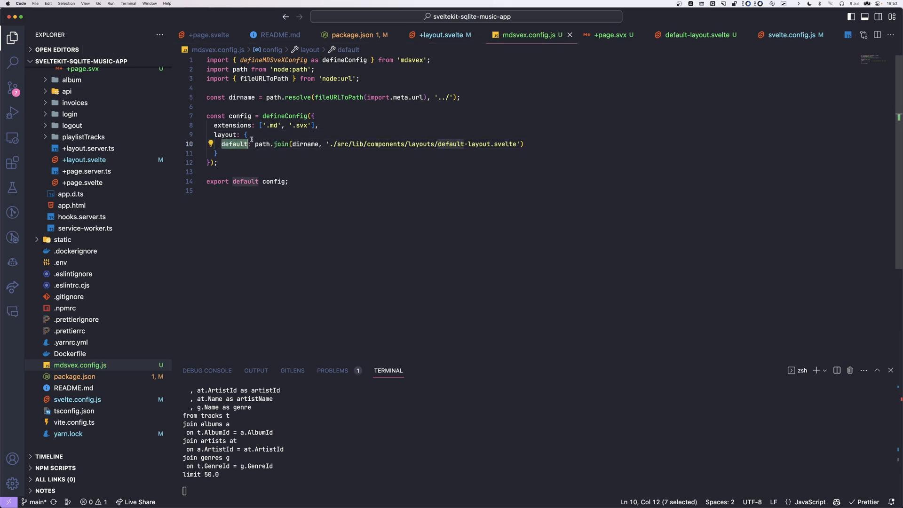
{"action": "mouse_move", "coordinate": [252, 140]}
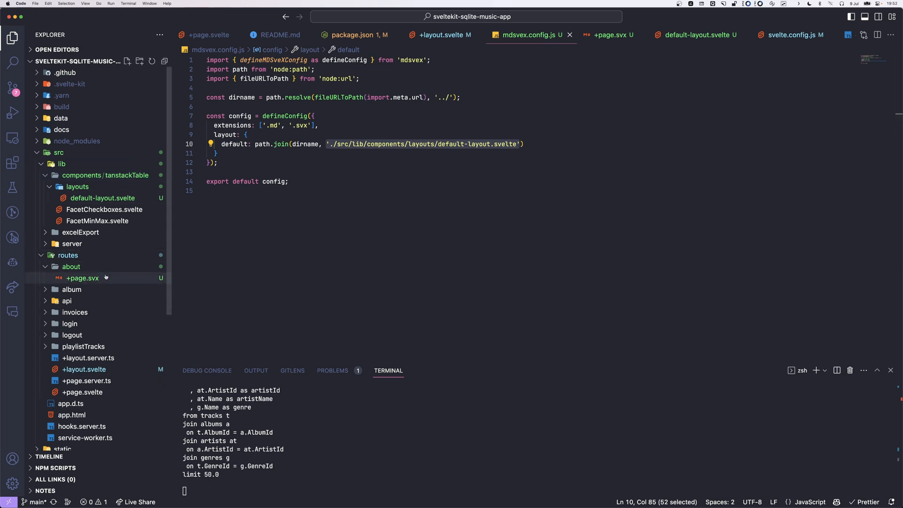
{"action": "left_click", "coordinate": [102, 198]}
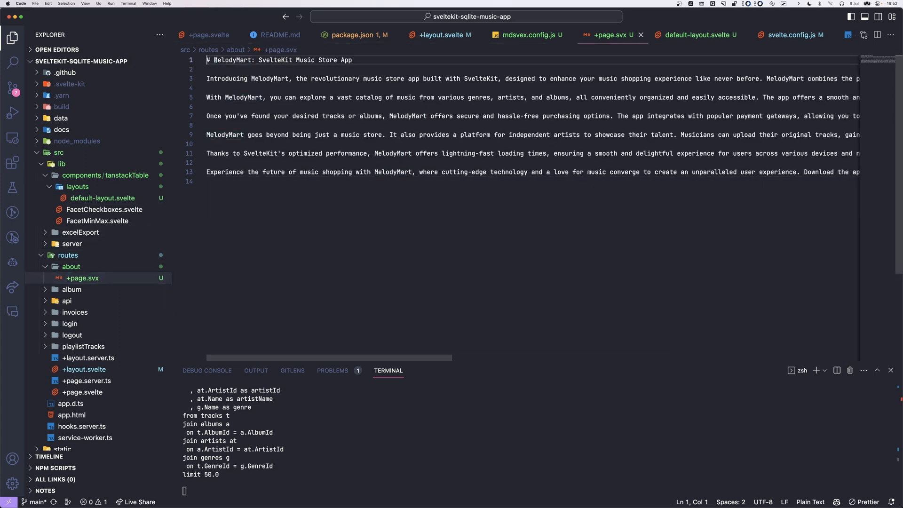
Add frontmatter to about/+page.svx with title: MelodyMart.
{"action": "key", "text": "Enter"}
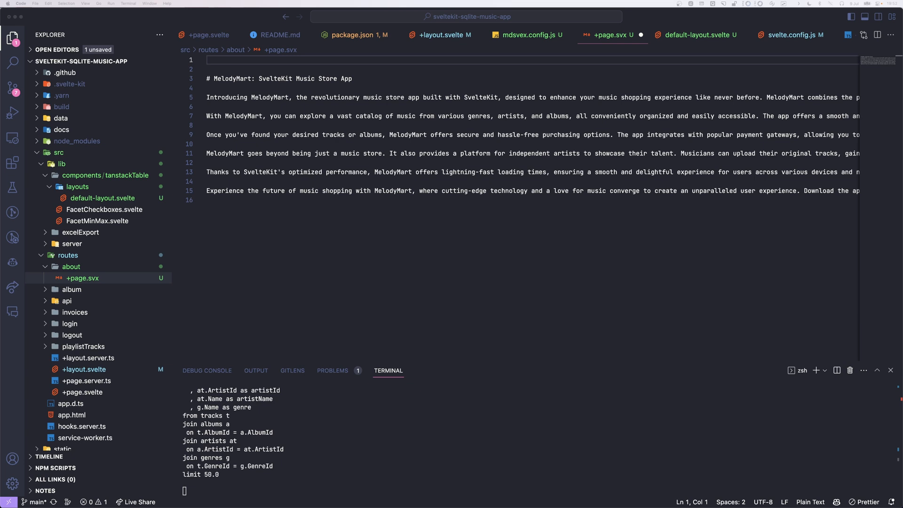
{"action": "type", "text": "---"}
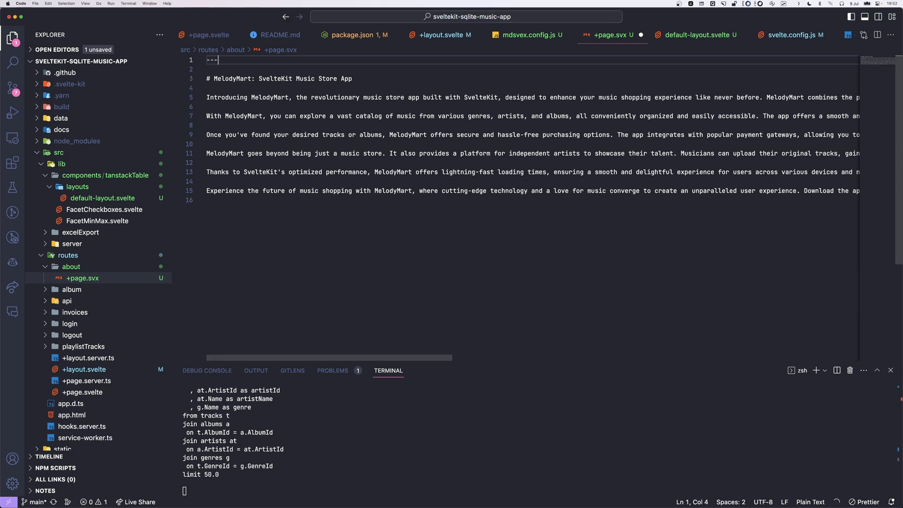
{"action": "key", "text": "Enter"}
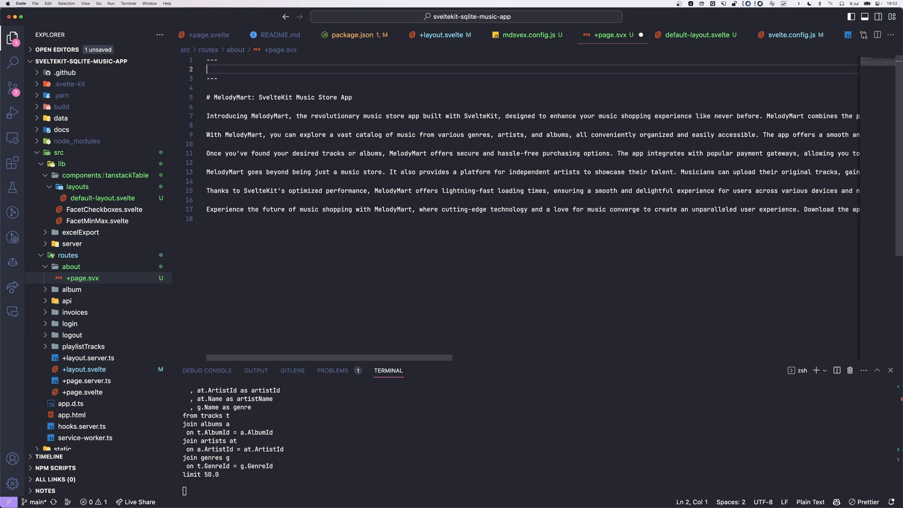
{"action": "type", "text": "title"}
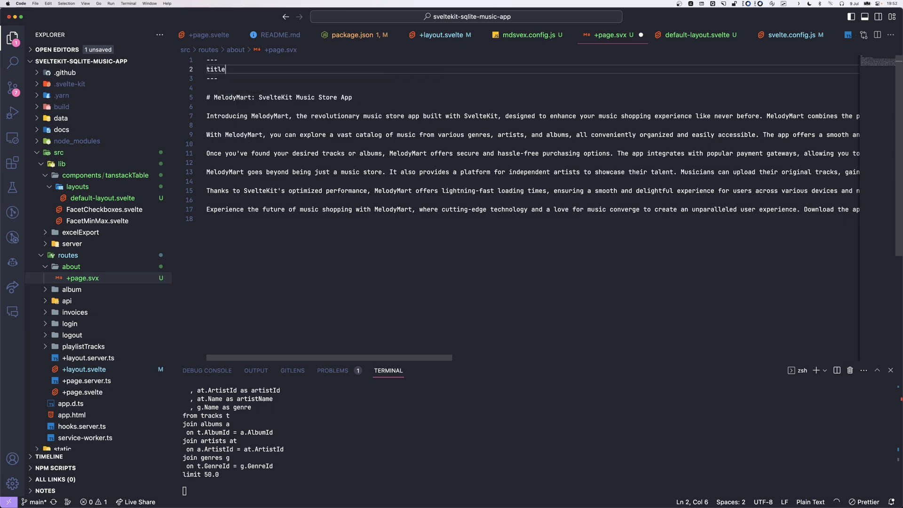
{"action": "type", "text": ": MelodyMart"}
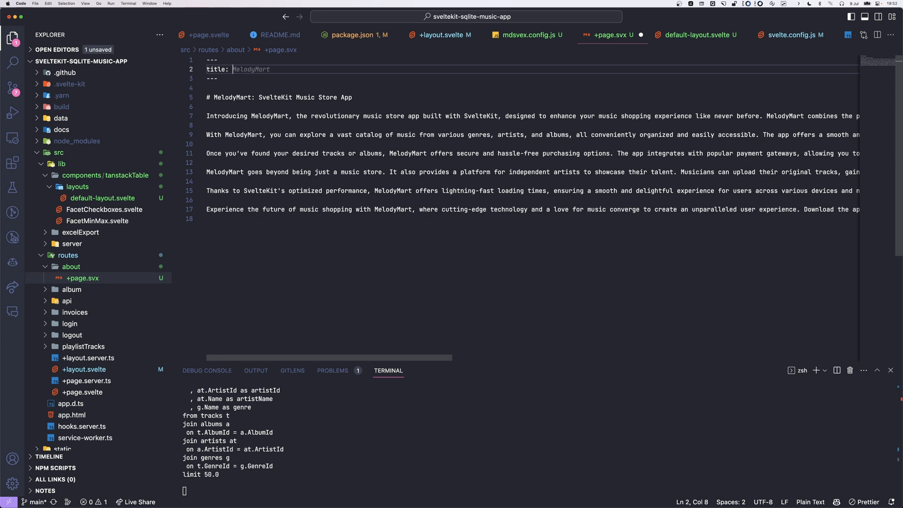
Set layout: default in the frontmatter and return to the mdsvex config.
{"action": "type", "text": "Hello Wo"}
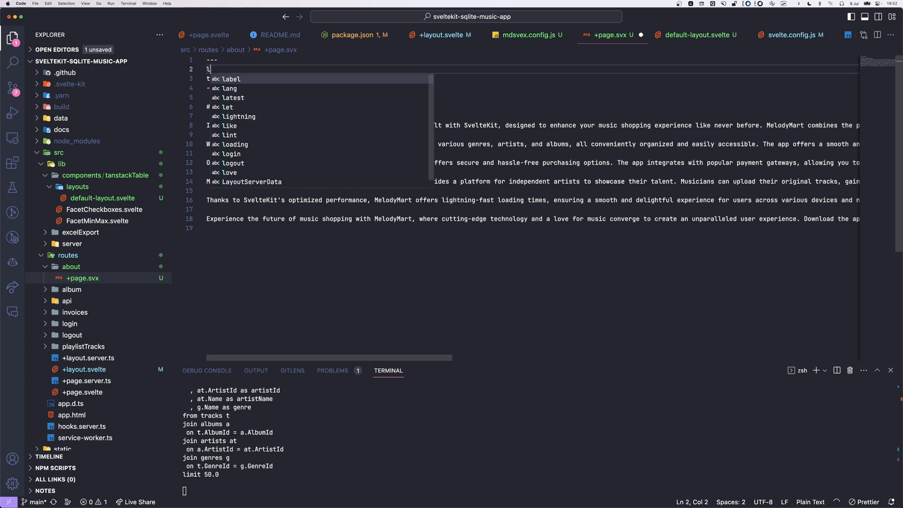
{"action": "type", "text": "ayout: default"}
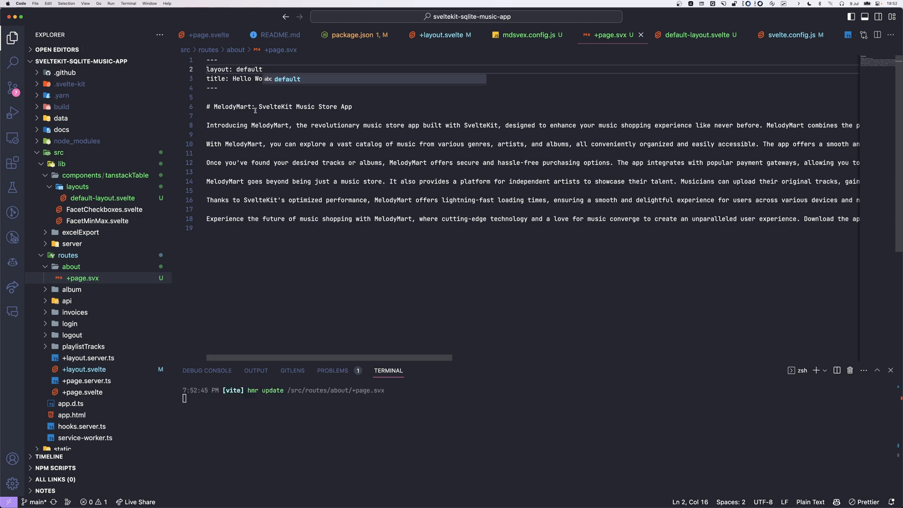
{"action": "scroll", "scroll_direction": "down", "scroll_amount": 3}
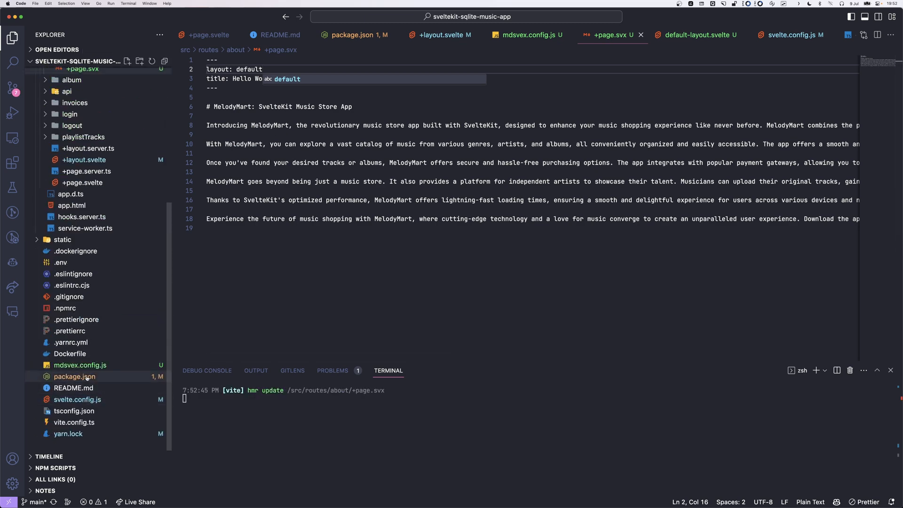
{"action": "left_click", "coordinate": [531, 35]}
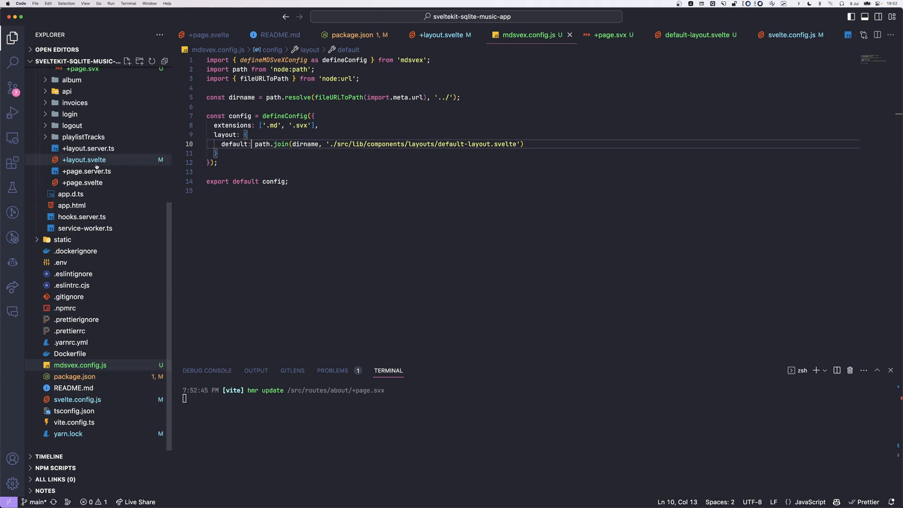
Give the h1 title in default-layout.svelte the is-size-1 class.
{"action": "left_click", "coordinate": [84, 159]}
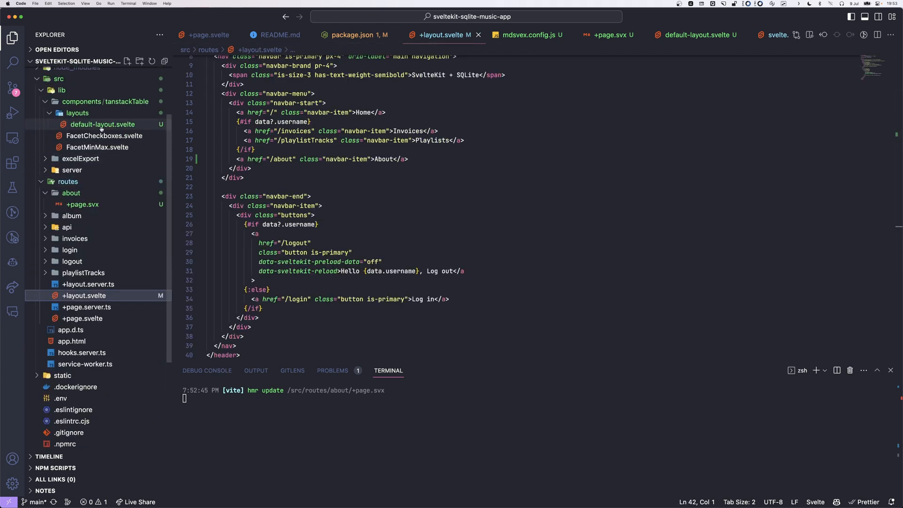
{"action": "left_click", "coordinate": [103, 124]}
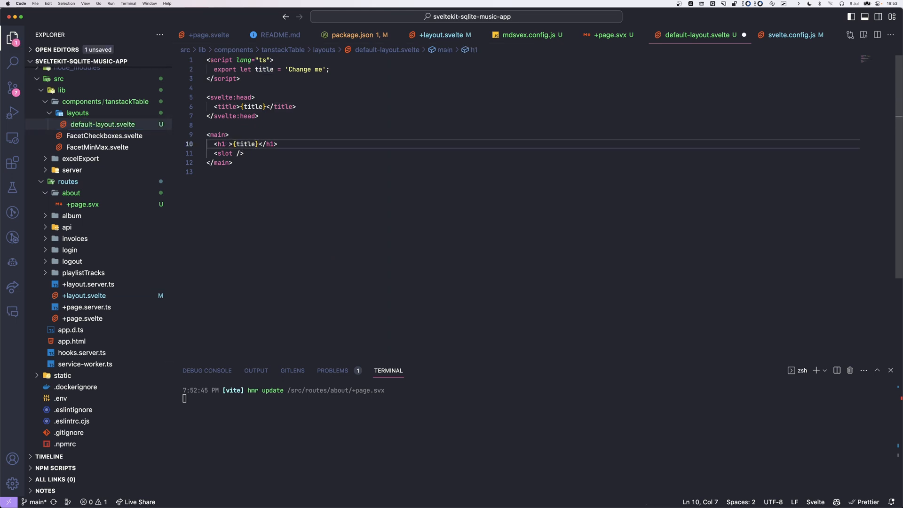
{"action": "type", "text": "class=\"has-"}
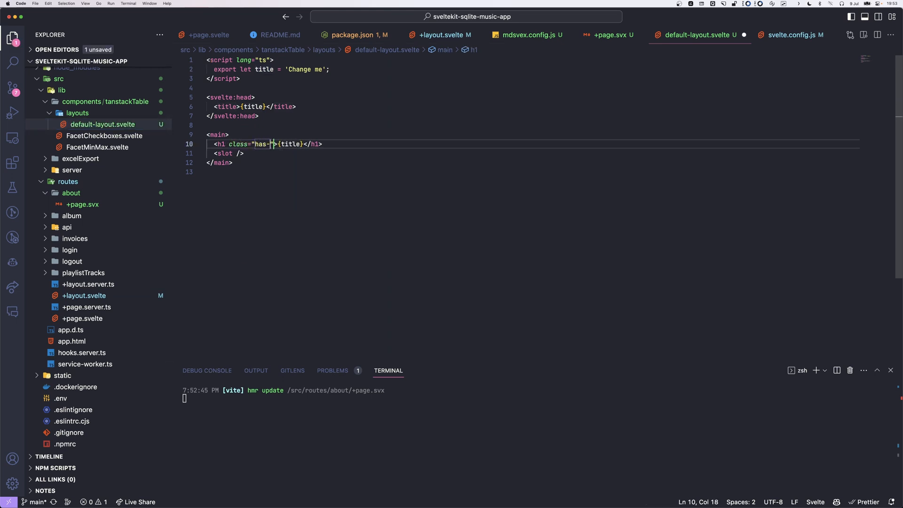
{"action": "type", "text": "size-1"}
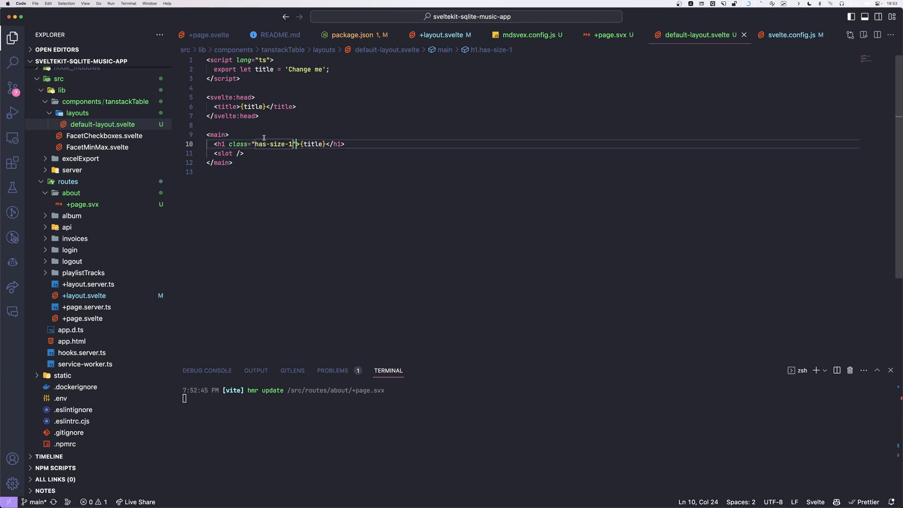
{"action": "type", "text": "is-size-1"}
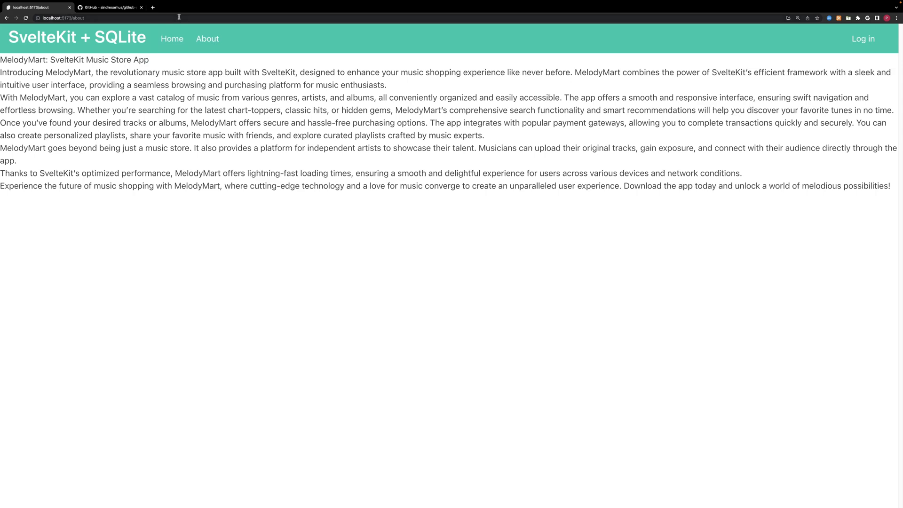
{"action": "mouse_move", "coordinate": [181, 50]}
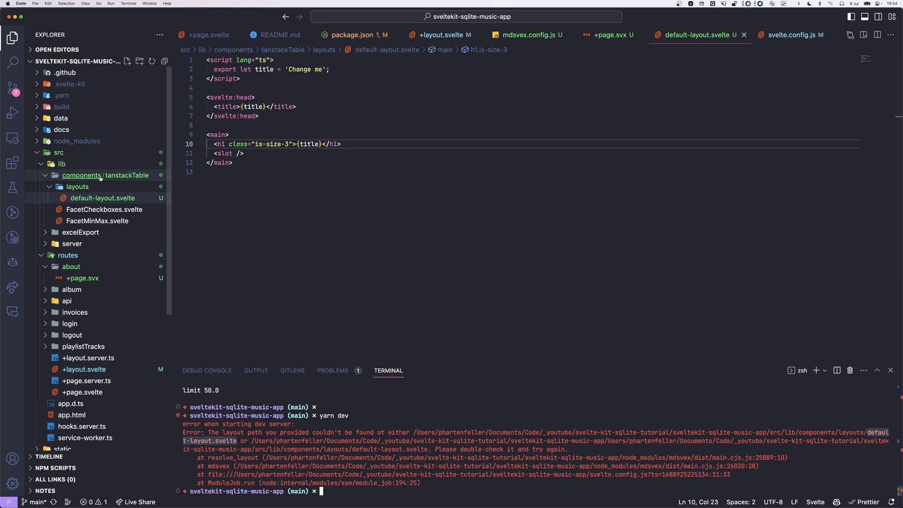
Restart the dev server with yarn dev after the layout path error.
{"action": "left_click", "coordinate": [77, 186]}
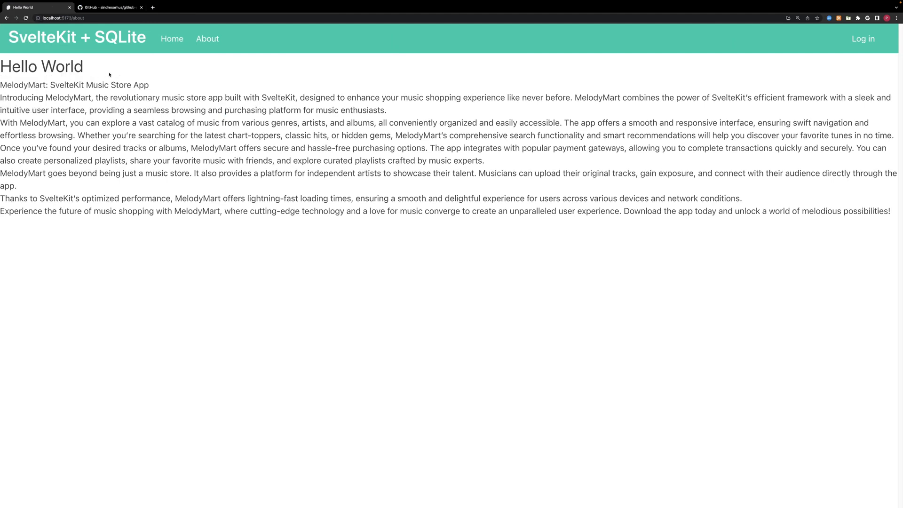
{"action": "mouse_move", "coordinate": [201, 68]}
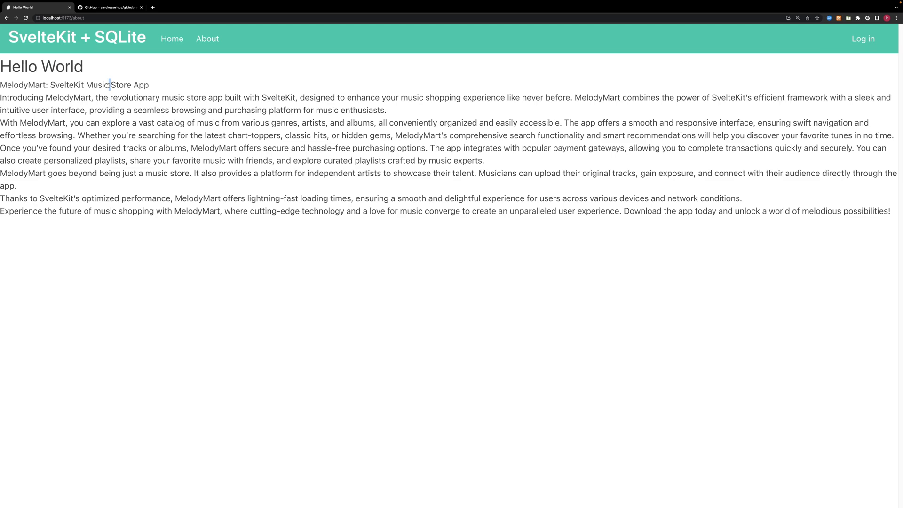
Check the Hello World heading above the MelodyMart text on the reloaded about page.
{"action": "double_click", "coordinate": [96, 85]}
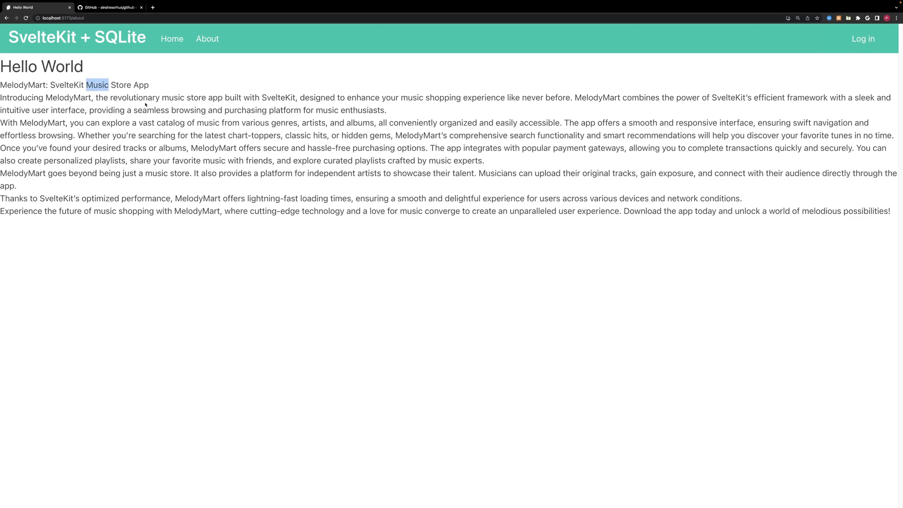
{"action": "double_click", "coordinate": [42, 66]}
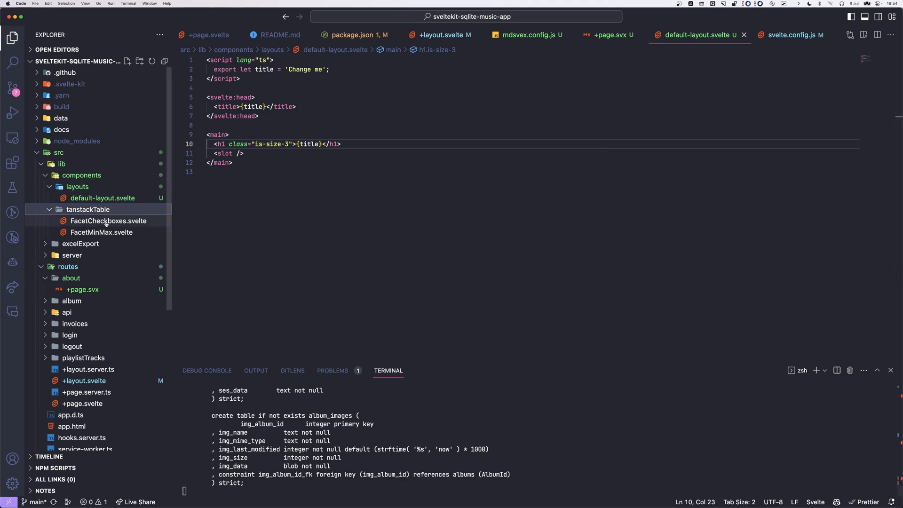
{"action": "mouse_move", "coordinate": [131, 221]}
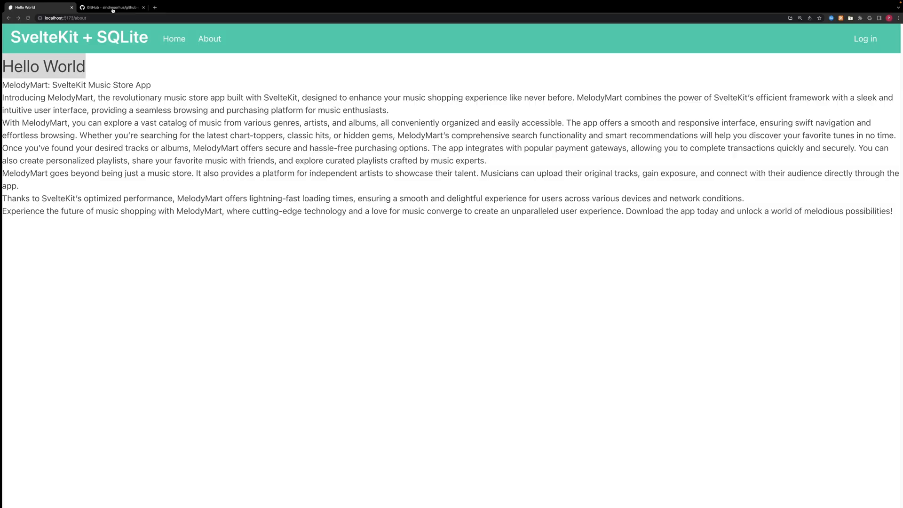
{"action": "left_click", "coordinate": [112, 8]}
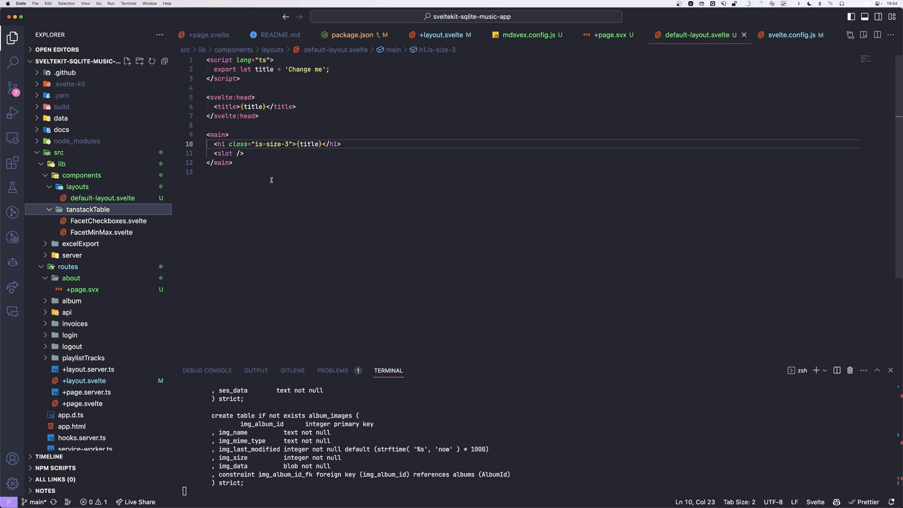
Add fancy-layout.svelte importing github-markdown-light.css and an advanced folder under routes/about.
{"action": "left_click", "coordinate": [271, 172]}
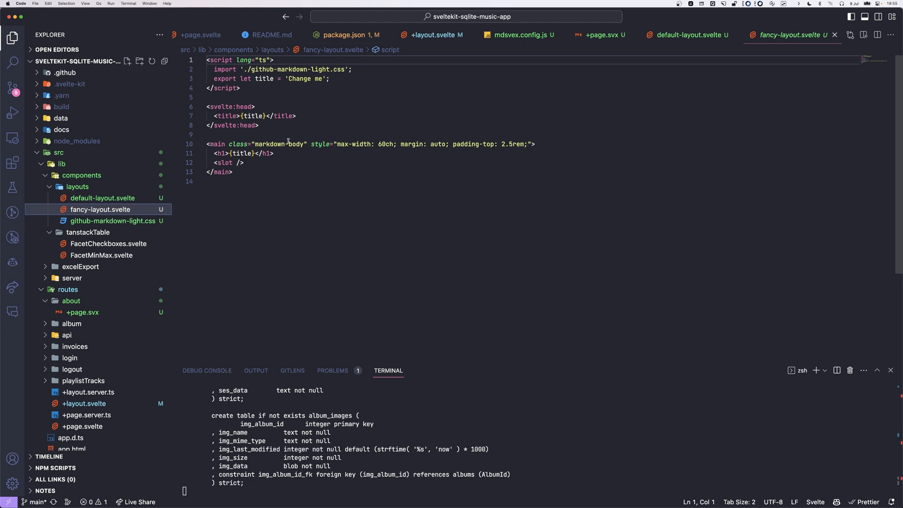
{"action": "double_click", "coordinate": [280, 144]}
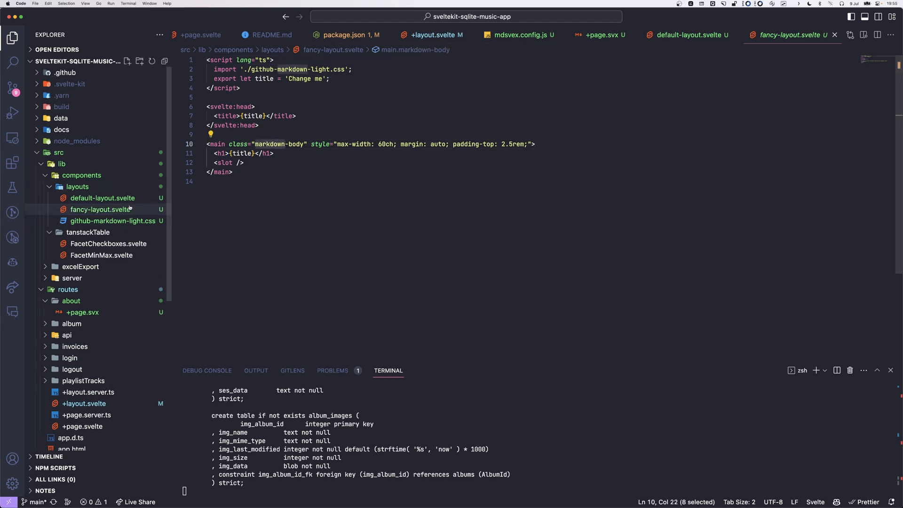
{"action": "left_click", "coordinate": [115, 221]}
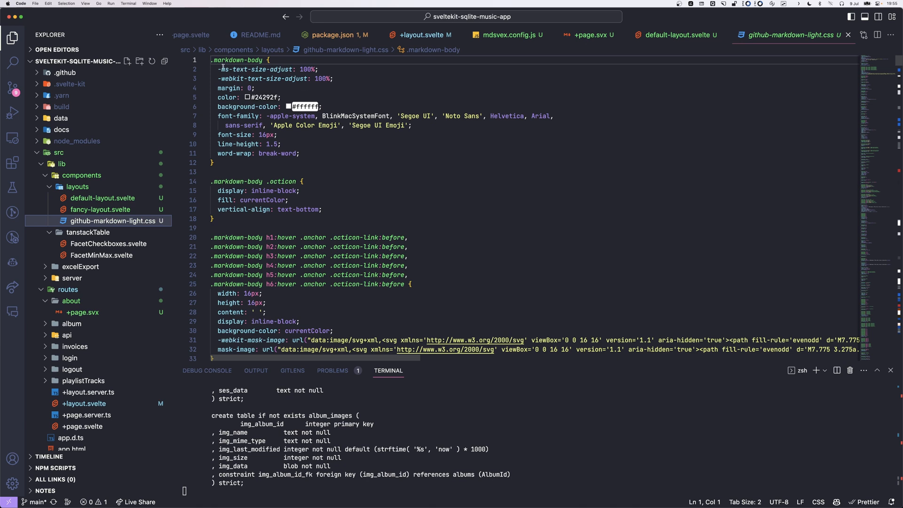
{"action": "left_click", "coordinate": [100, 209]}
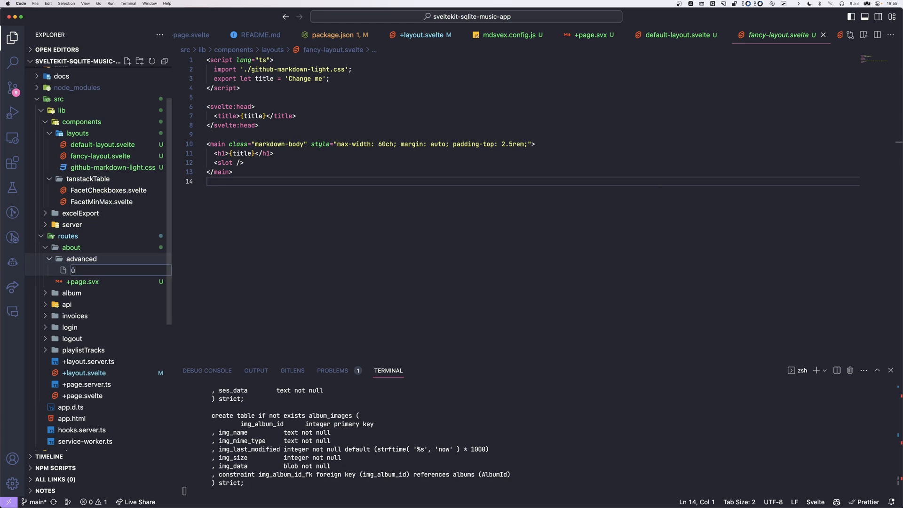
Create about/advanced/+page.svx filled with the markdown demo content.
{"action": "type", "text": "+pagee"}
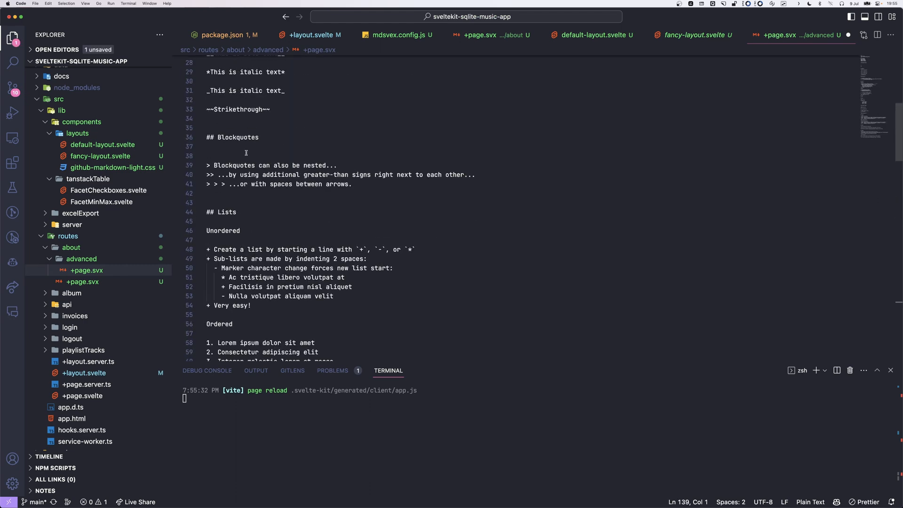
{"action": "scroll", "scroll_direction": "down", "scroll_amount": 3}
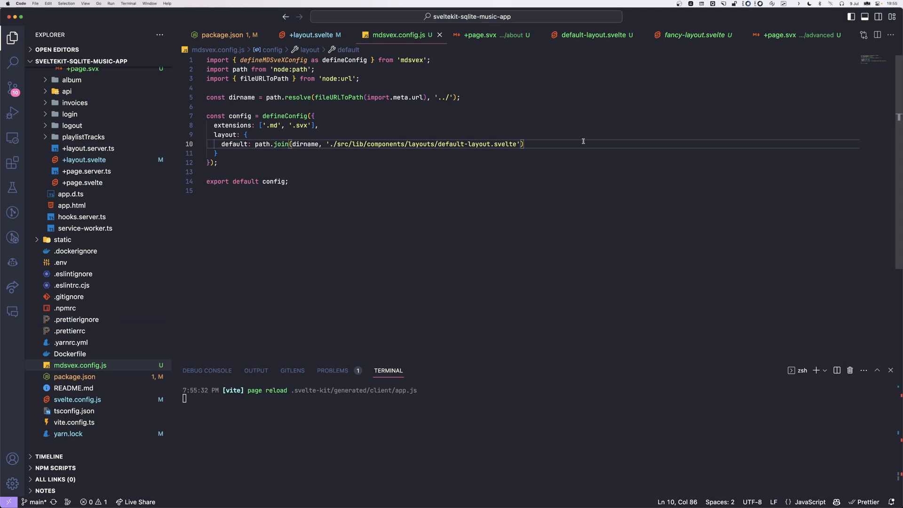
{"action": "type", "text": "."}
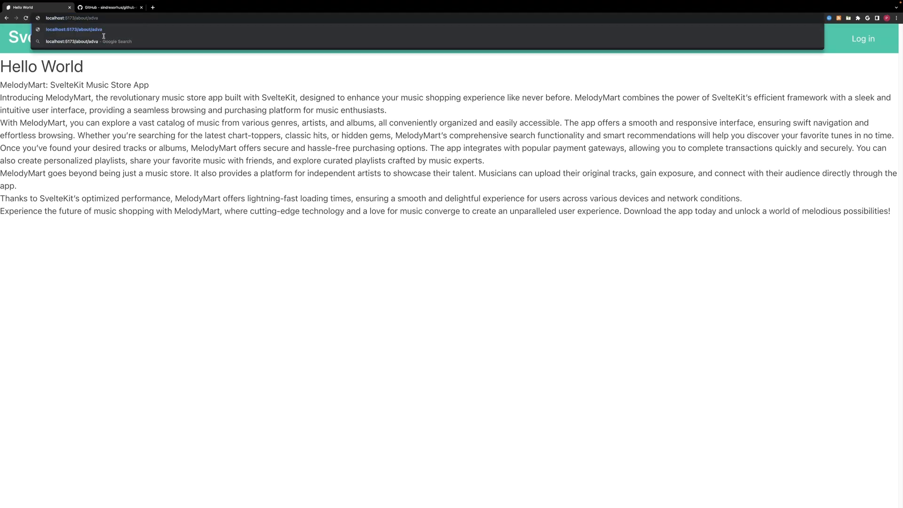
Go to localhost:5173/about/advanced and restart the dev server with yarn dev.
{"action": "key", "text": "Enter"}
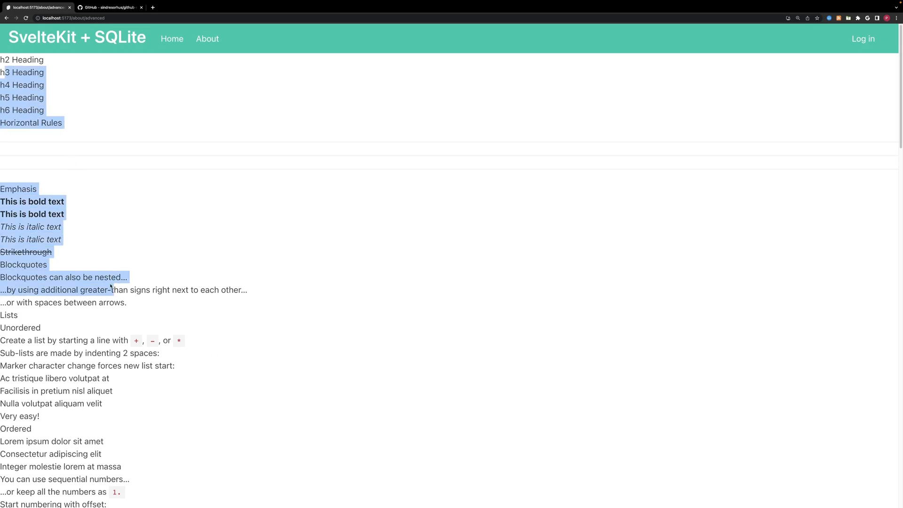
{"action": "scroll", "scroll_direction": "down", "scroll_amount": 3}
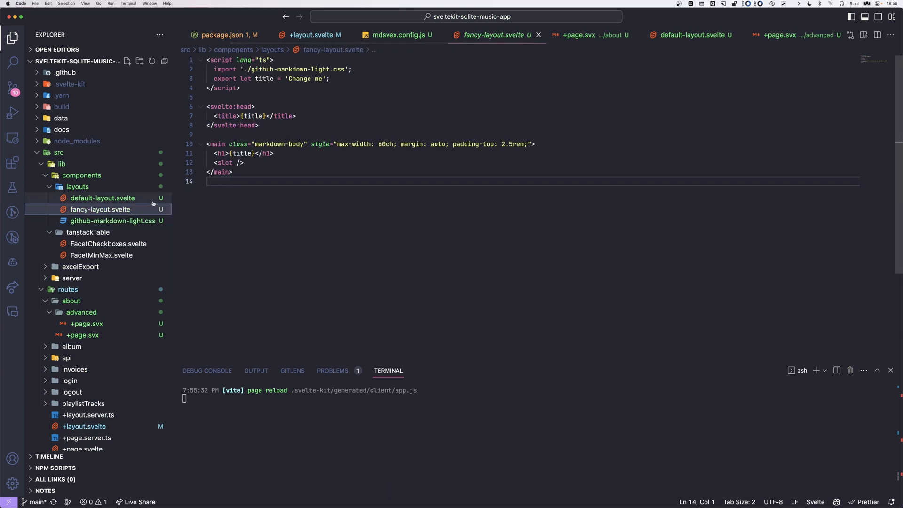
{"action": "type", "text": "yarn dev"}
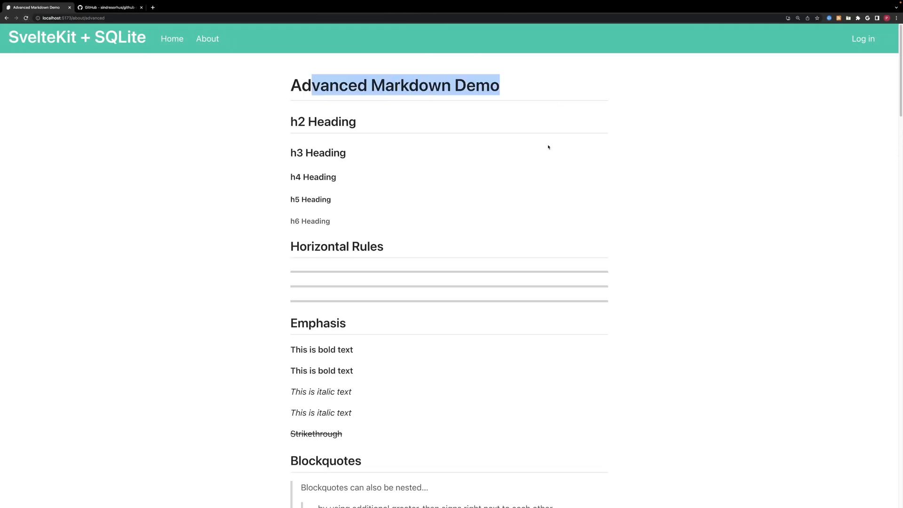
Scroll through the rendered Advanced Markdown Demo with GitHub-styled headings, code and tables.
{"action": "scroll", "scroll_direction": "down", "scroll_amount": 3}
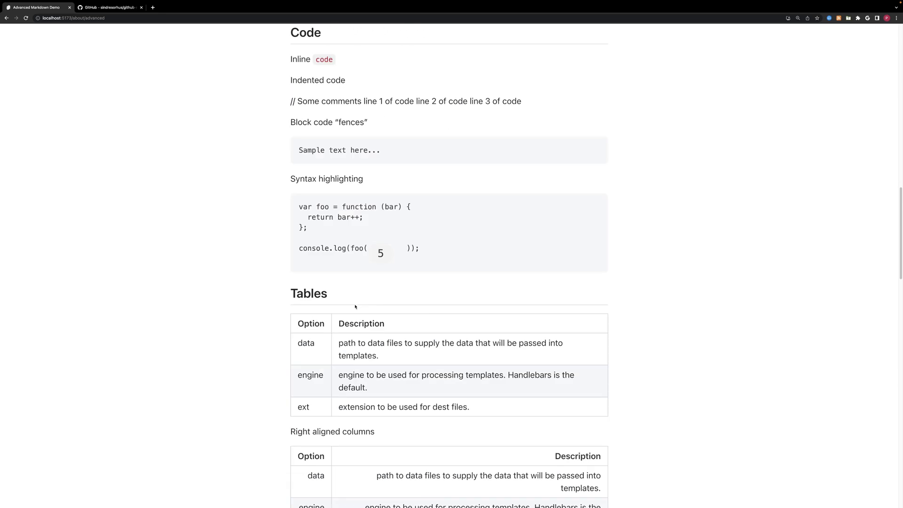
{"action": "scroll", "scroll_direction": "up", "scroll_amount": 3}
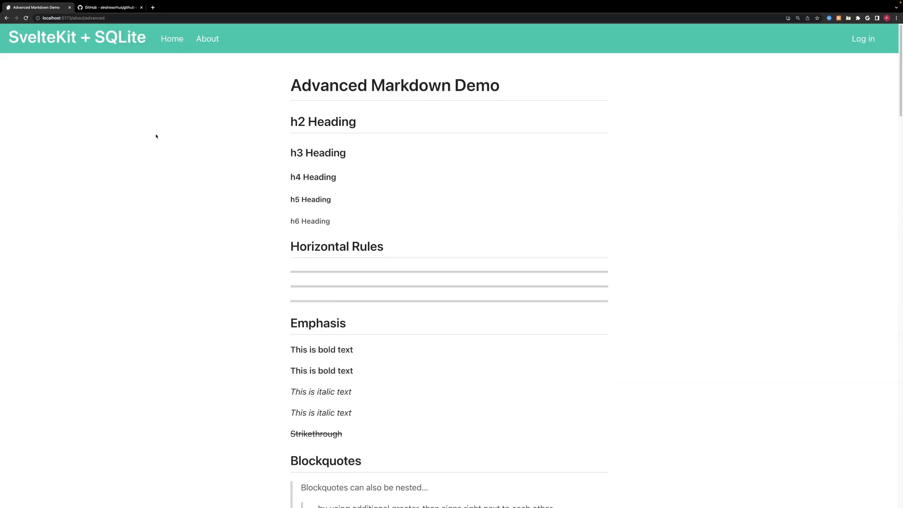
{"action": "mouse_move", "coordinate": [272, 59]}
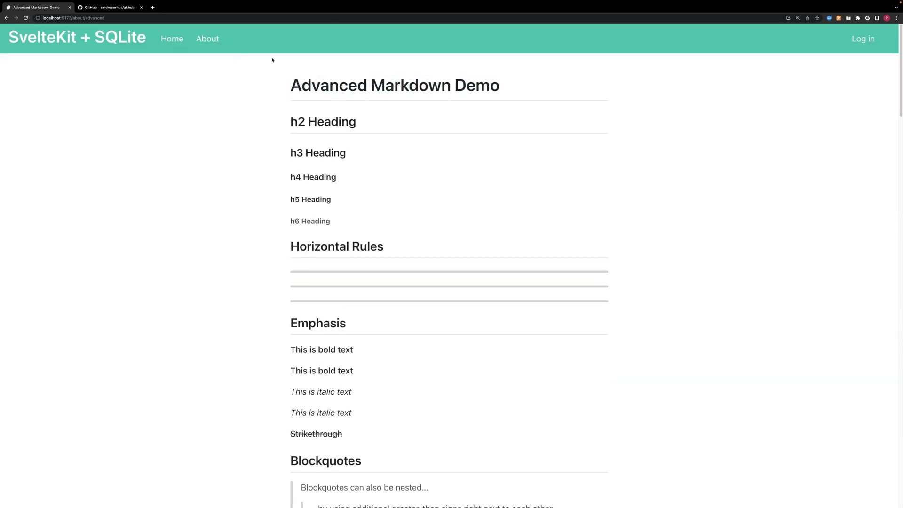
{"action": "scroll", "scroll_direction": "down", "scroll_amount": 3}
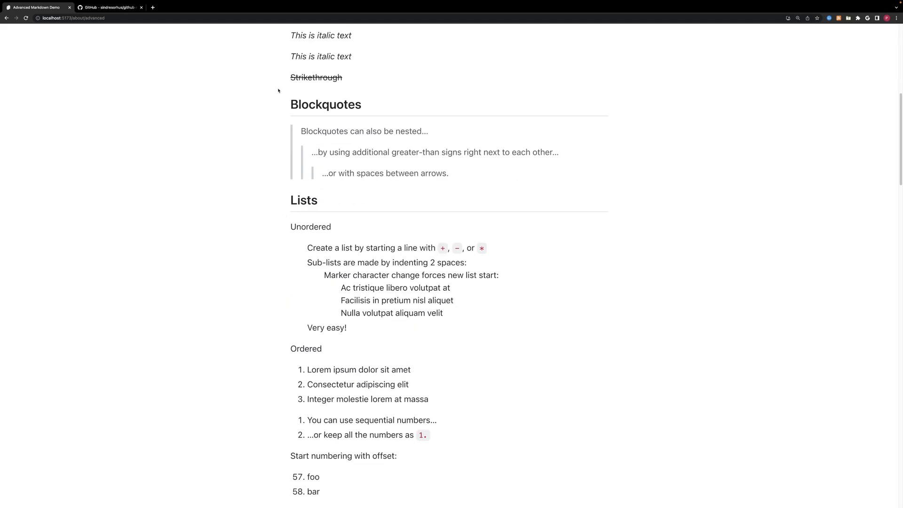
{"action": "scroll", "scroll_direction": "down", "scroll_amount": 3}
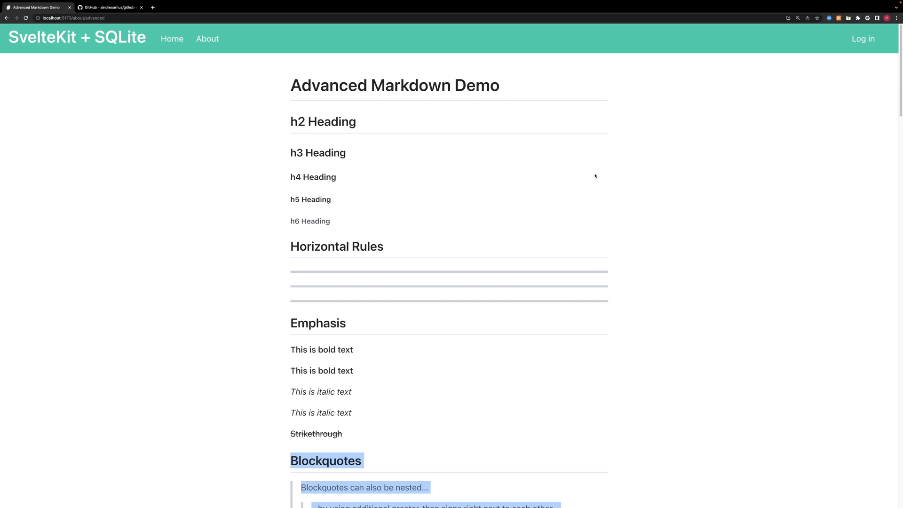
{"action": "mouse_move", "coordinate": [344, 123]}
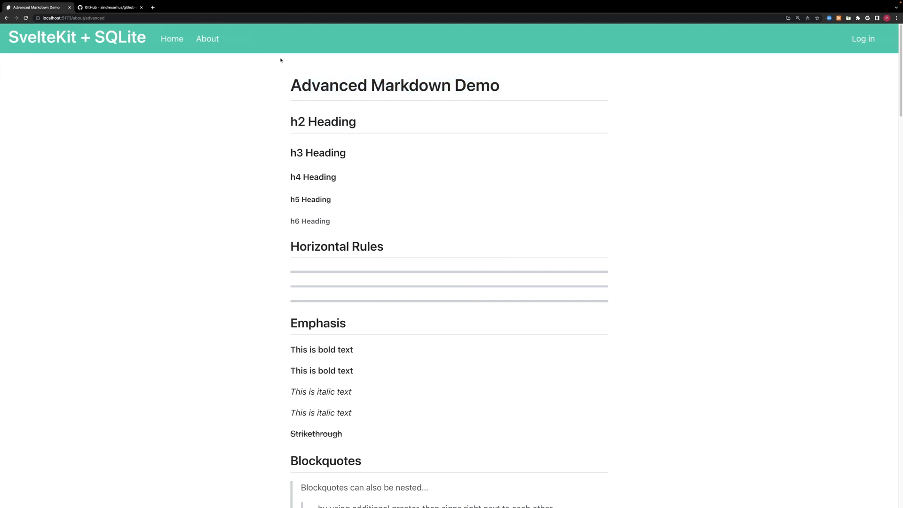
{"action": "mouse_move", "coordinate": [345, 72]}
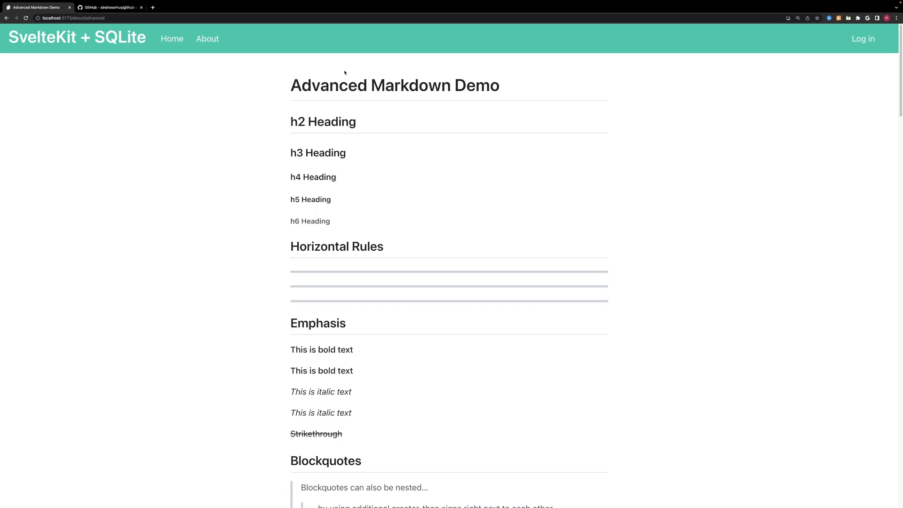
{"action": "mouse_move", "coordinate": [323, 3]}
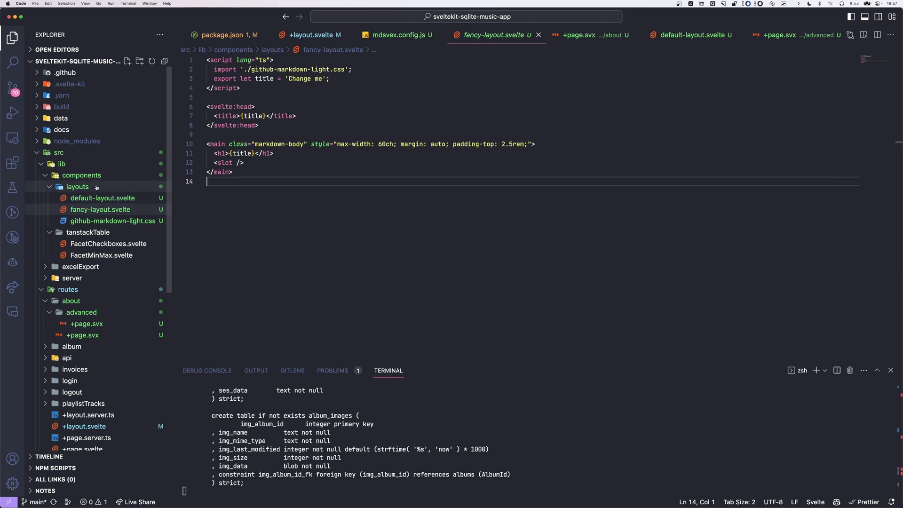
{"action": "mouse_move", "coordinate": [93, 188]}
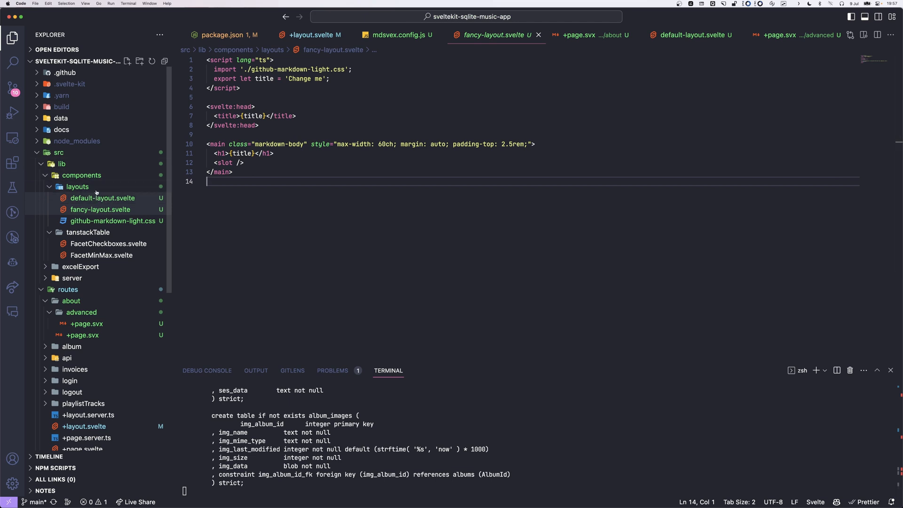
Create components-layout.svelte in layouts as a copy of fancy-layout, plus a components folder.
{"action": "right_click", "coordinate": [77, 187]}
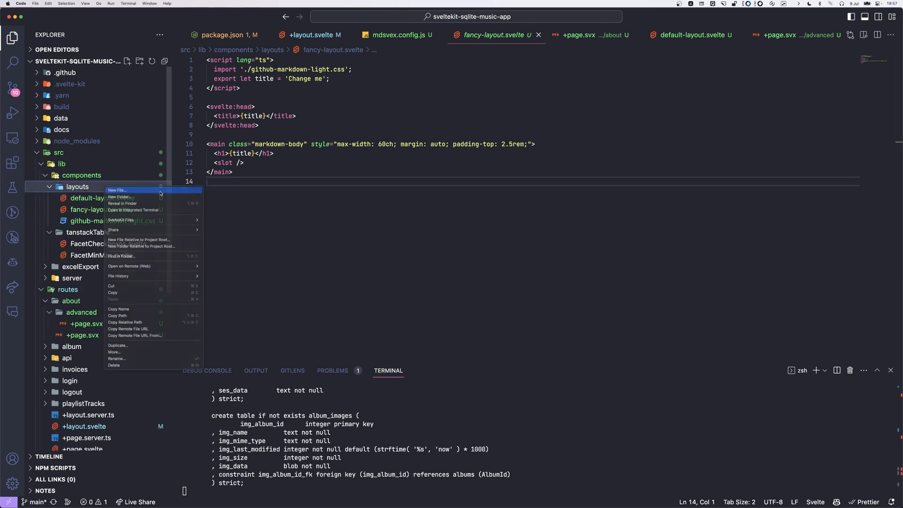
{"action": "left_click", "coordinate": [119, 190]}
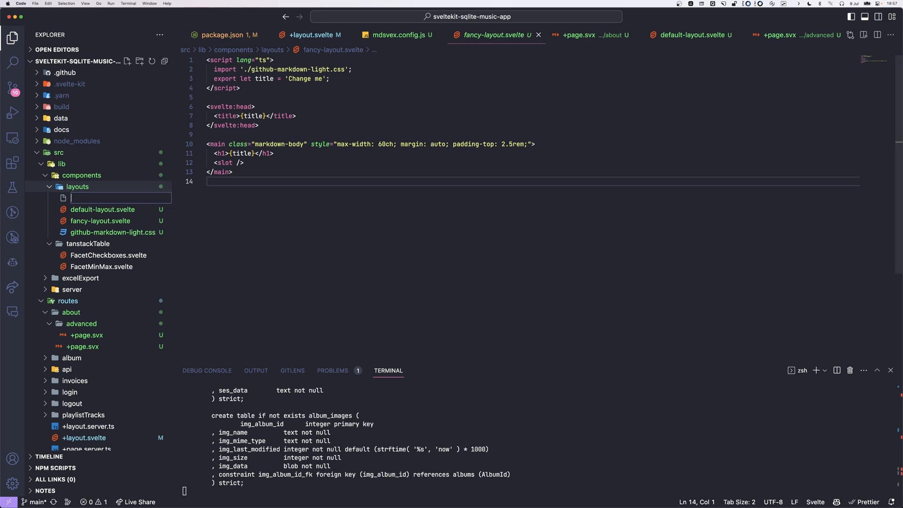
{"action": "type", "text": "c"}
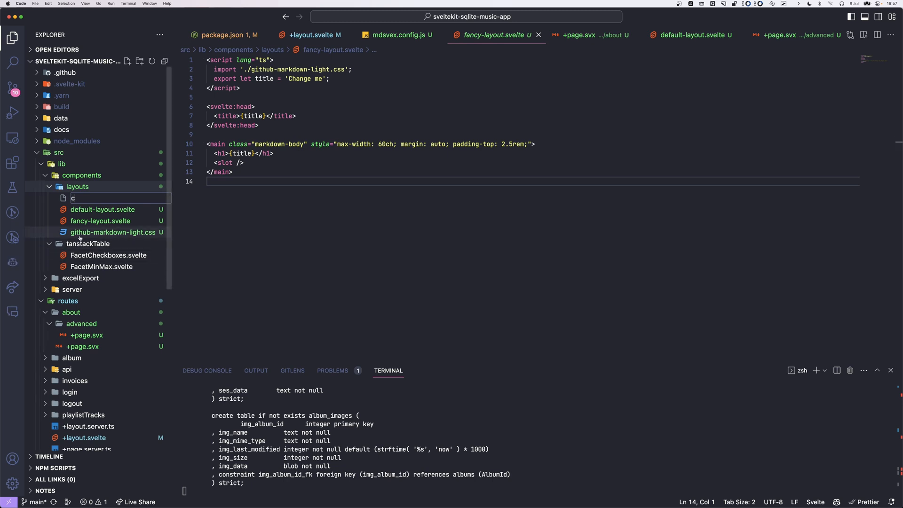
{"action": "type", "text": "omponents-layout.-"}
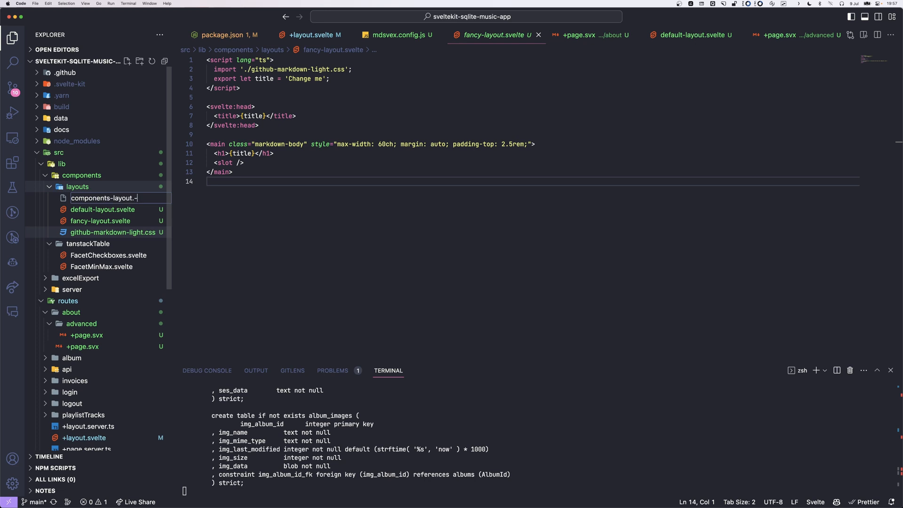
{"action": "type", "text": "svelte"}
{"action": "key", "text": "Enter"}
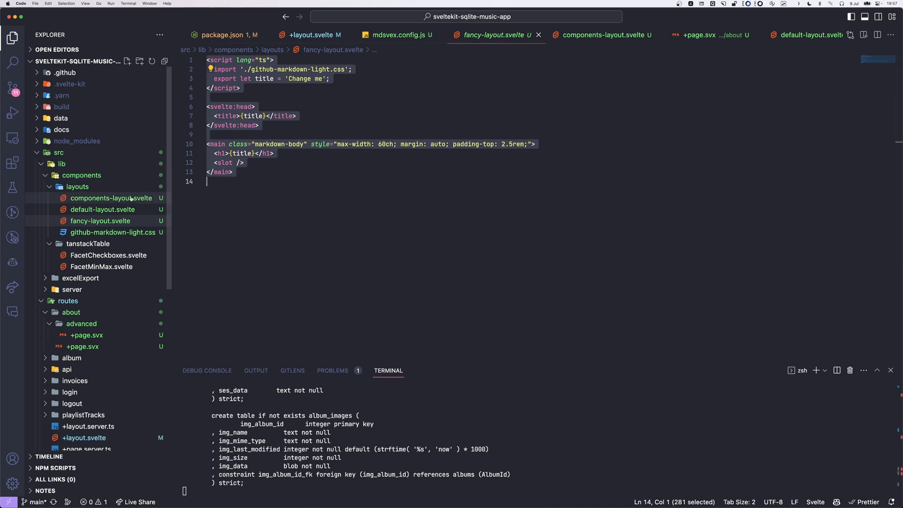
{"action": "left_click", "coordinate": [111, 198]}
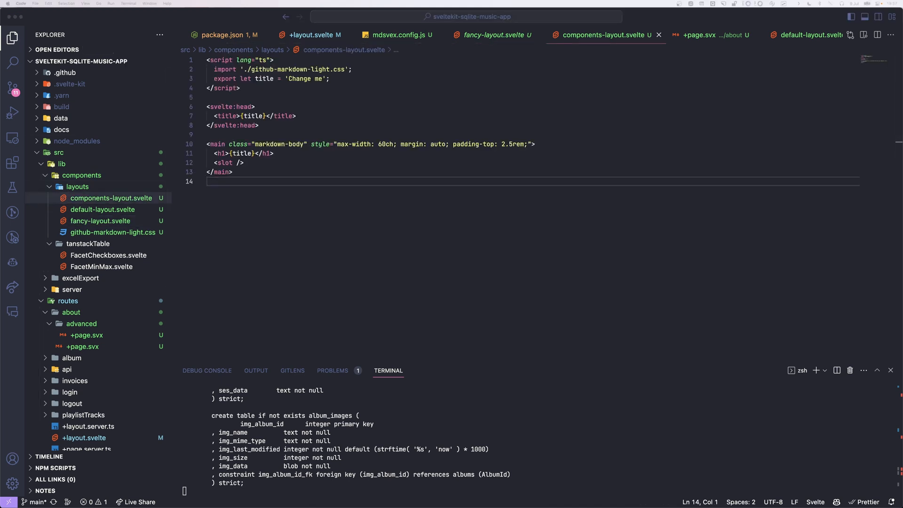
{"action": "left_click", "coordinate": [81, 175]}
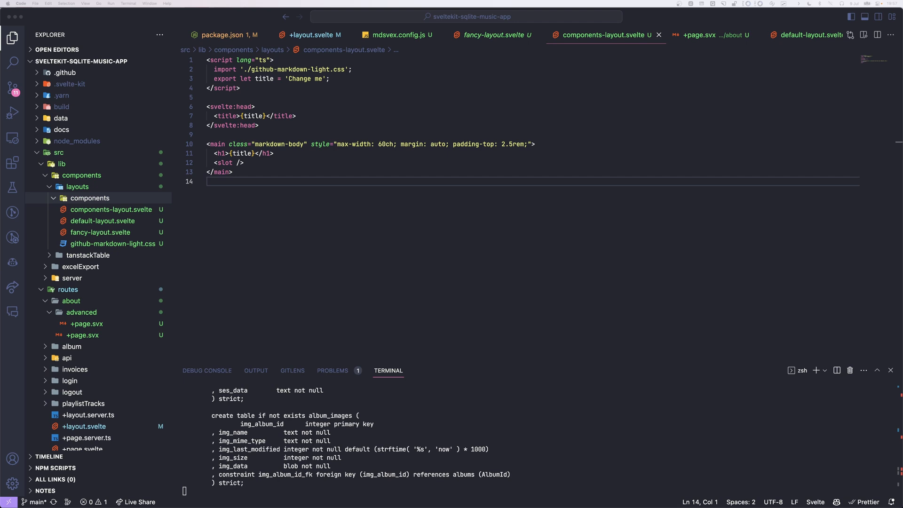
Add breadcrumb.svelte, quizz.svelte and types.ts with the BreadcrumbItem type to layouts/components.
{"action": "left_click", "coordinate": [89, 198]}
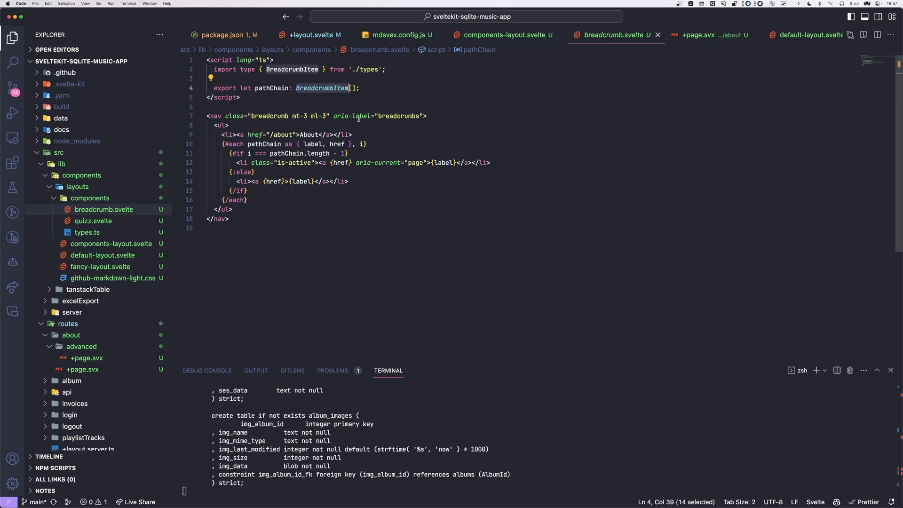
{"action": "left_click", "coordinate": [87, 232]}
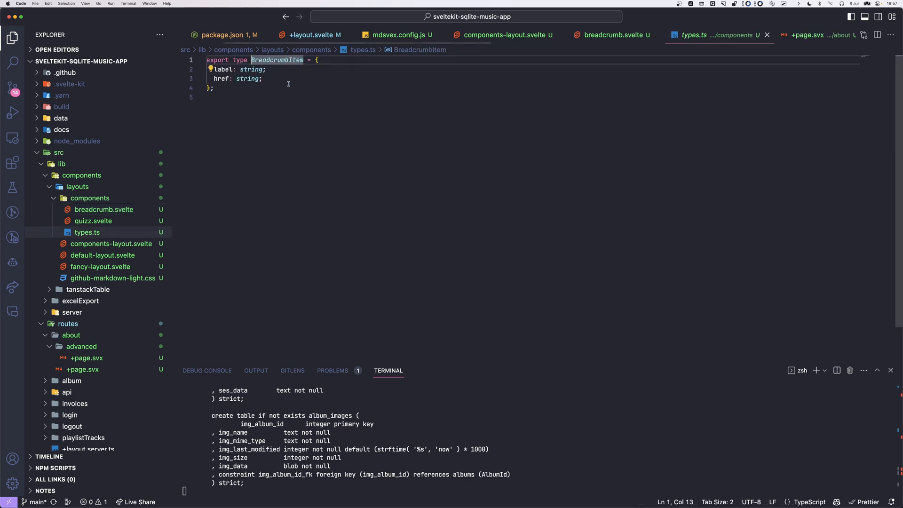
{"action": "double_click", "coordinate": [221, 79]}
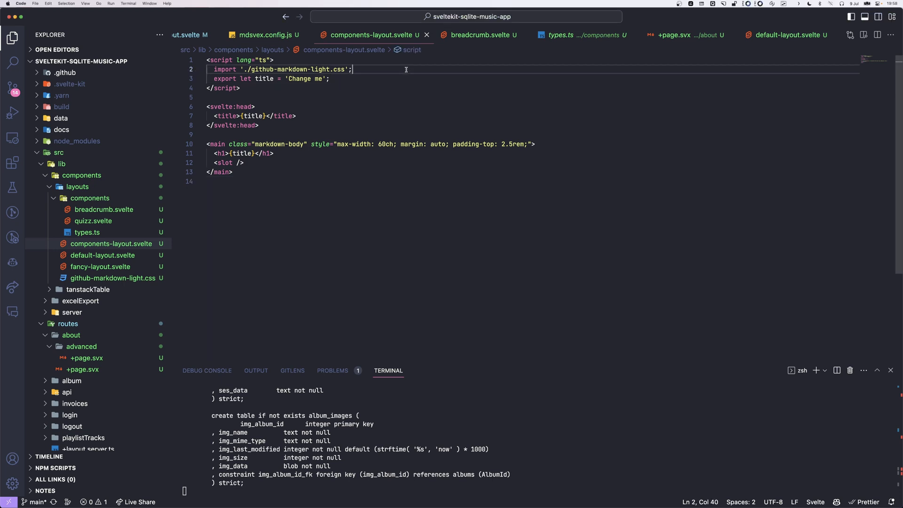
Import Breadcrumb from ./components/breadcrumb.svelte and export a breadcrumb: any[] = [] prop.
{"action": "type", "text": "import Breadcrumb from './components/breadcrumb.svelte';"}
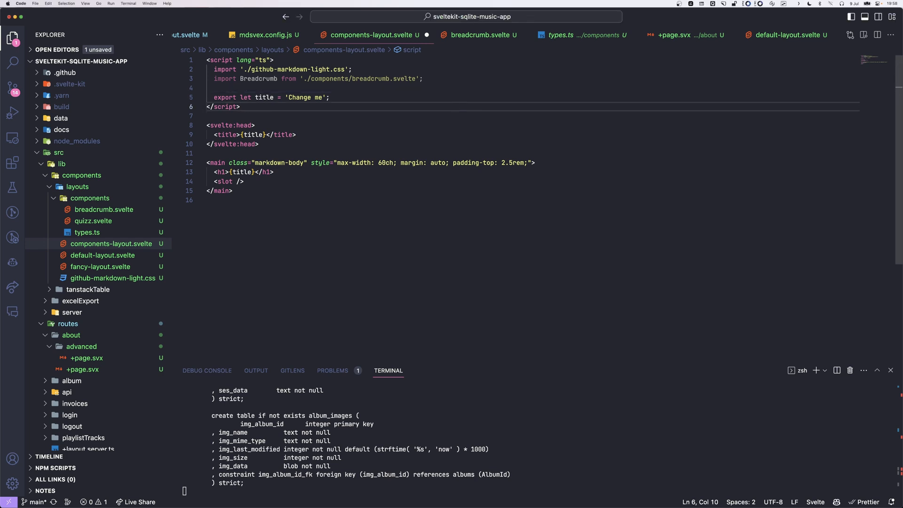
{"action": "type", "text": "export let breadcrumb = [];"}
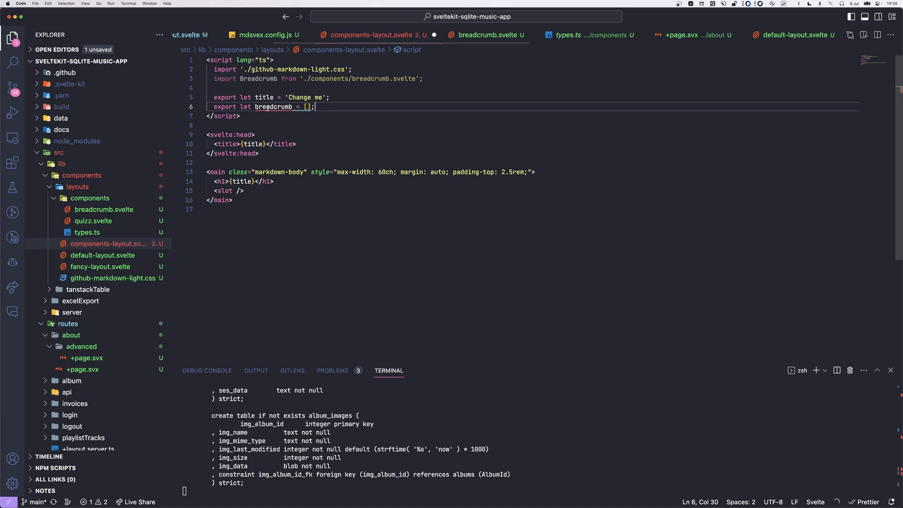
{"action": "double_click", "coordinate": [274, 107]}
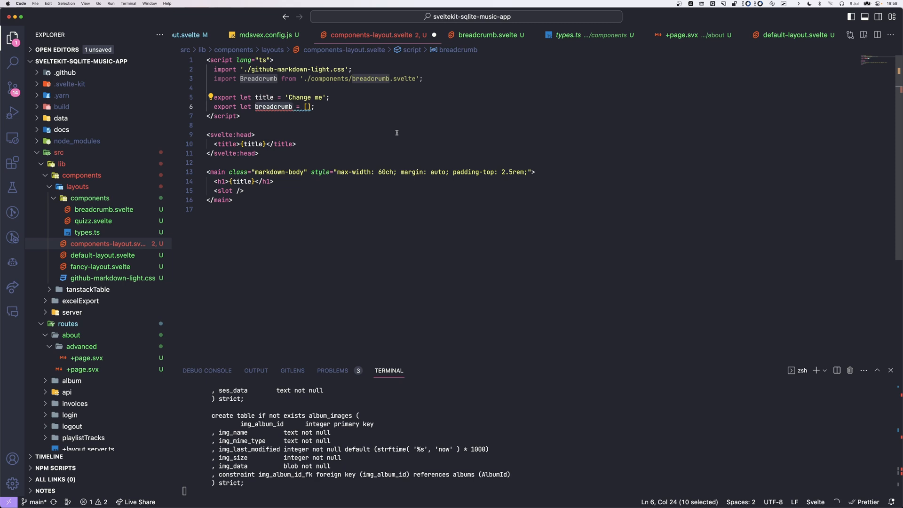
{"action": "mouse_move", "coordinate": [288, 79]}
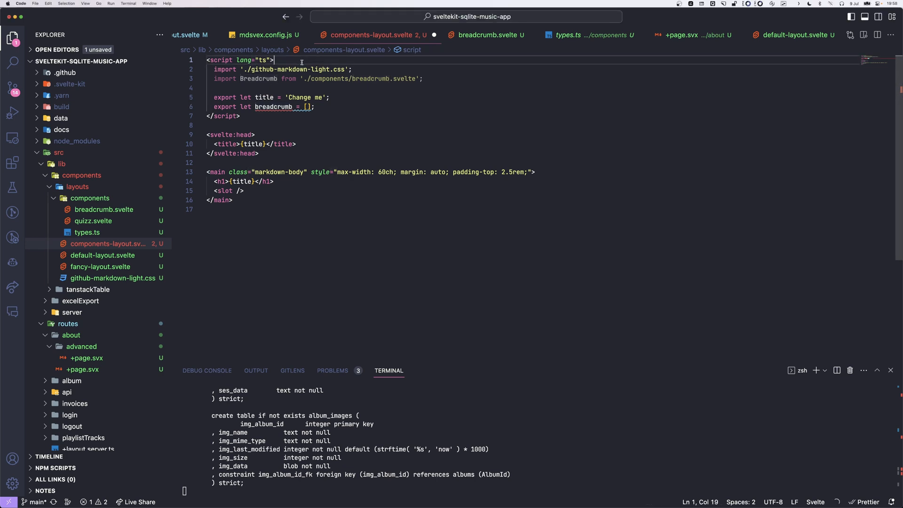
{"action": "key", "text": "Enter"}
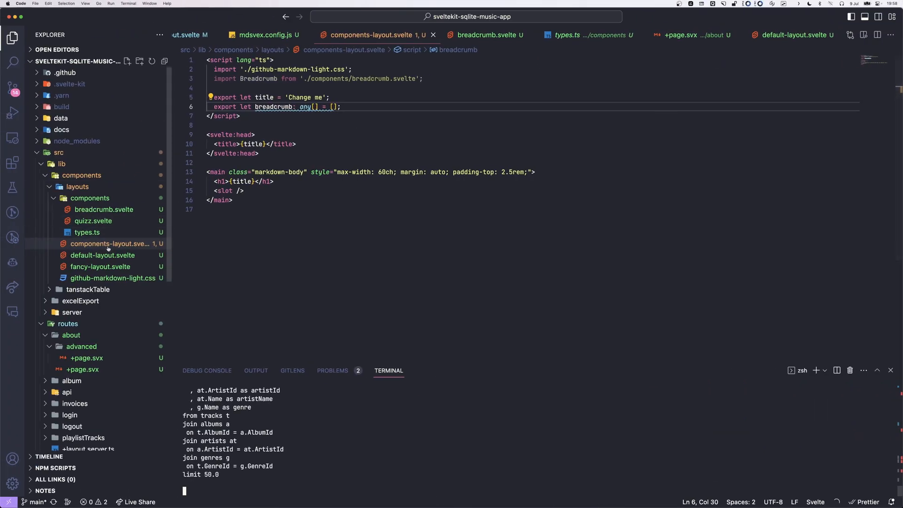
{"action": "right_click", "coordinate": [78, 330]}
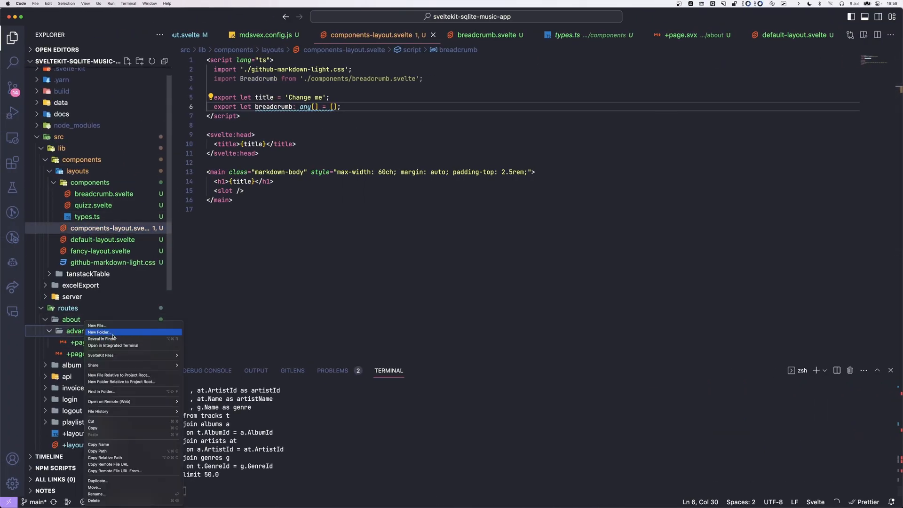
Create level3/+page.svx with components layout, title 'This has Components', breadcrumb front matter and Hello.
{"action": "left_click", "coordinate": [99, 331]}
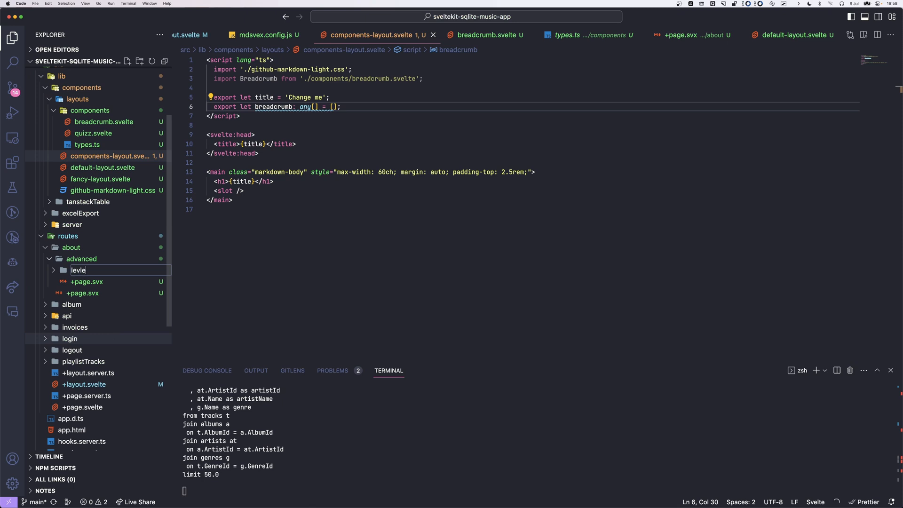
{"action": "type", "text": "el3"}
{"action": "key", "text": "Enter"}
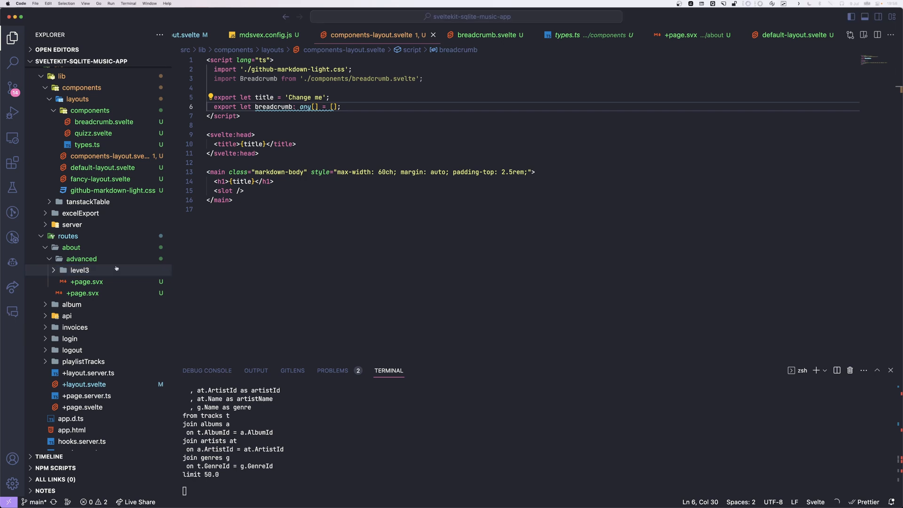
{"action": "left_click", "coordinate": [80, 270]}
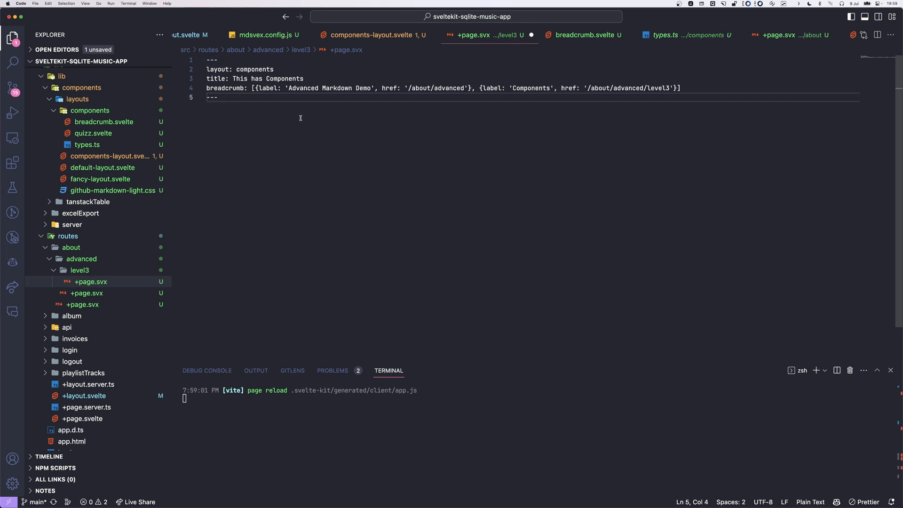
{"action": "key", "text": "Enter"}
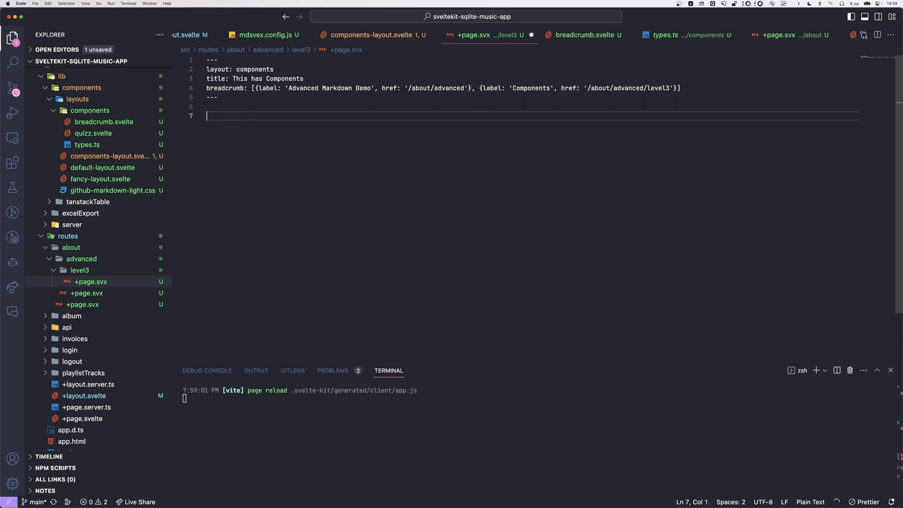
{"action": "type", "text": "Hello"}
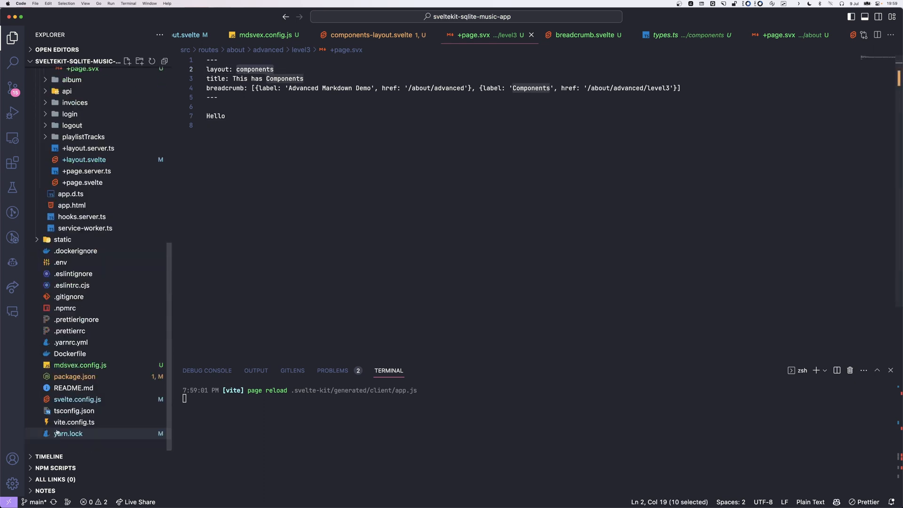
{"action": "left_click", "coordinate": [263, 35]}
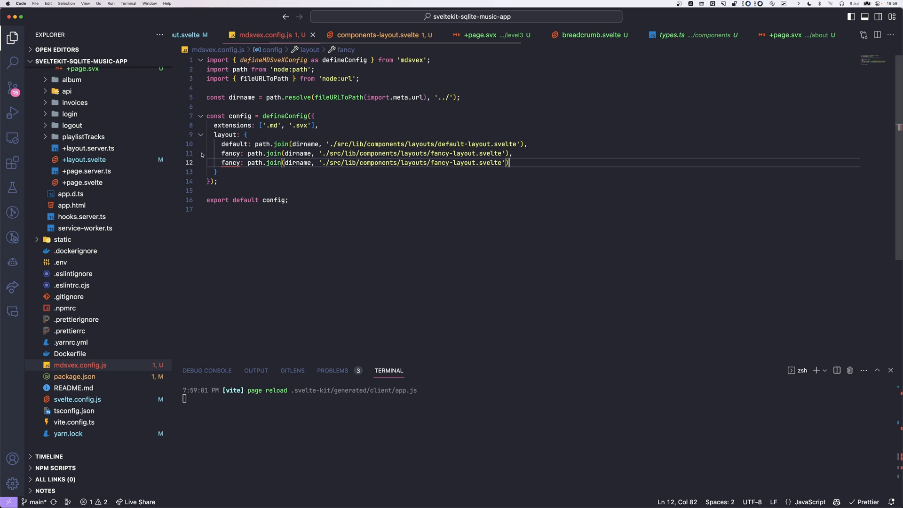
Add a components entry pointing to components-layout.svelte in the mdsvex layout object.
{"action": "type", "text": "como"}
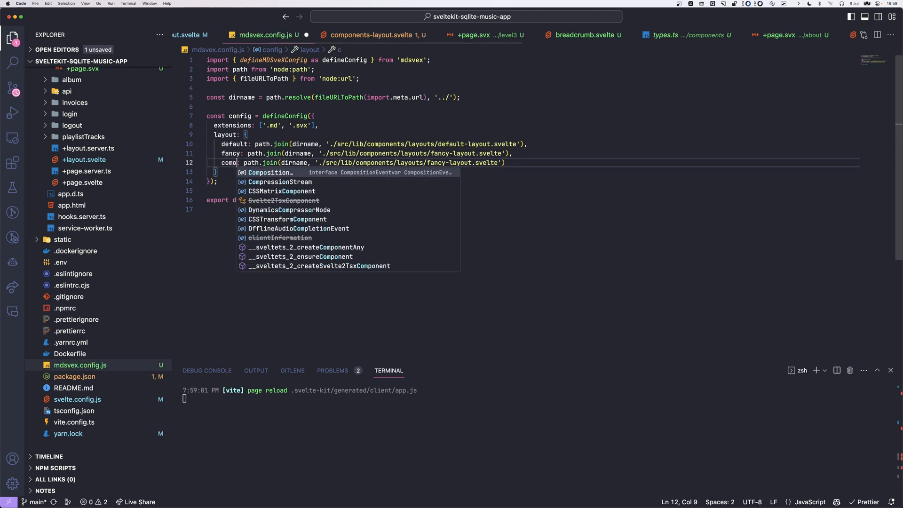
{"action": "type", "text": "ponents"}
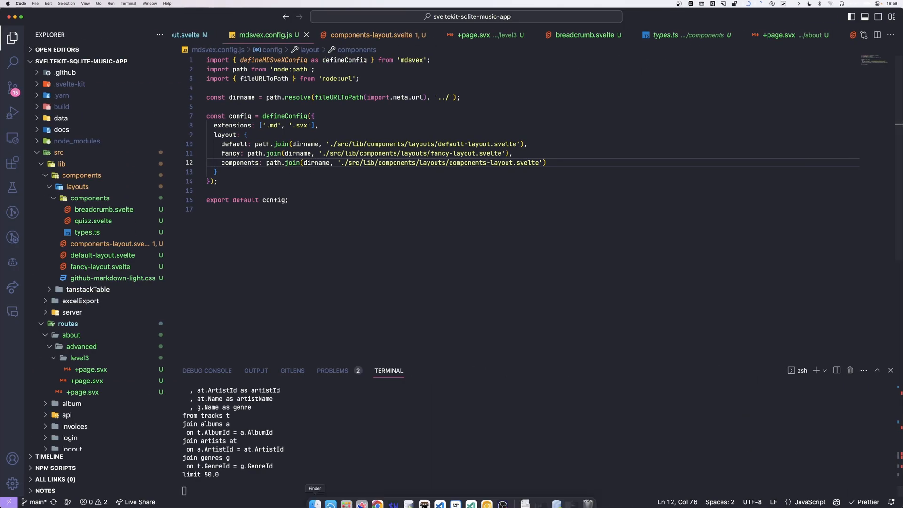
{"action": "type", "text": "yarn dev"}
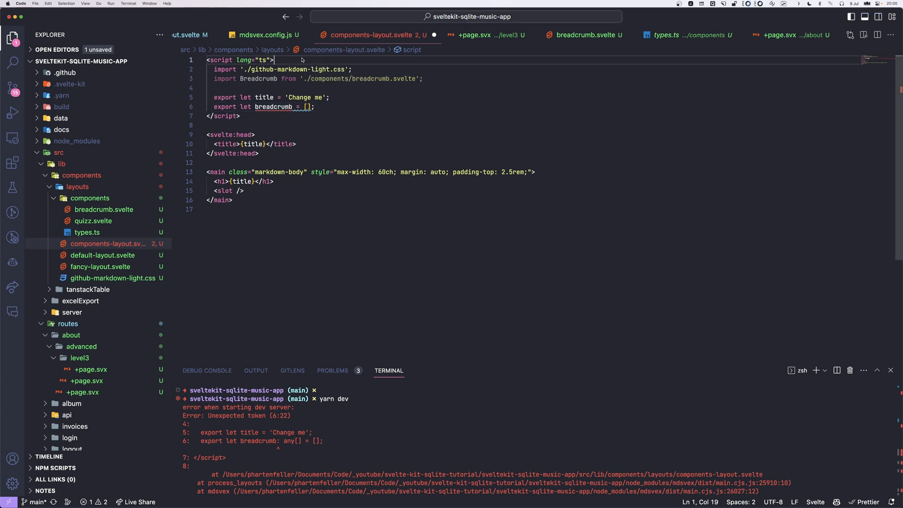
{"action": "type", "text": "// @ts-nocheck"}
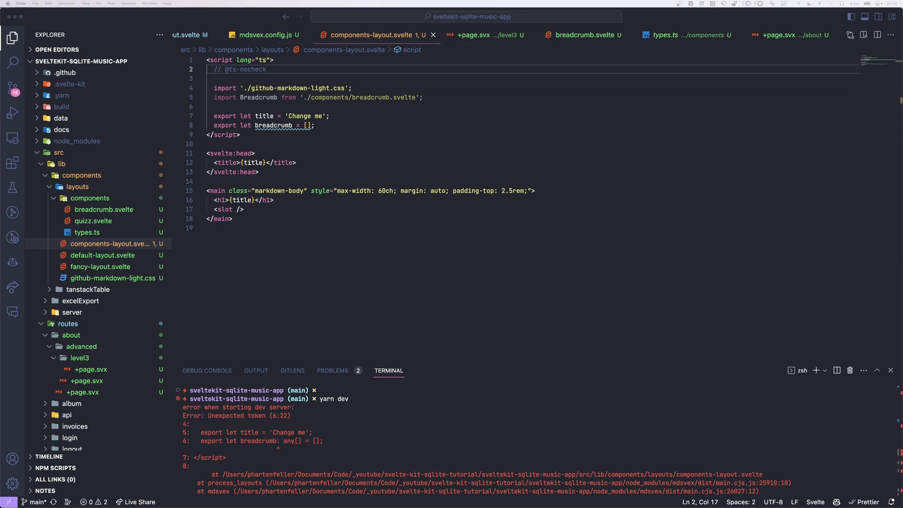
{"action": "mouse_move", "coordinate": [355, 152]}
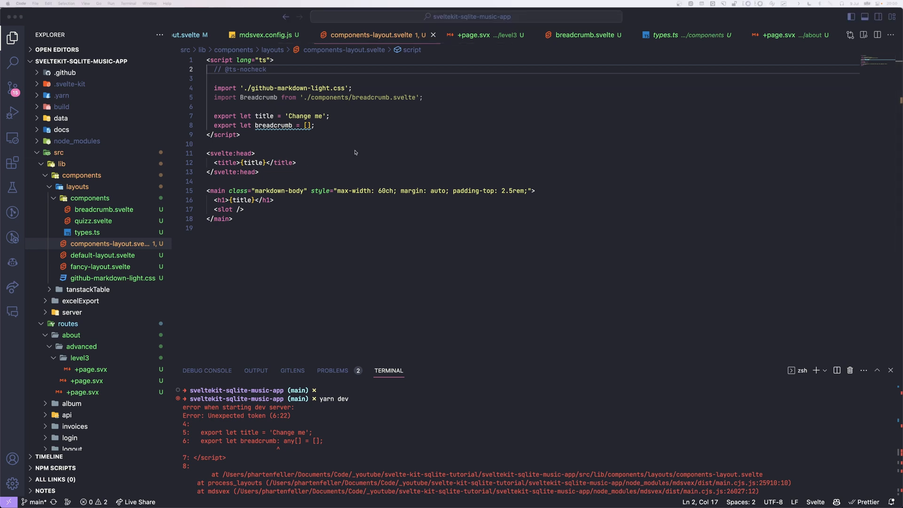
{"action": "type", "text": "<Breadcrumb pathChain={breadcrumb} />"}
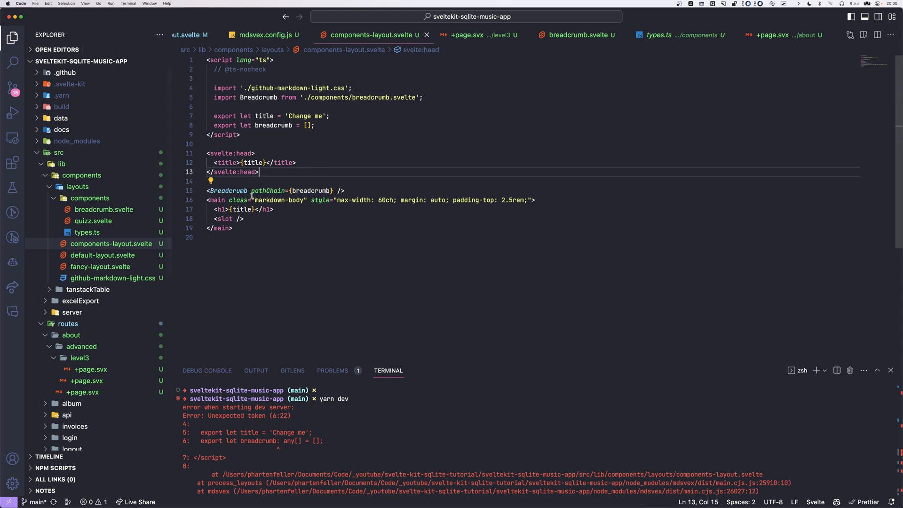
{"action": "left_click", "coordinate": [475, 35]}
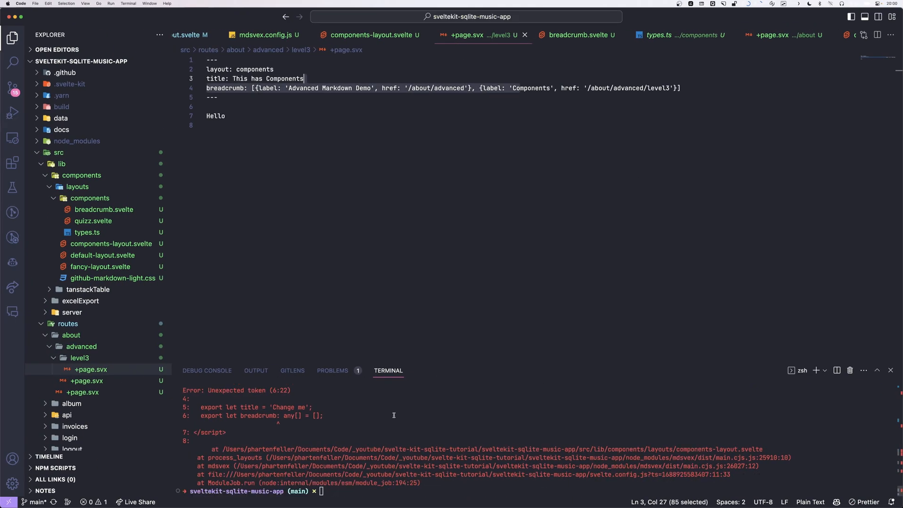
Restart yarn dev and reload /about/advanced/level3 to see the 'This has Components' title and breadcrumb trail.
{"action": "type", "text": "yarn dev"}
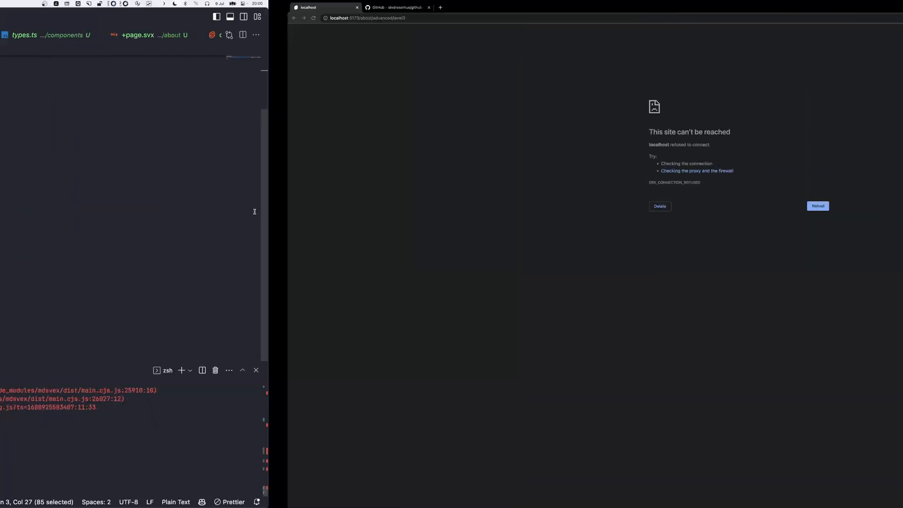
{"action": "left_click", "coordinate": [818, 206]}
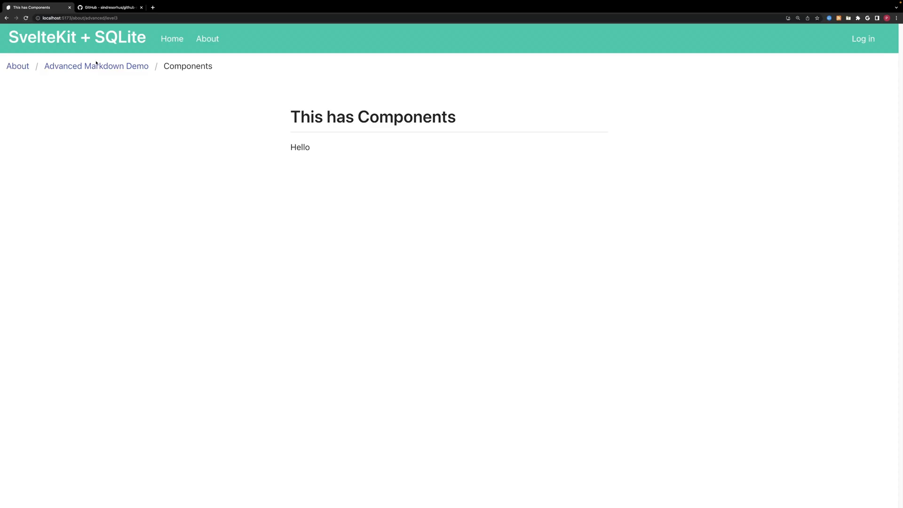
{"action": "mouse_move", "coordinate": [37, 69]}
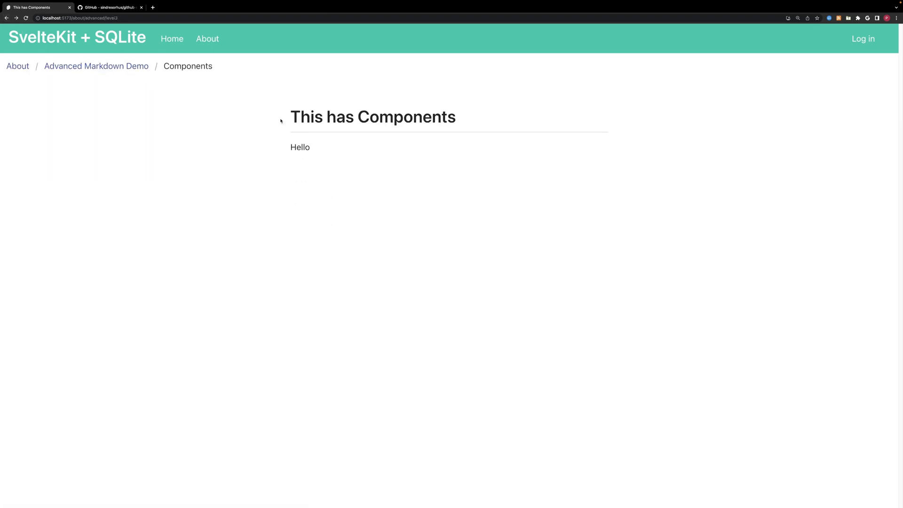
{"action": "left_click_drag", "start_coordinate": [280, 119], "coordinate": [311, 148]}
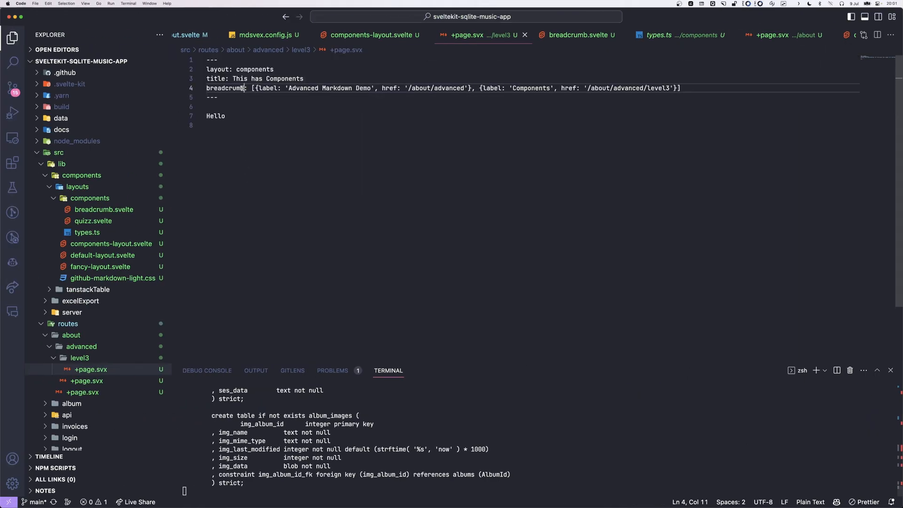
Paste sample headings, a capital-of-France <QuizQuestion> block and rules into level3/+page.svx, then review quizz.svelte's props.
{"action": "double_click", "coordinate": [223, 88]}
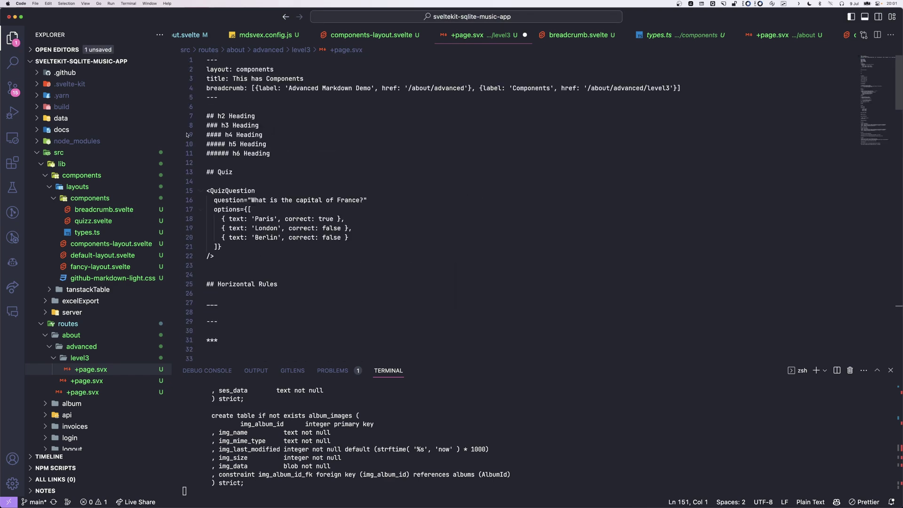
{"action": "left_click", "coordinate": [232, 162]}
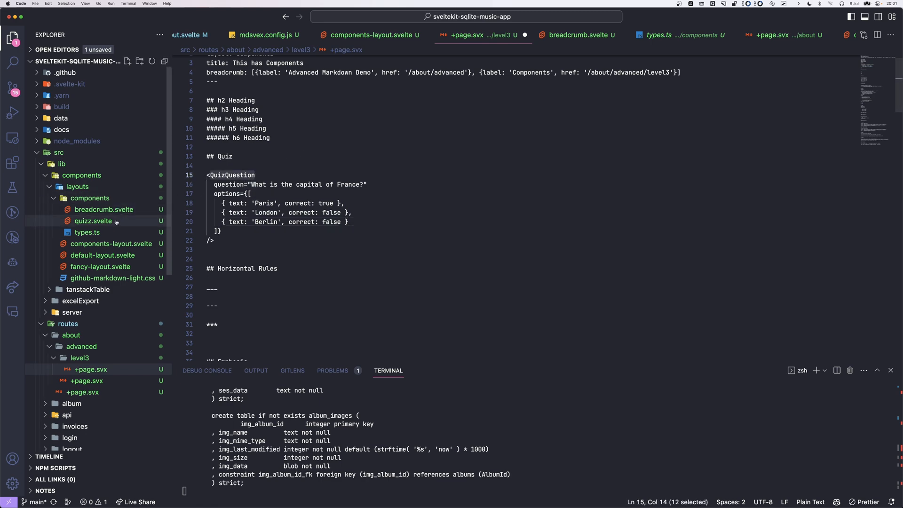
{"action": "left_click", "coordinate": [93, 221]}
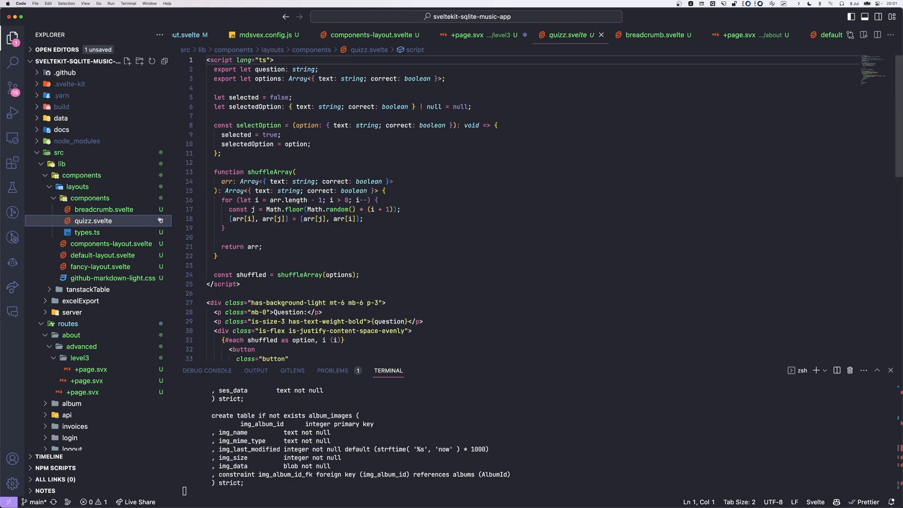
{"action": "scroll", "scroll_direction": "down", "scroll_amount": 3}
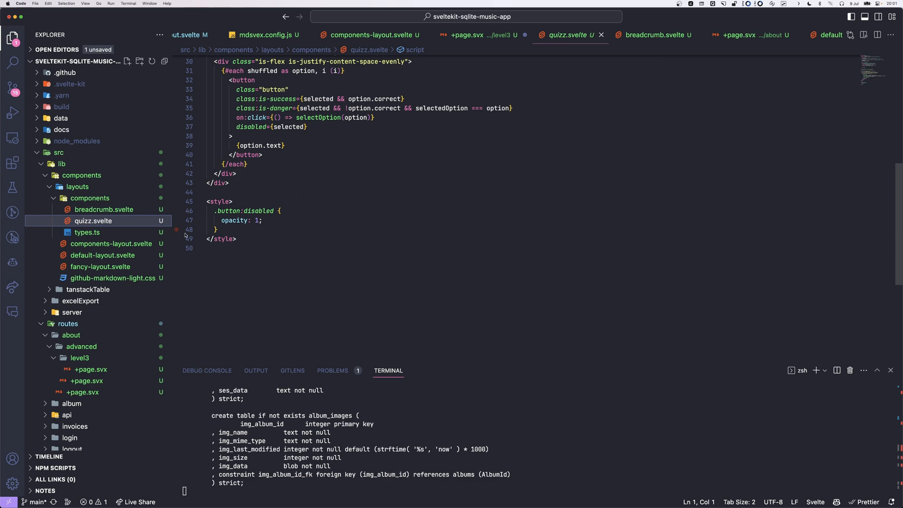
{"action": "scroll", "scroll_direction": "down", "scroll_amount": 3}
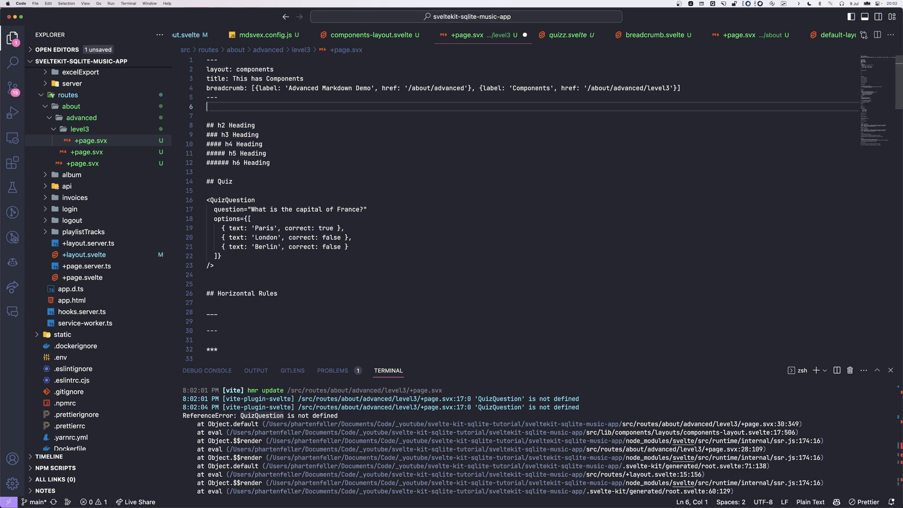
Add a <script context="module"> block importing QuizQuestion from $lib/components/layouts/components/quizz.svelte and exporting it.
{"action": "type", "text": "<script context=\"module\">"}
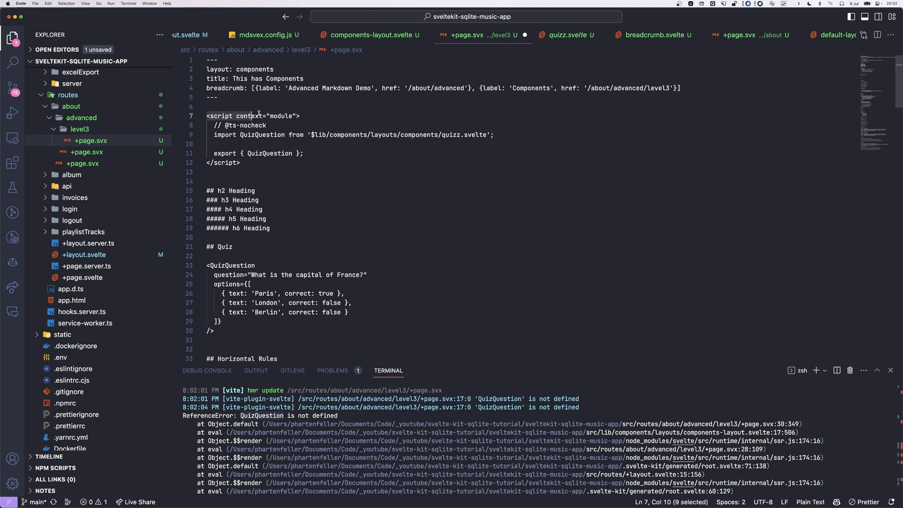
{"action": "double_click", "coordinate": [220, 117]}
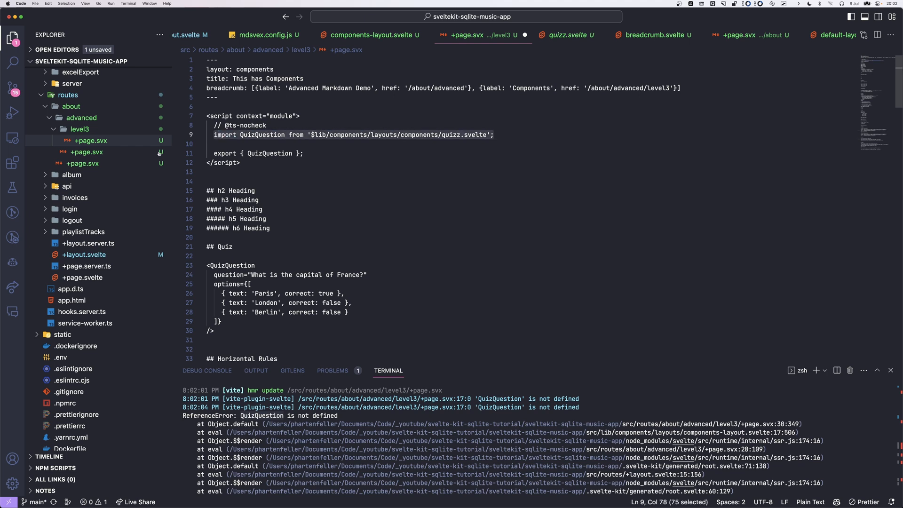
{"action": "left_click", "coordinate": [342, 148]}
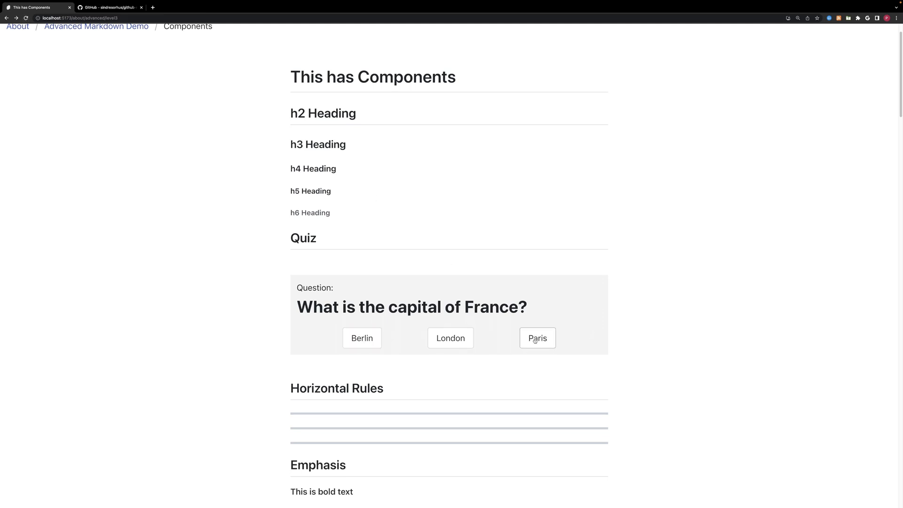
Answer the 'What is the capital of France?' quiz so Paris shows correct and Berlin wrong.
{"action": "left_click", "coordinate": [537, 338]}
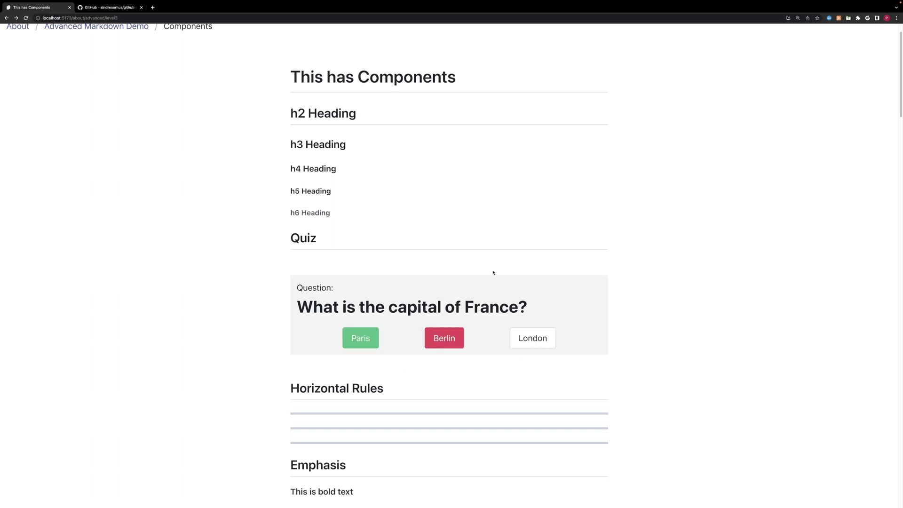
{"action": "mouse_move", "coordinate": [657, 302]}
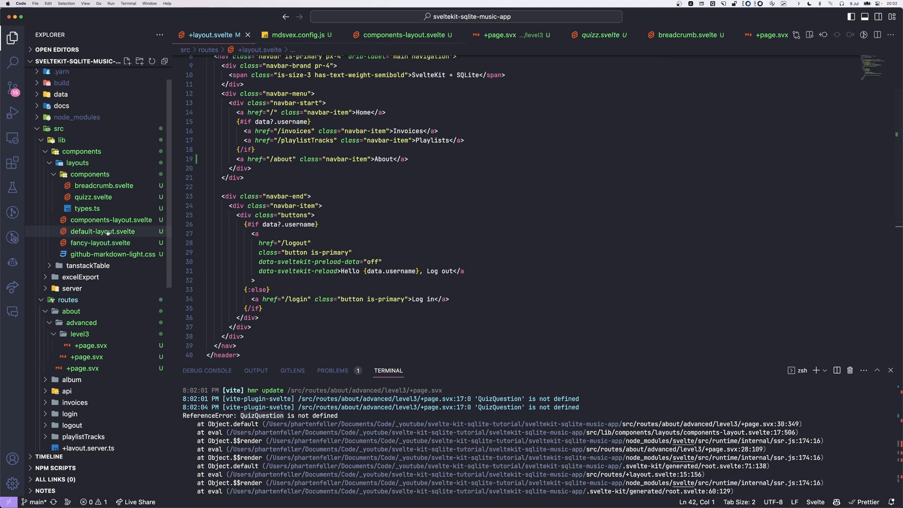
Review components-layout.svelte's title and breadcrumb props, then head to the mdsvex.pngwn.io site.
{"action": "left_click", "coordinate": [111, 220]}
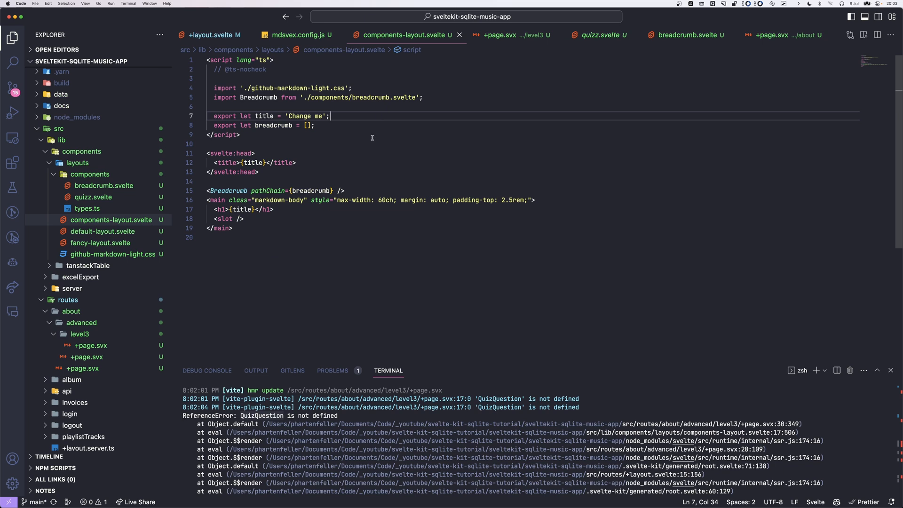
{"action": "mouse_move", "coordinate": [326, 134]}
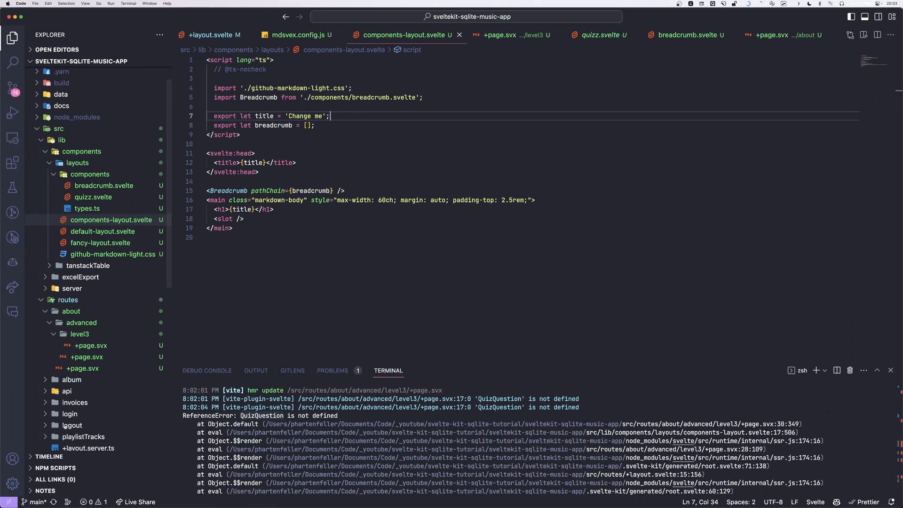
{"action": "left_click", "coordinate": [74, 376]}
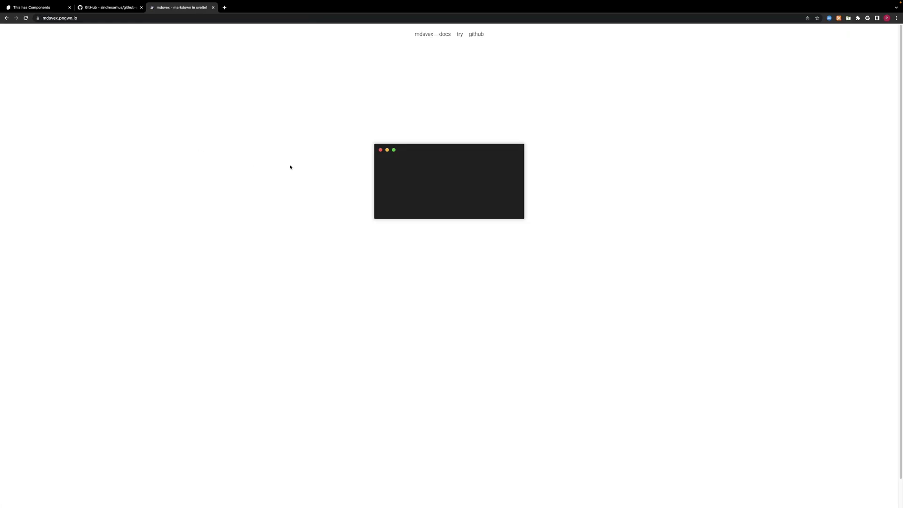
Read the mdsvex docs' Custom Components section on exporting named components from a context="module" script.
{"action": "left_click", "coordinate": [444, 34]}
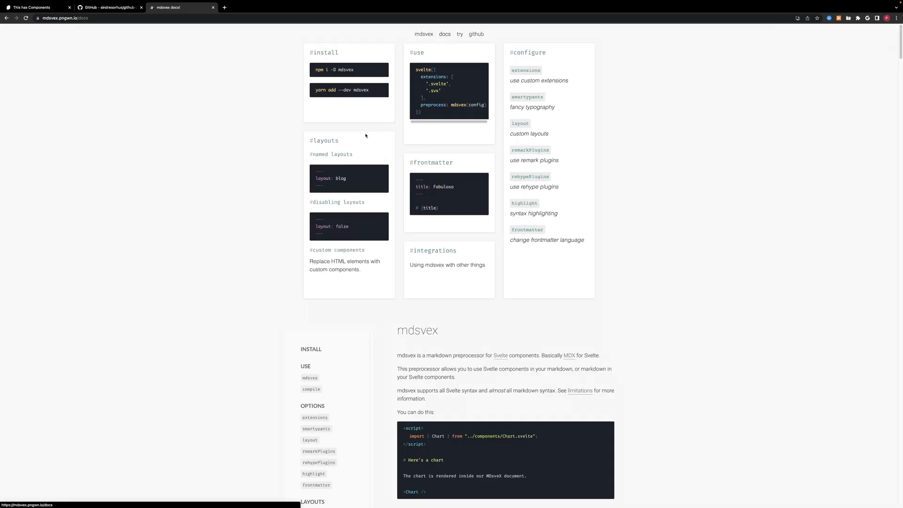
{"action": "scroll", "scroll_direction": "down", "scroll_amount": 3}
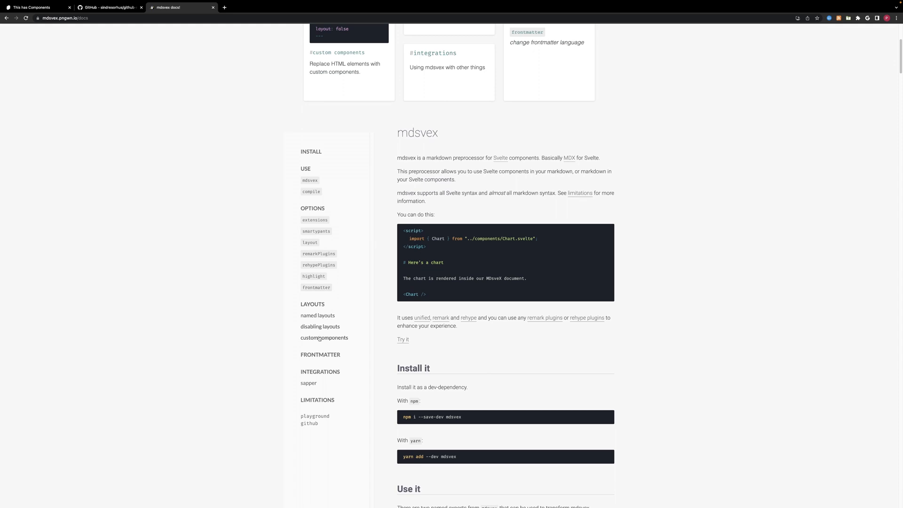
{"action": "left_click", "coordinate": [324, 337]}
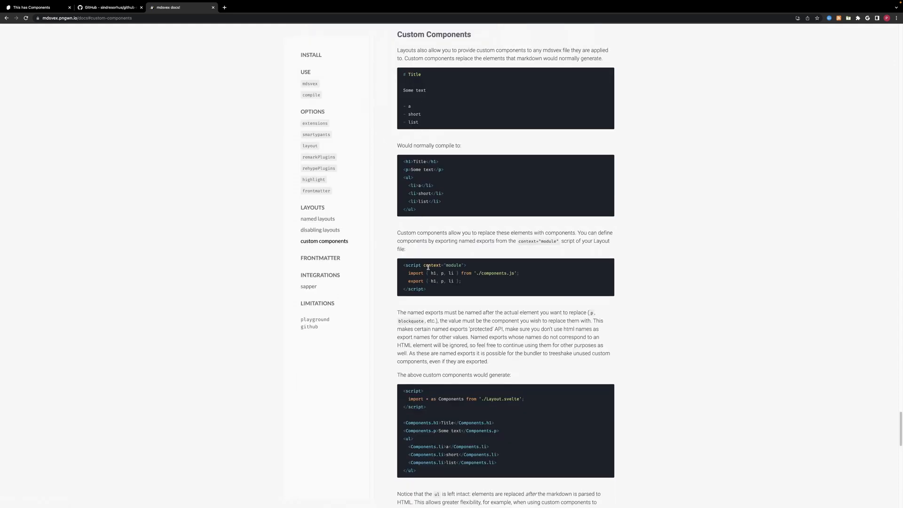
{"action": "scroll", "scroll_direction": "down", "scroll_amount": 3}
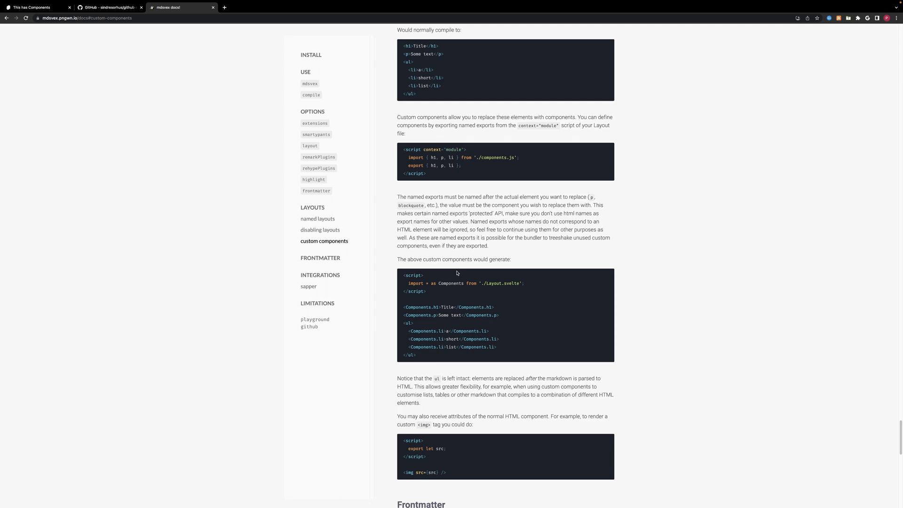
{"action": "mouse_move", "coordinate": [411, 280]}
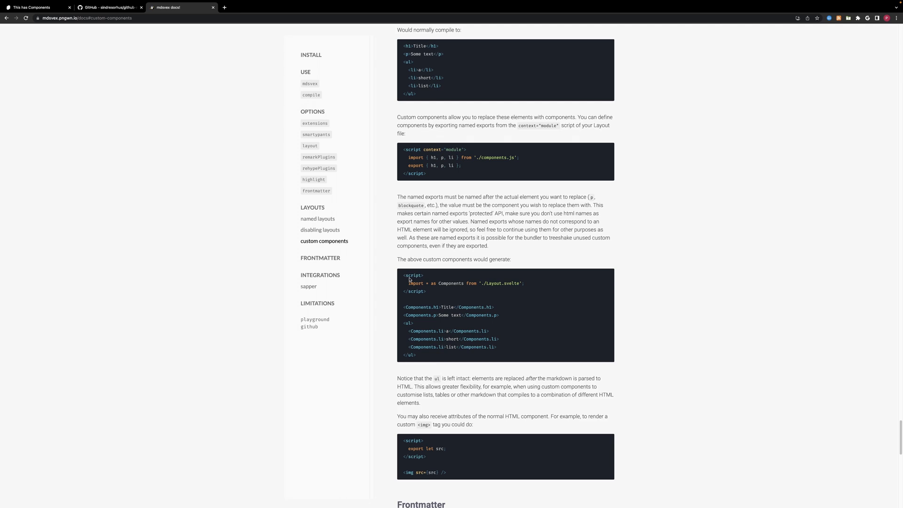
{"action": "left_click_drag", "start_coordinate": [410, 157], "coordinate": [518, 157]}
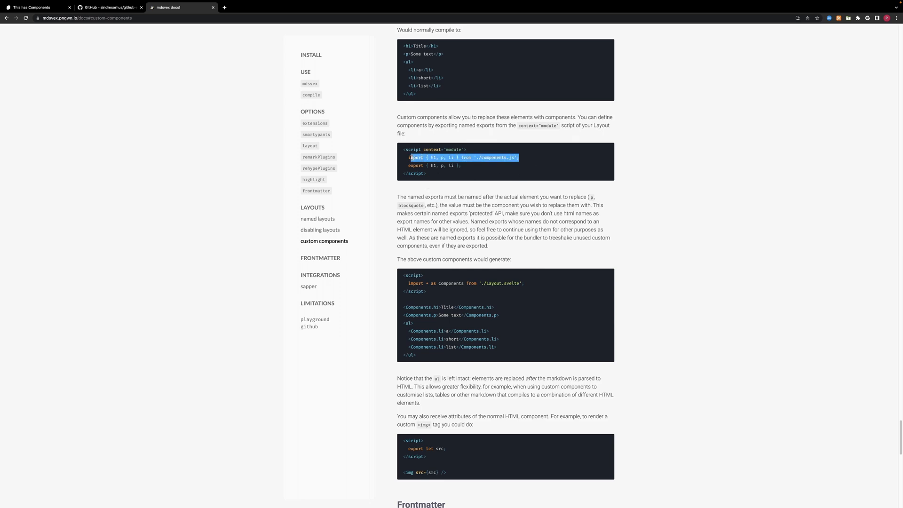
{"action": "left_click", "coordinate": [458, 157]}
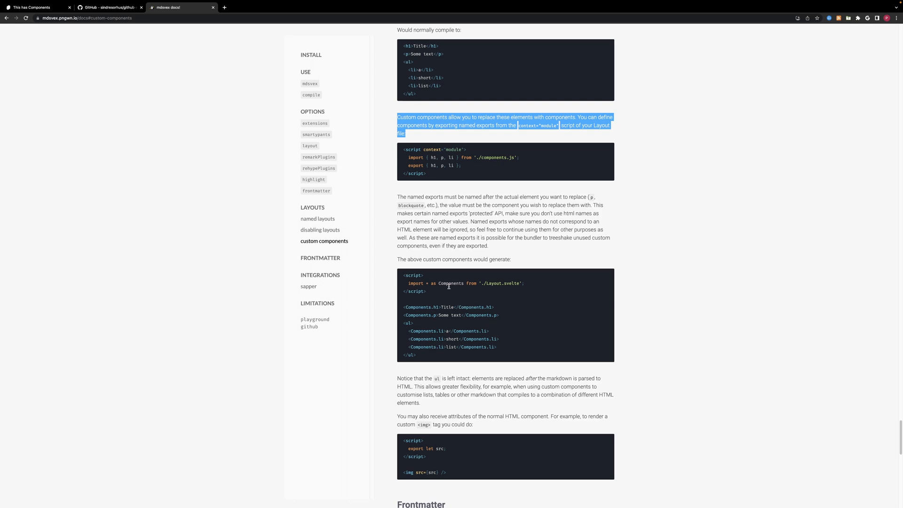
{"action": "mouse_move", "coordinate": [454, 158]}
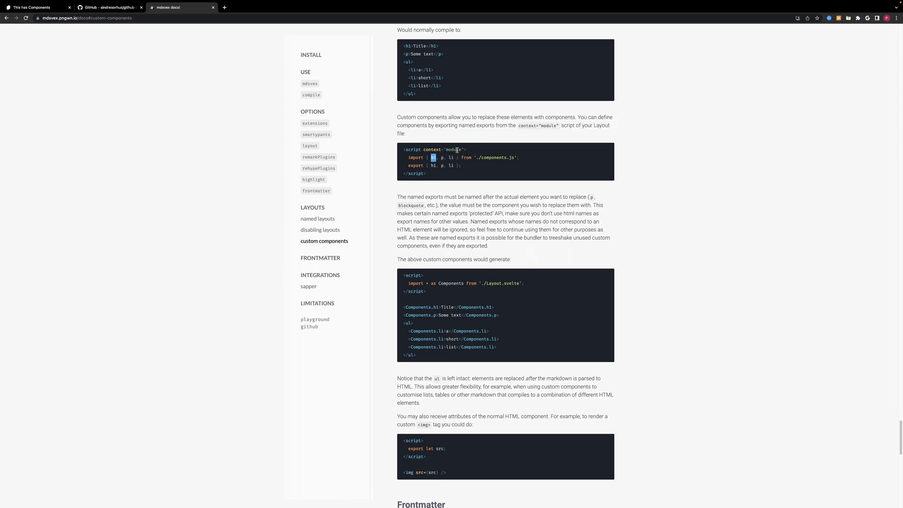
{"action": "mouse_move", "coordinate": [509, 125]}
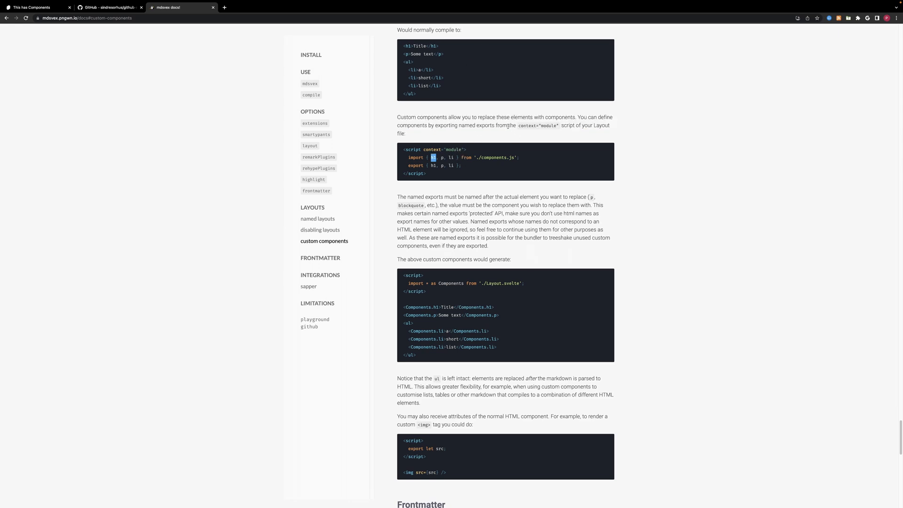
{"action": "mouse_move", "coordinate": [462, 150]}
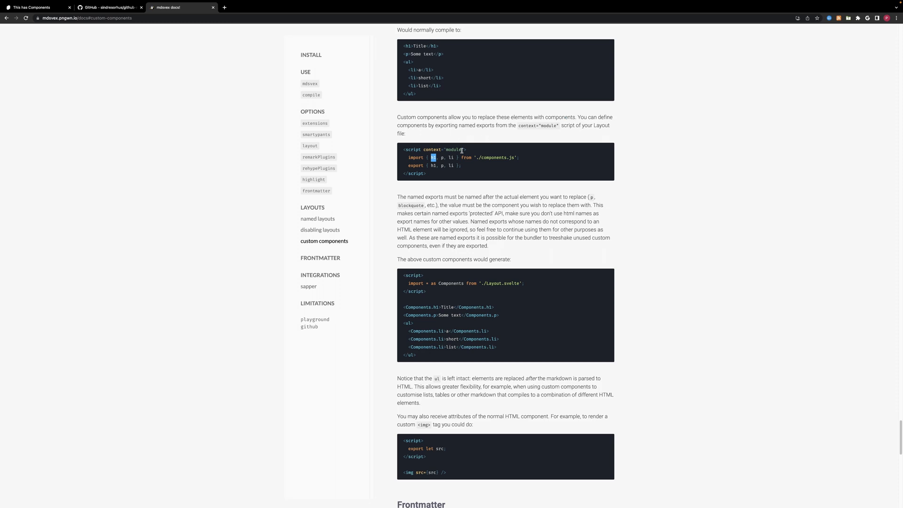
{"action": "mouse_move", "coordinate": [720, 163]}
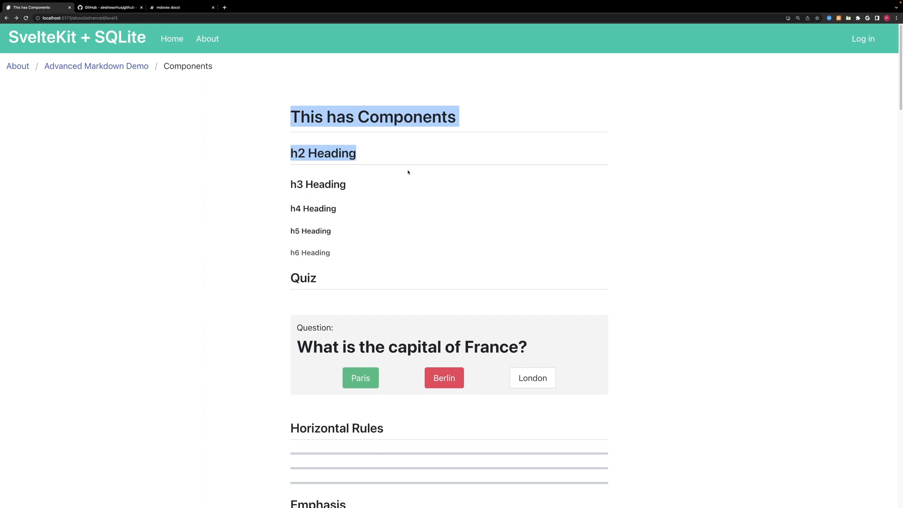
{"action": "mouse_move", "coordinate": [398, 172]}
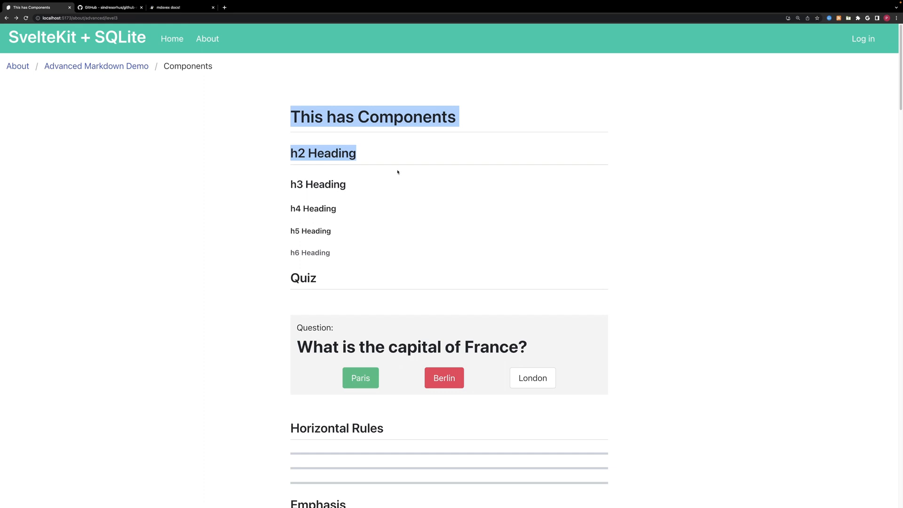